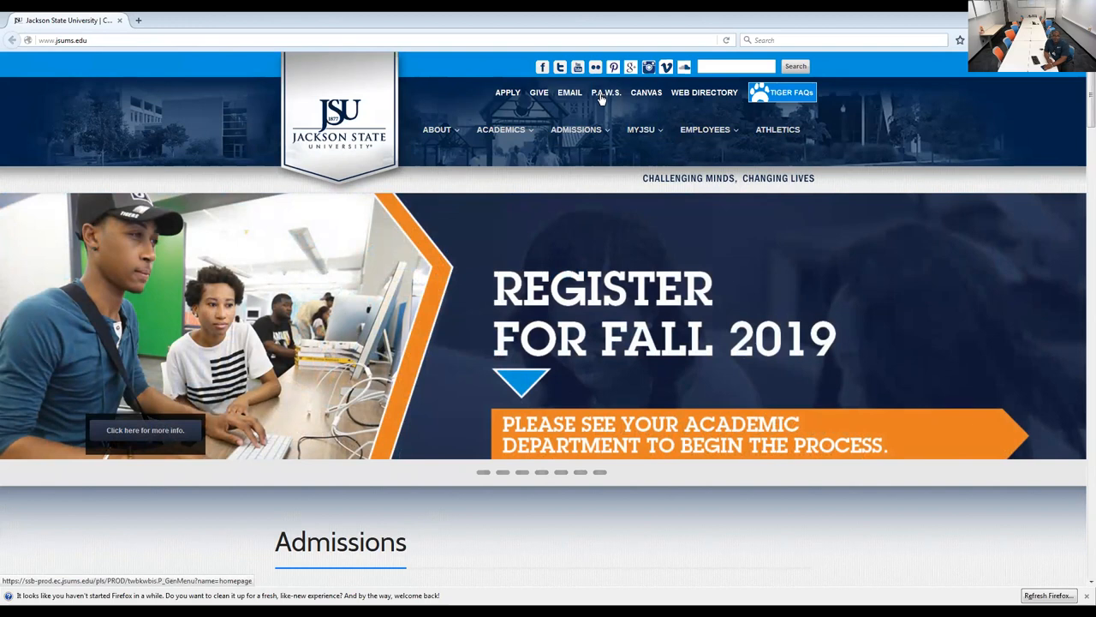
Go to the P.A.W.S homepage from the JSU site's top link bar.
click(606, 92)
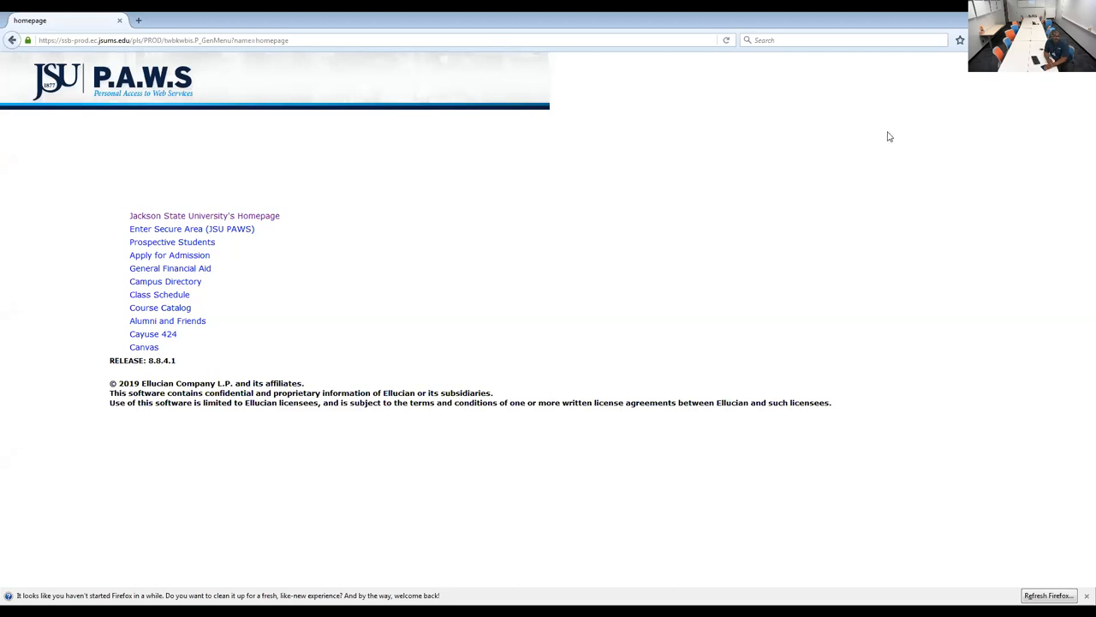
mouse_move(609, 15)
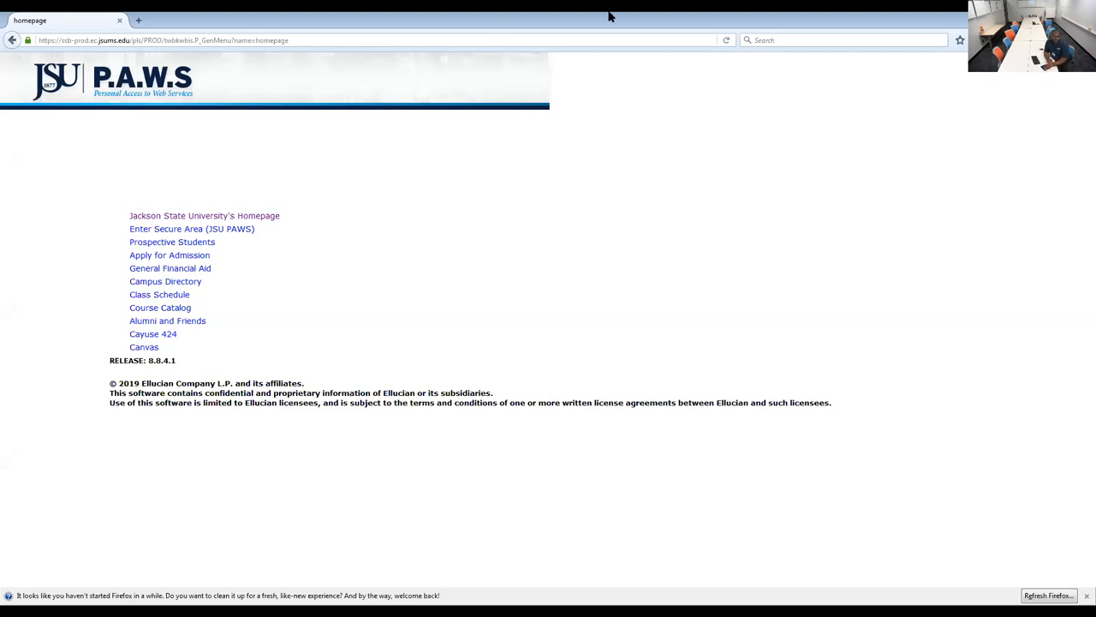
mouse_move(166, 240)
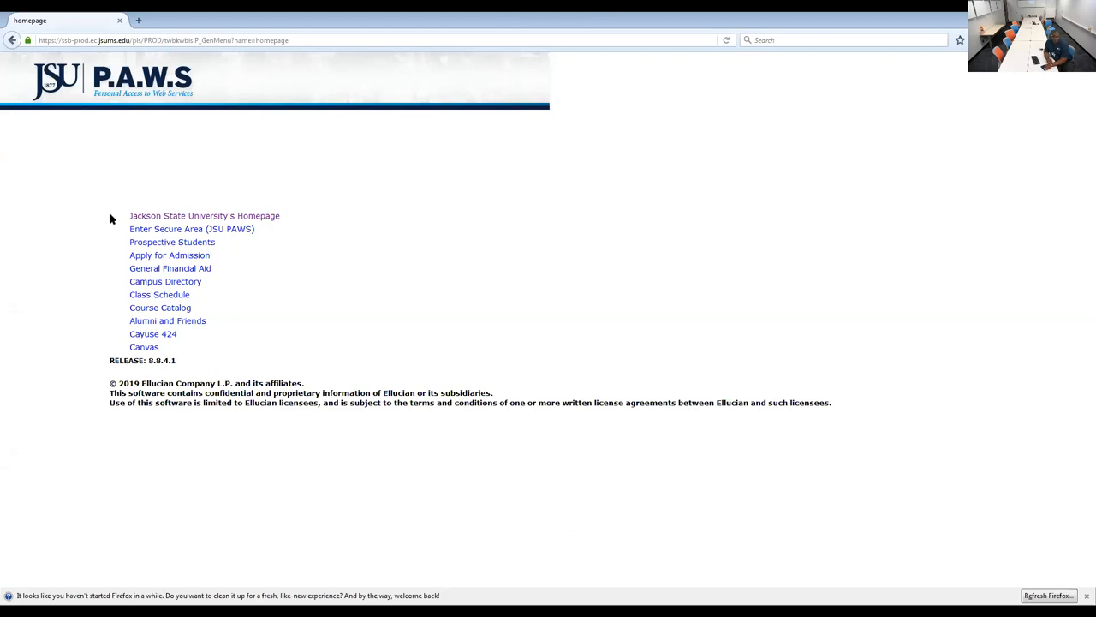
mouse_move(192, 229)
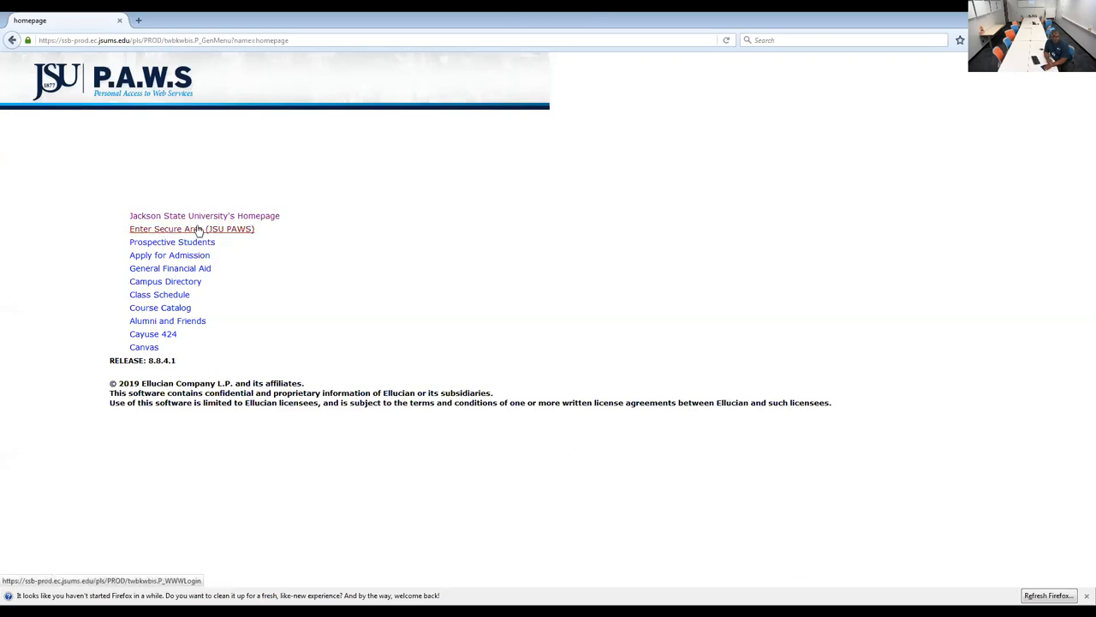
click(161, 229)
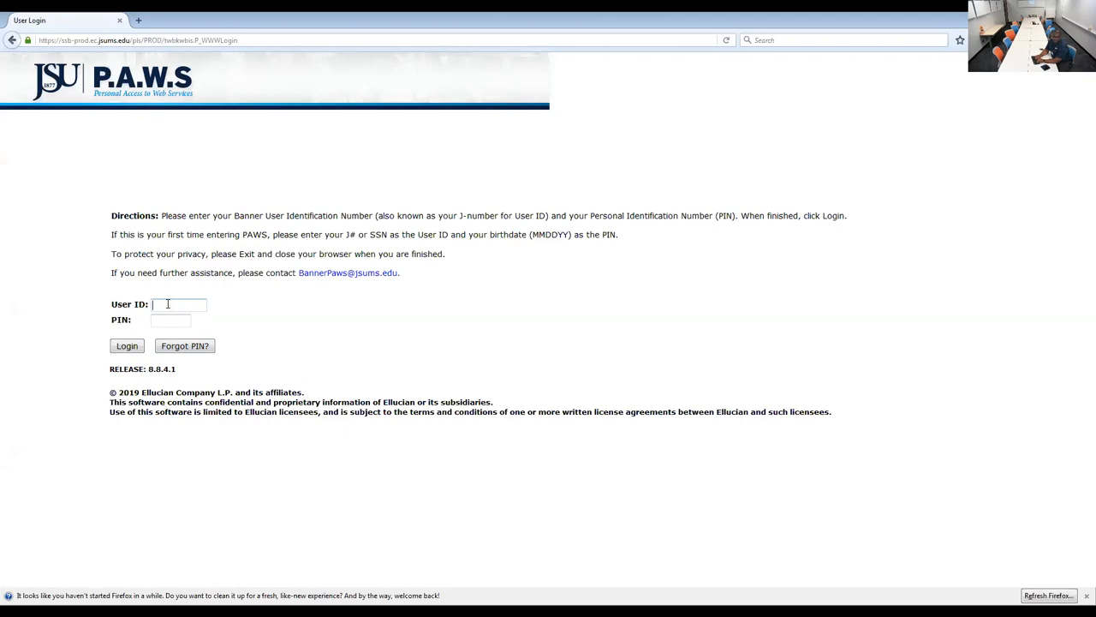
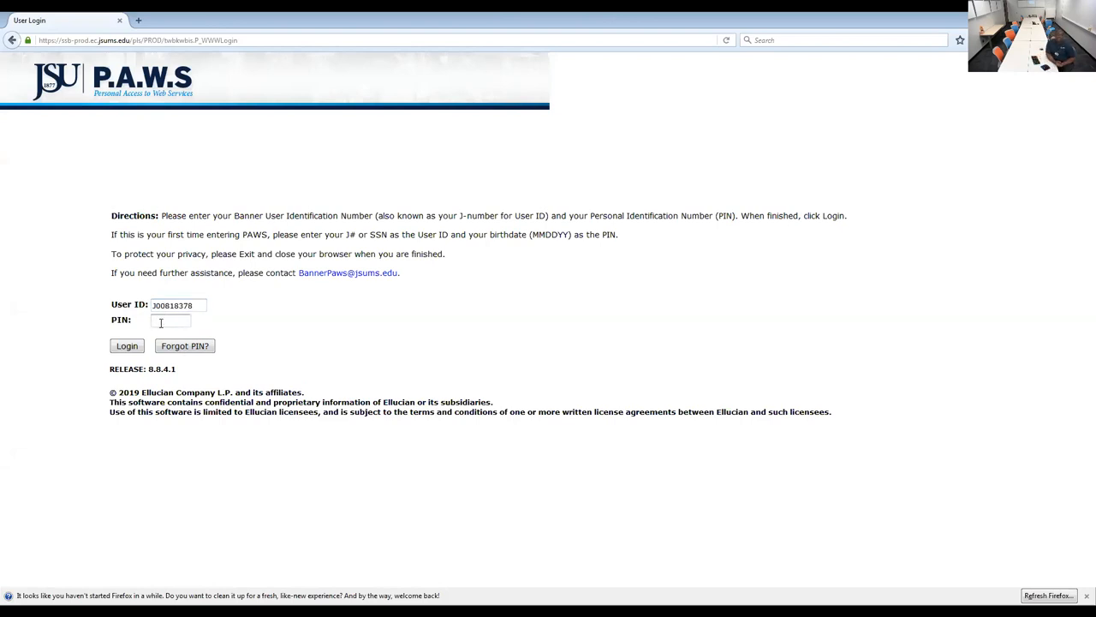
click(169, 320)
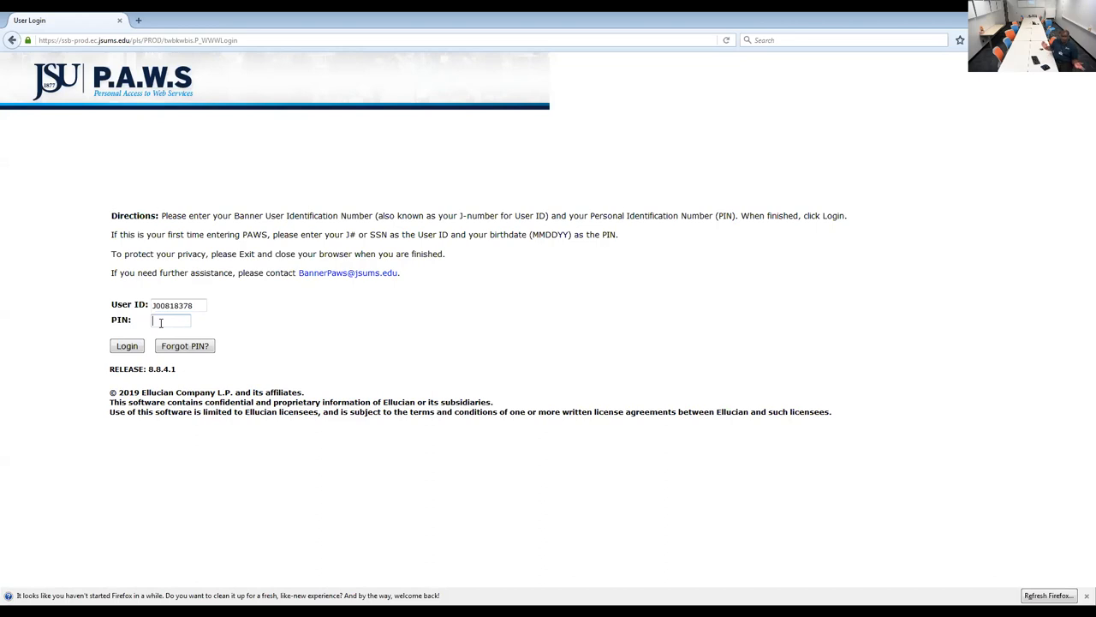
text(•)
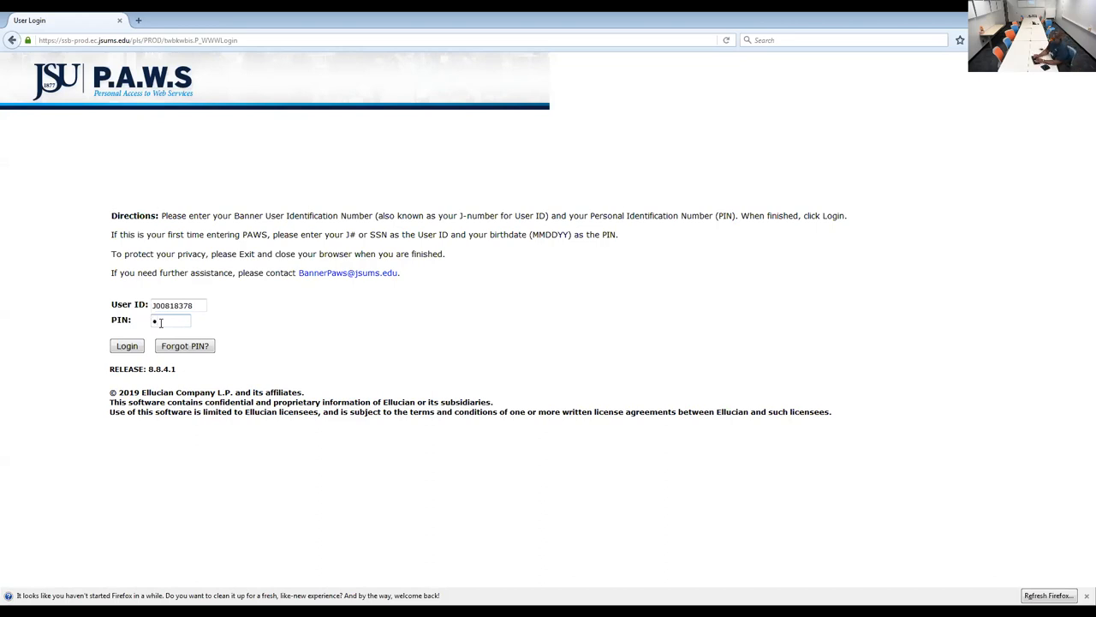
text(•)
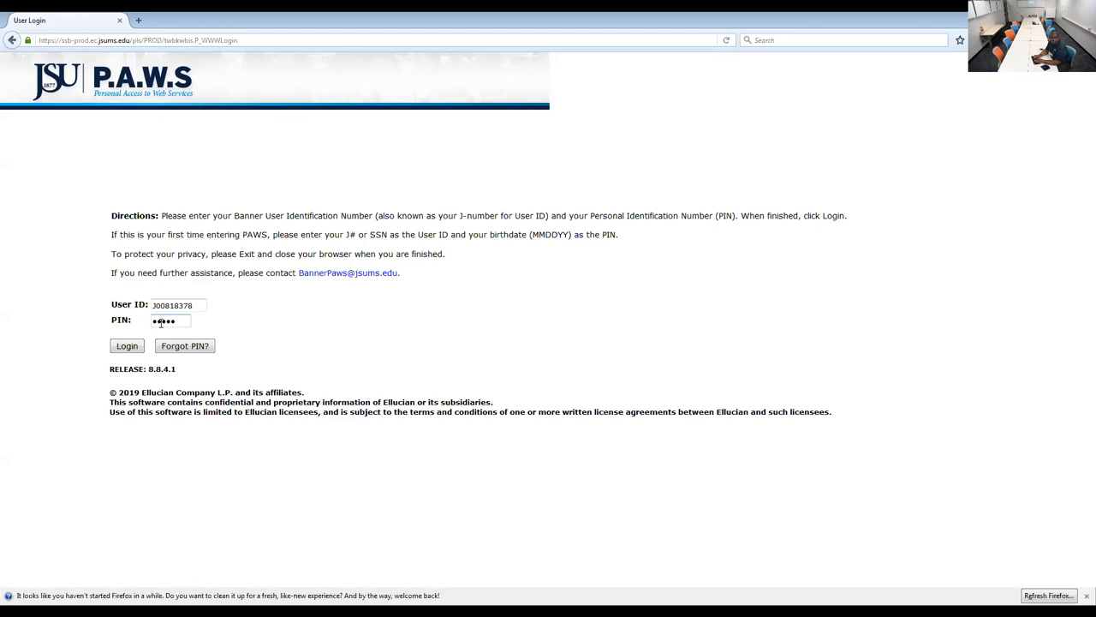
text(•)
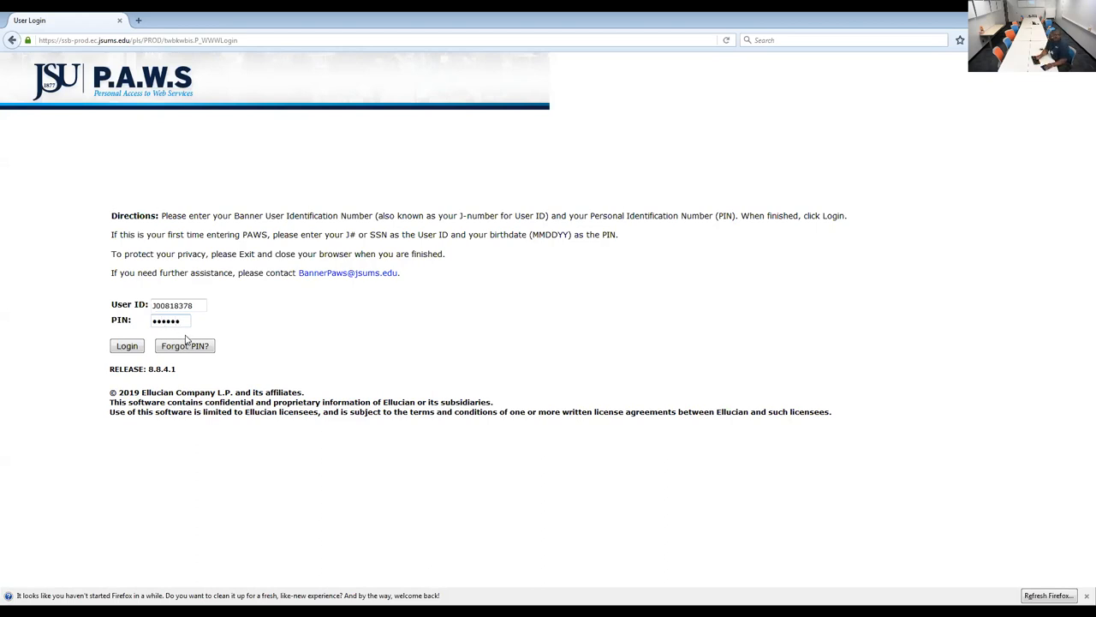
click(126, 346)
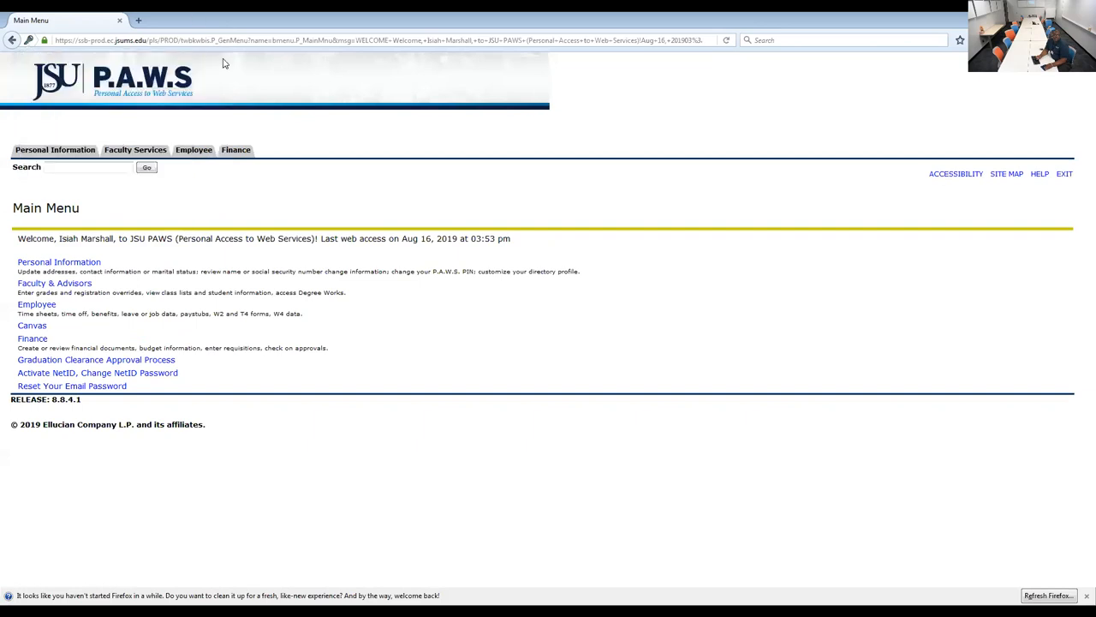
mouse_move(271, 176)
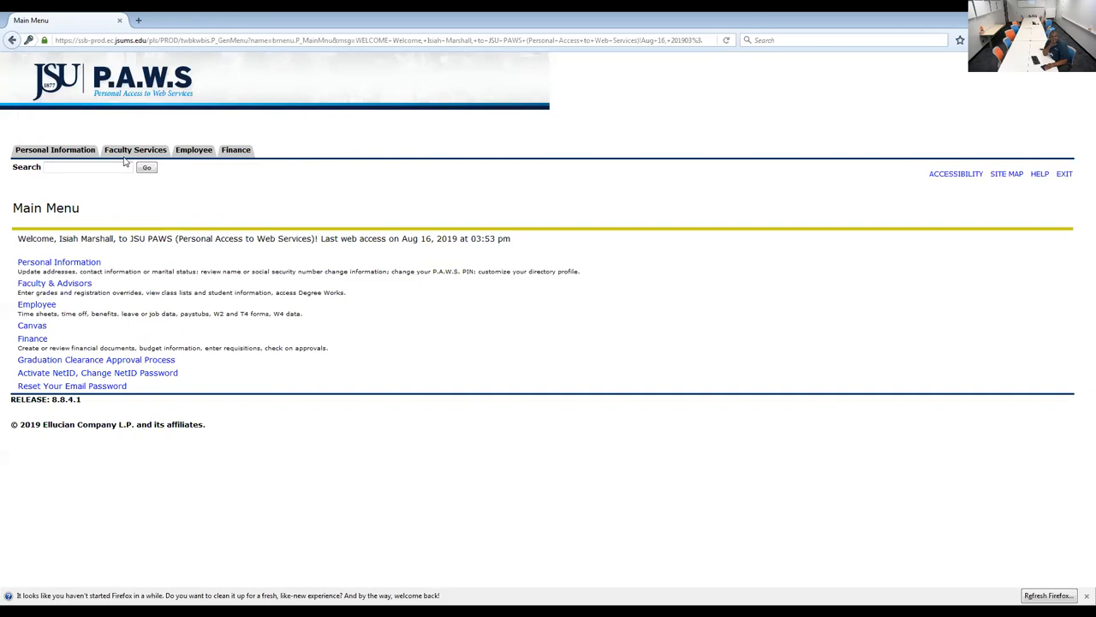
mouse_move(193, 153)
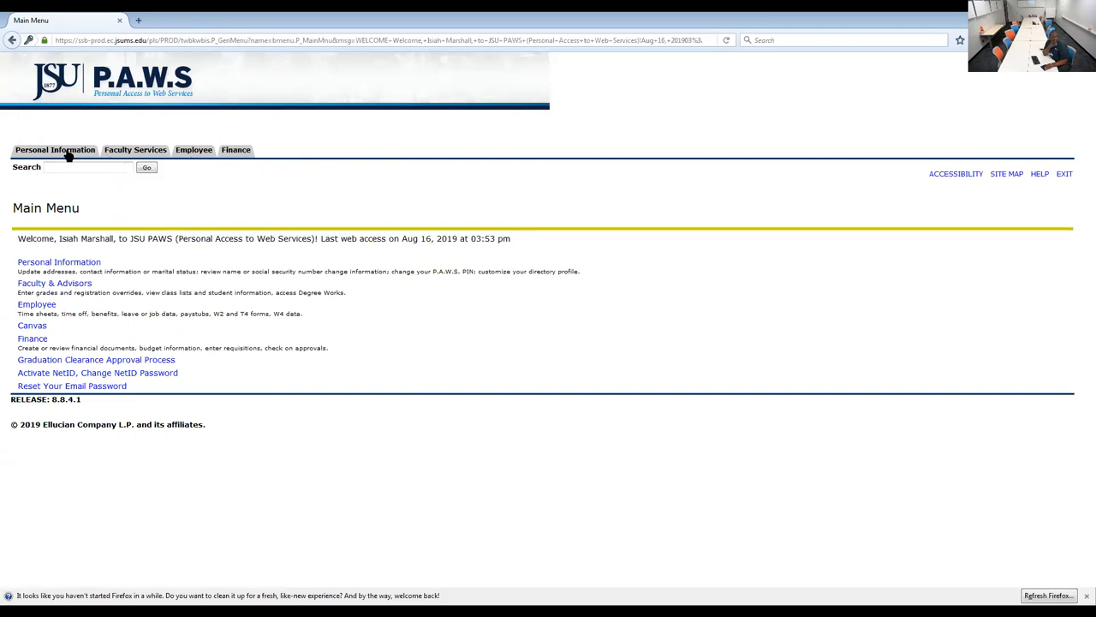
Browse the Personal Information menu, then switch to the Faculty Services menu.
click(54, 149)
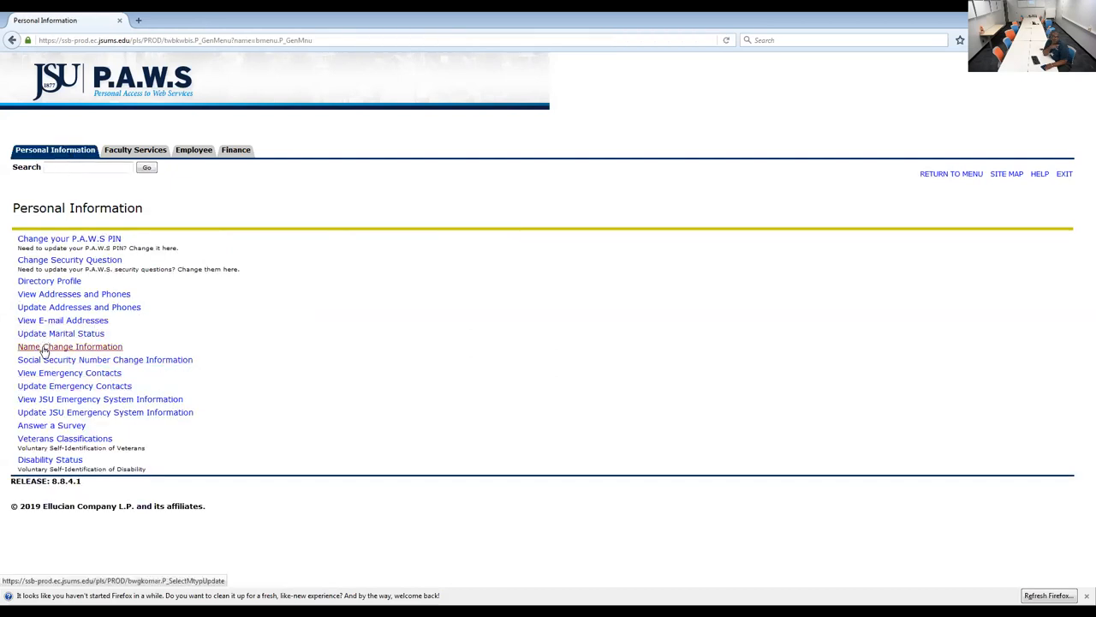
mouse_move(73, 386)
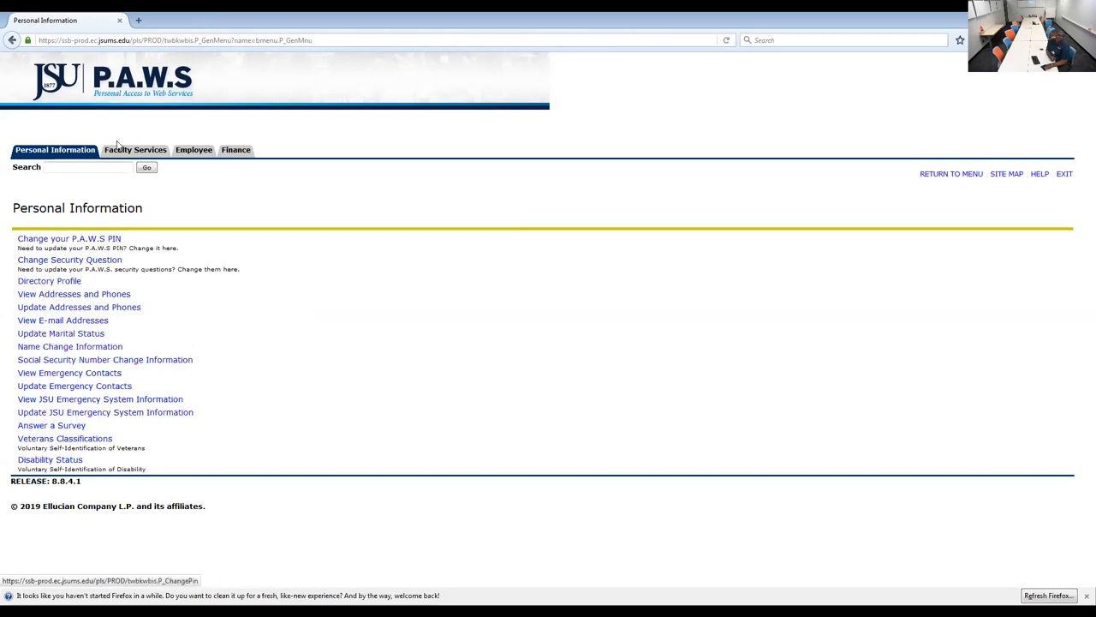
click(134, 151)
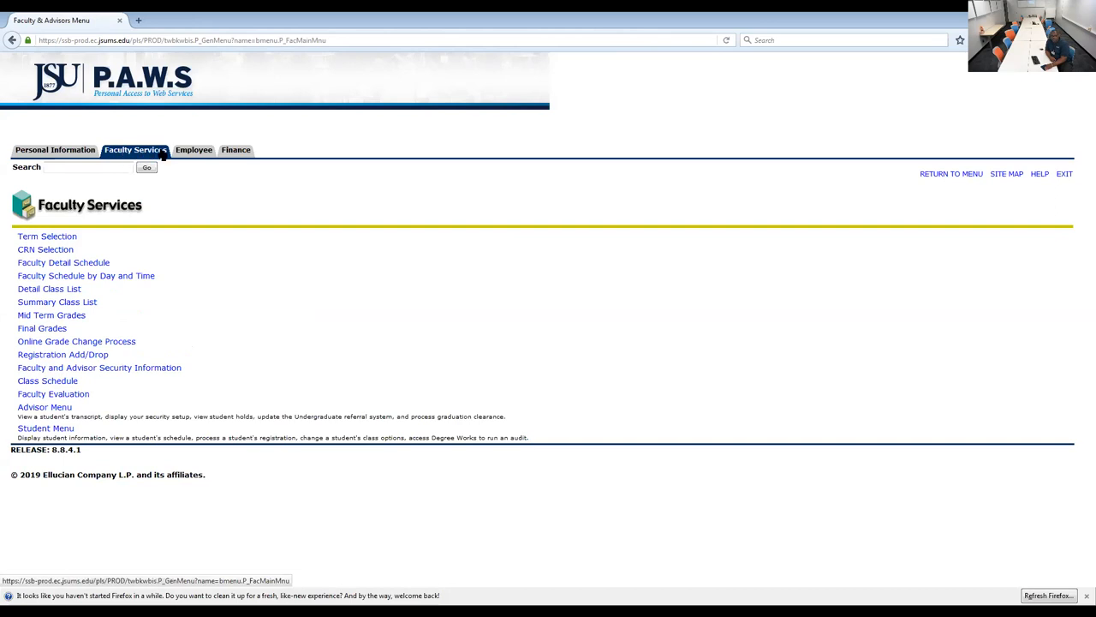
mouse_move(160, 157)
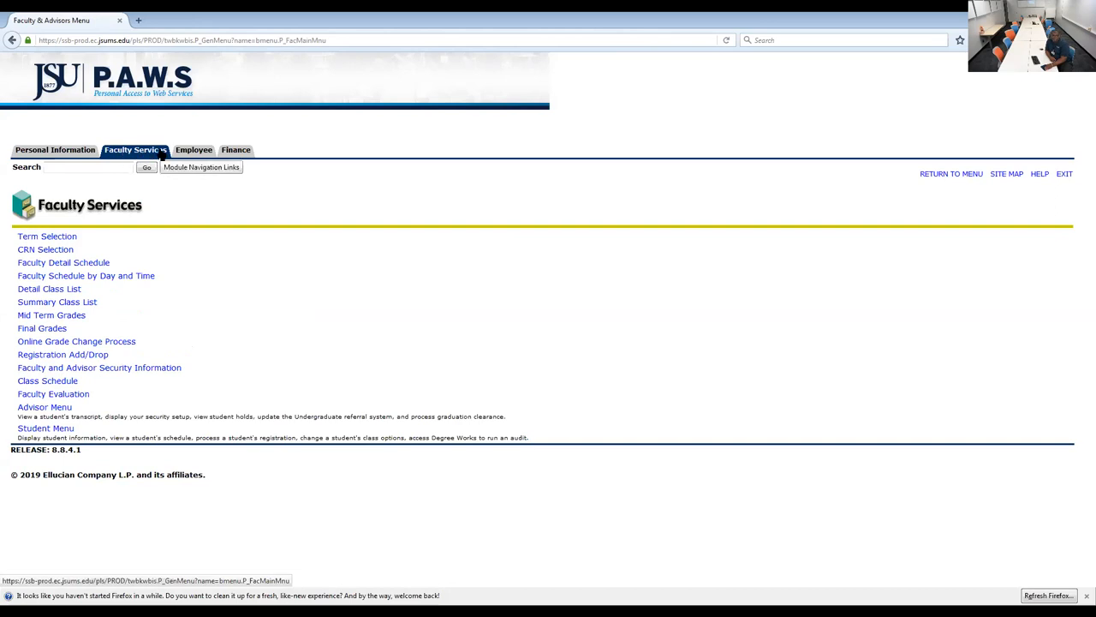
mouse_move(535, 151)
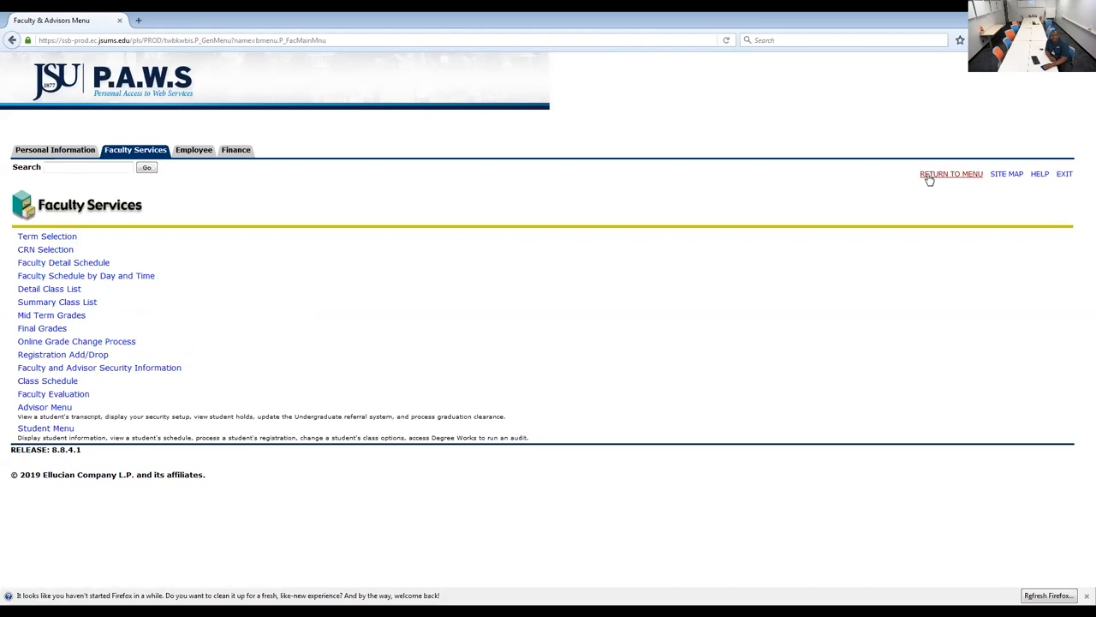
Return to the Main Menu and go to the Activate/Reset NetID Password page.
click(951, 175)
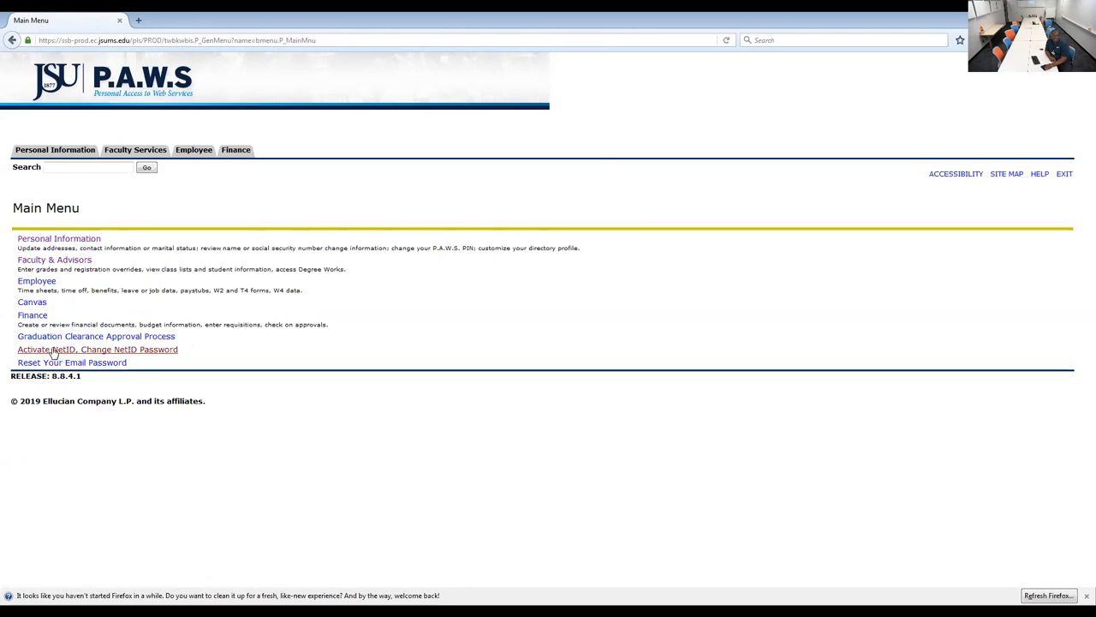
click(96, 349)
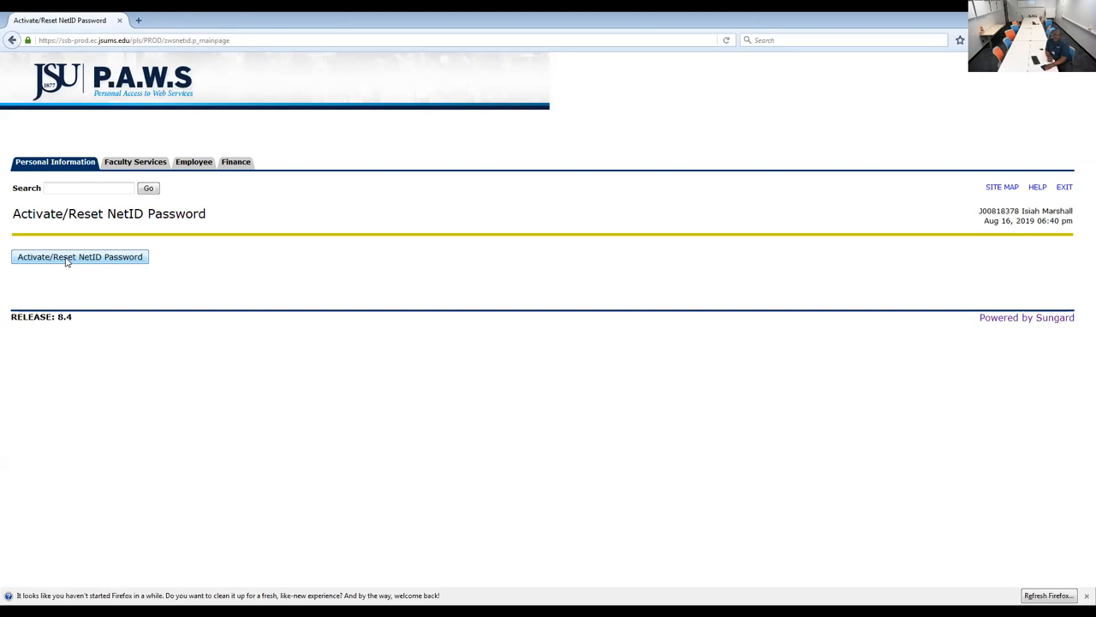
mouse_move(70, 261)
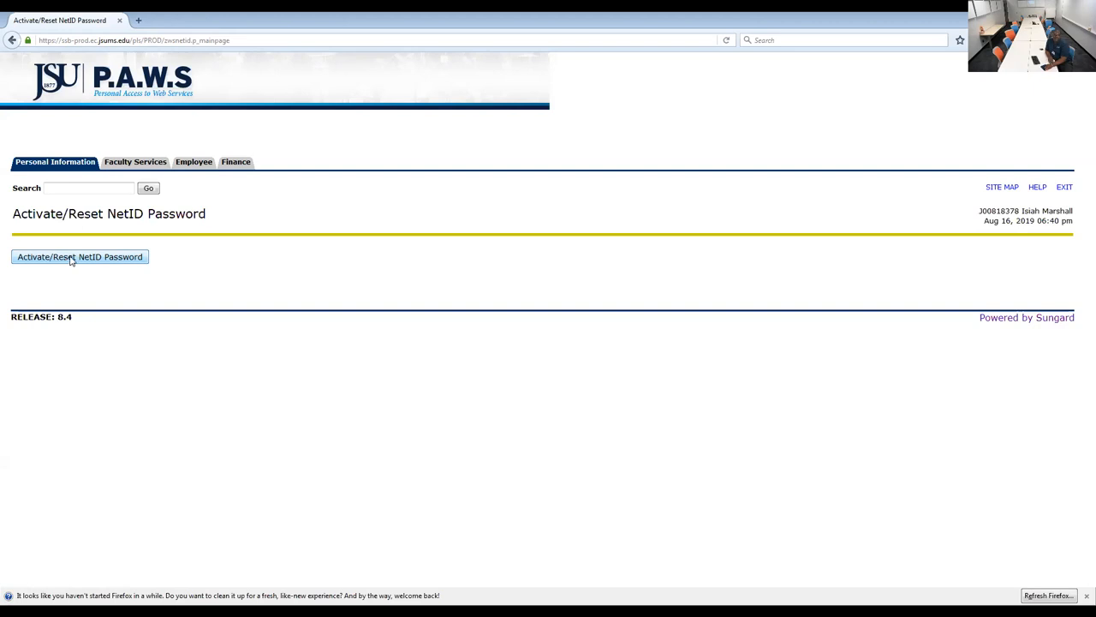
mouse_move(133, 161)
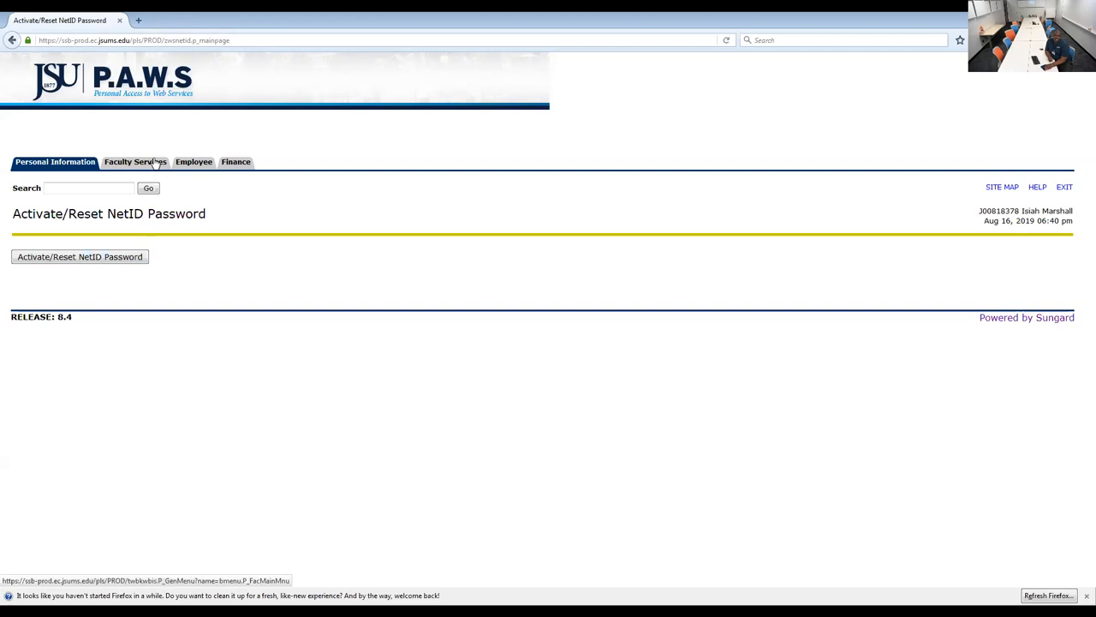
mouse_move(134, 161)
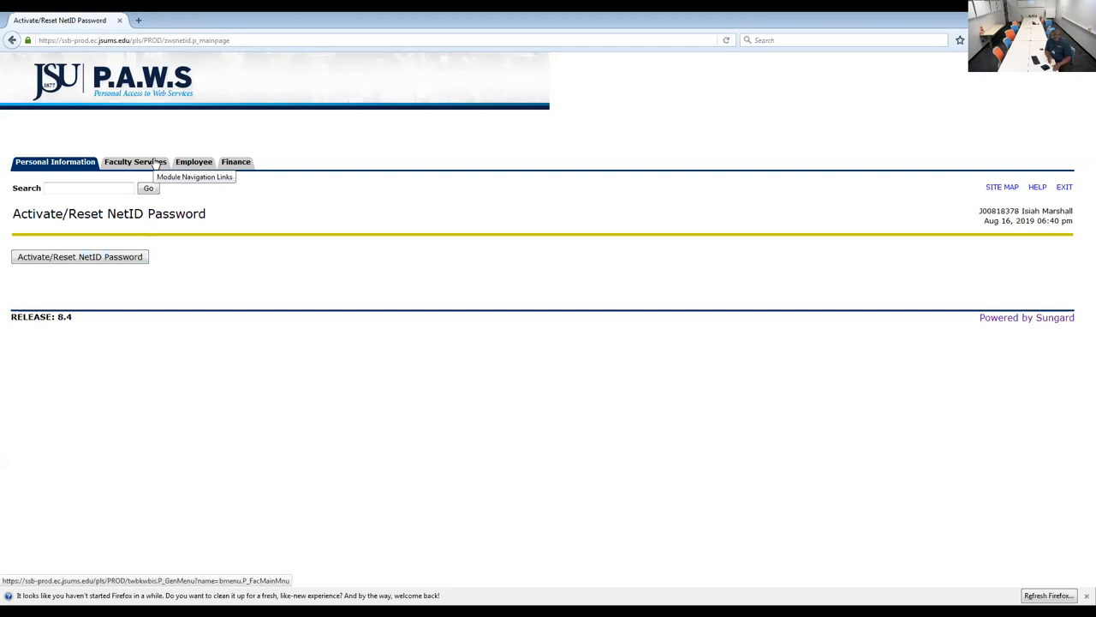
mouse_move(147, 137)
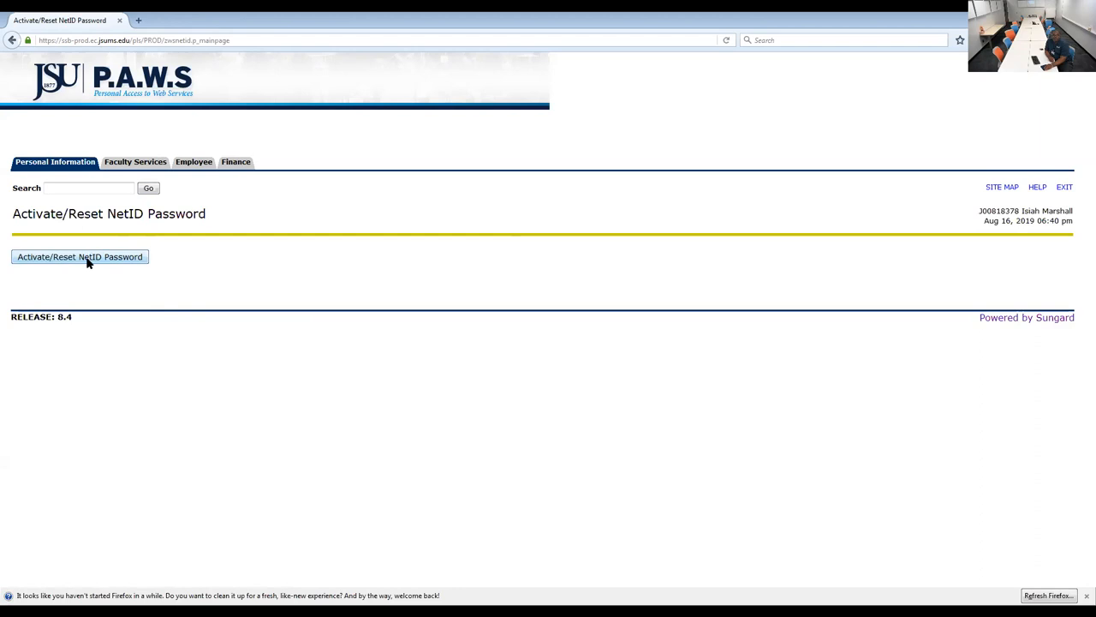
mouse_move(120, 165)
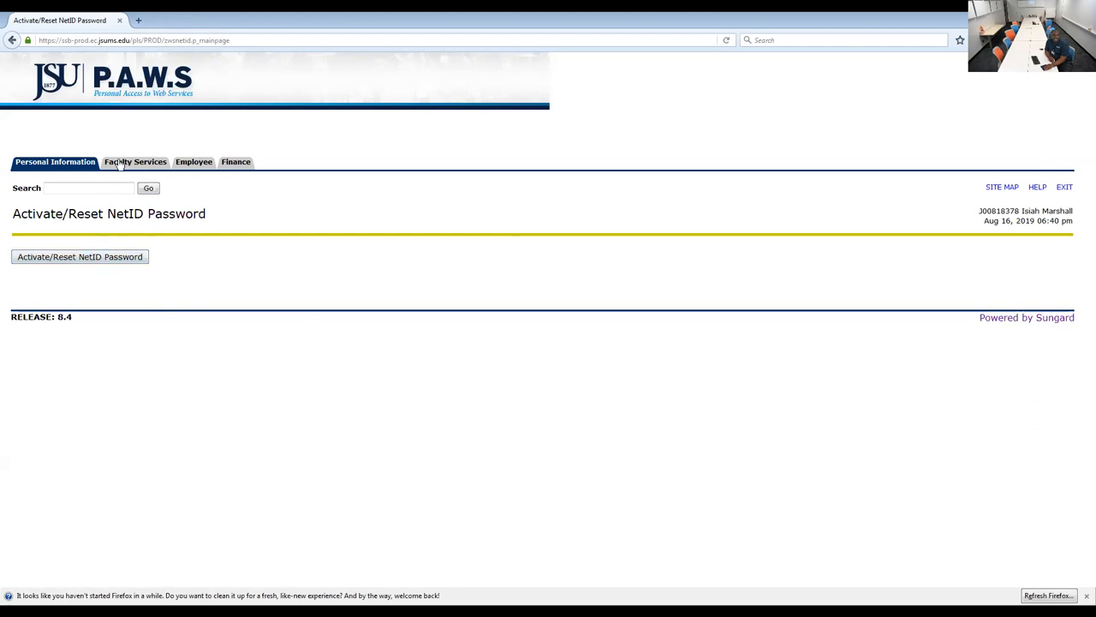
Exit P.A.W.S from Faculty Services, return to its homepage, and follow the Canvas link.
click(135, 161)
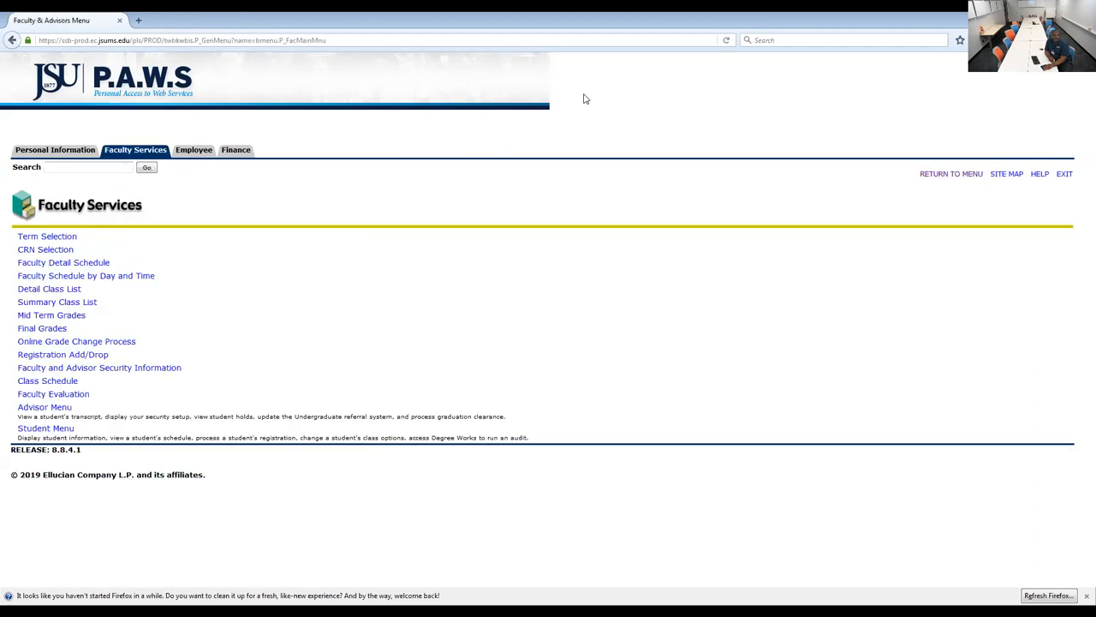
mouse_move(123, 66)
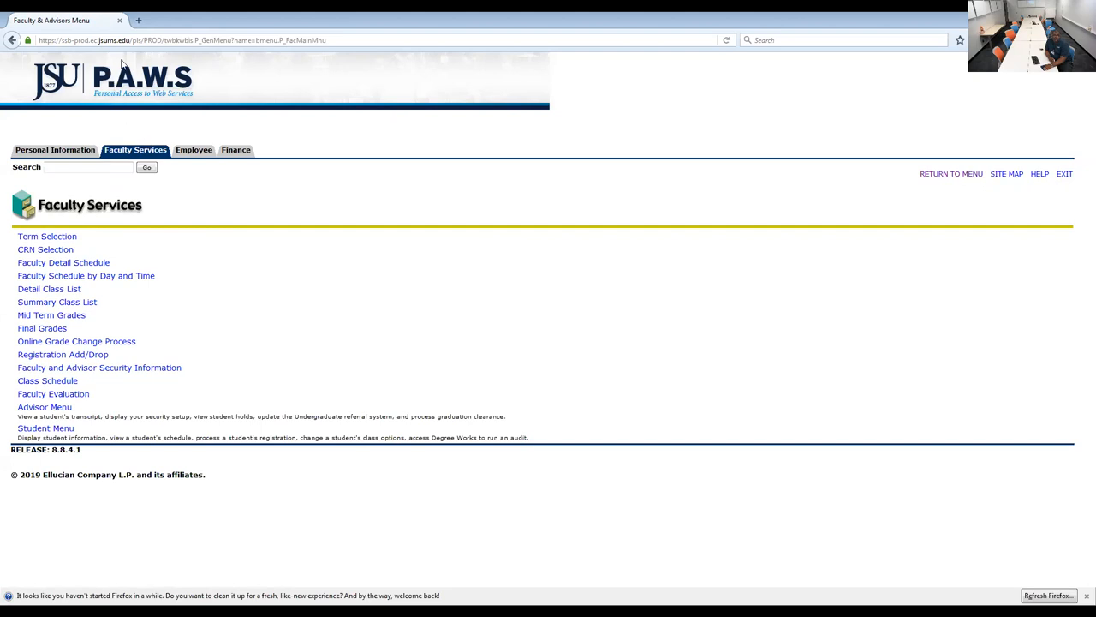
mouse_move(72, 305)
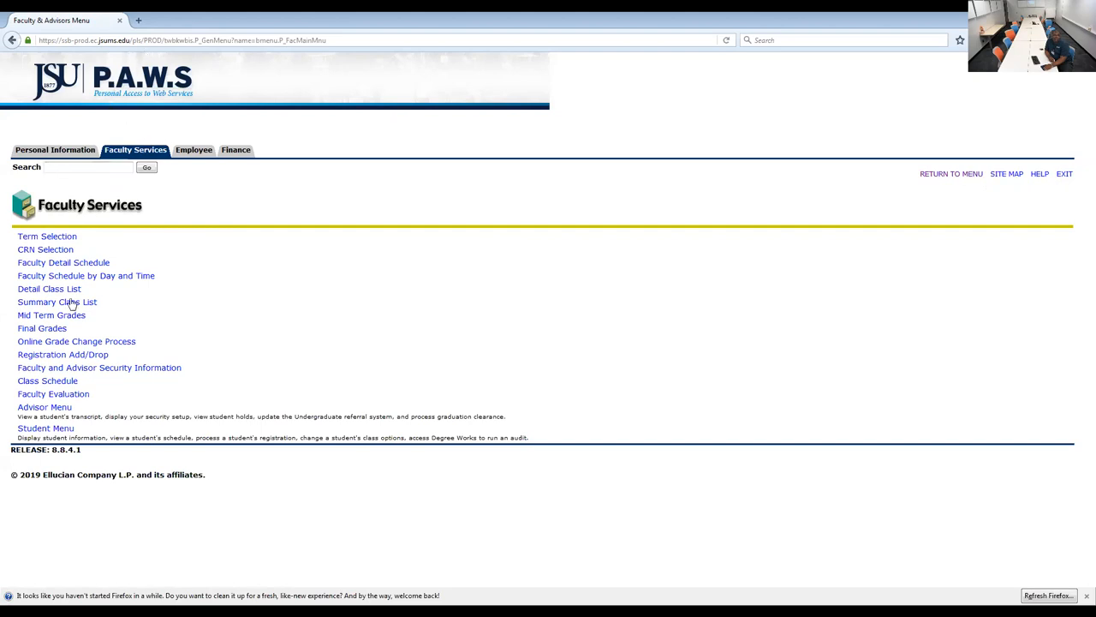
click(1066, 173)
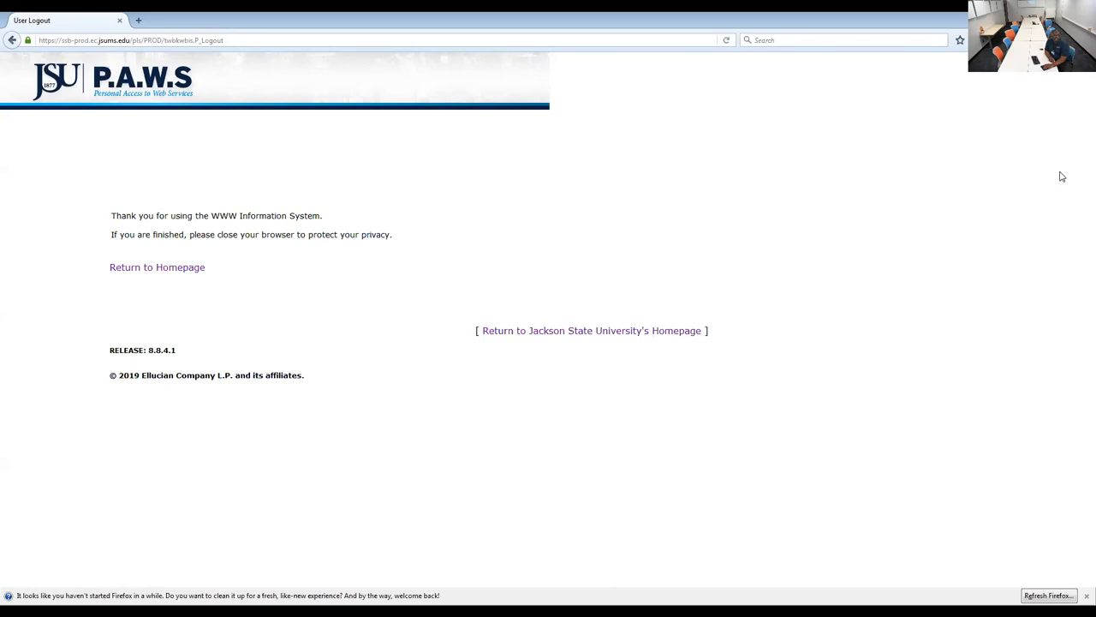
mouse_move(158, 267)
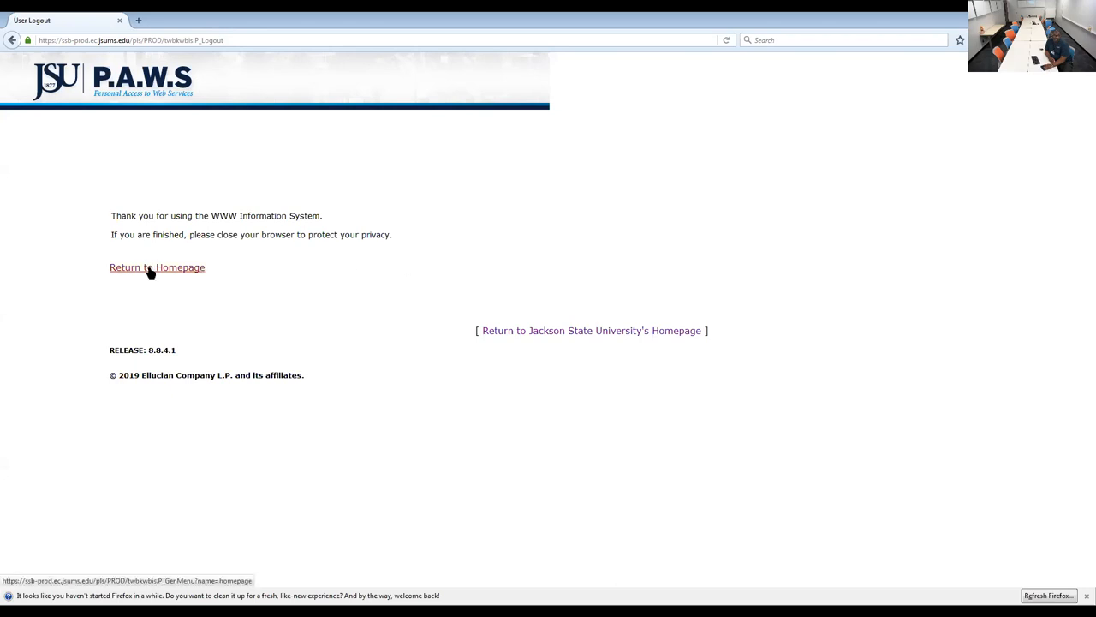
click(157, 267)
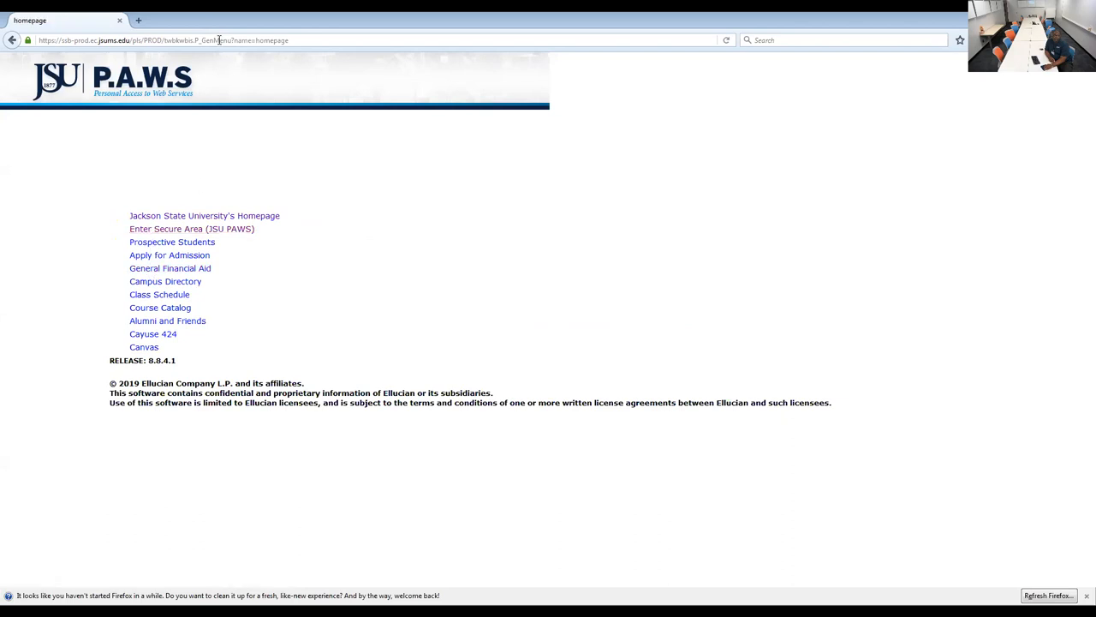
mouse_move(153, 334)
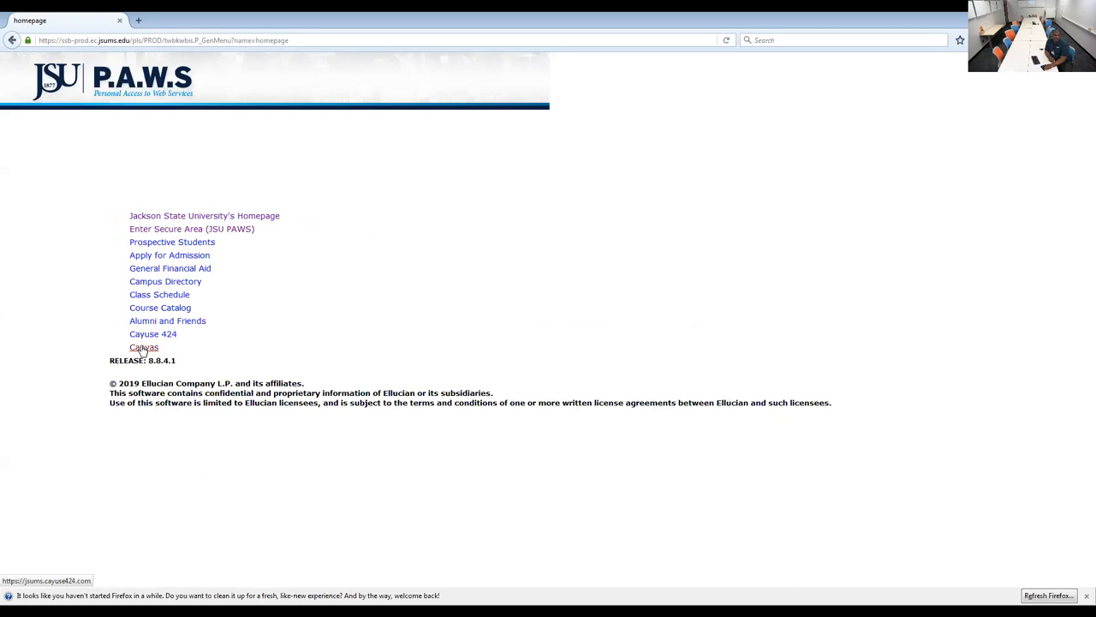
click(144, 346)
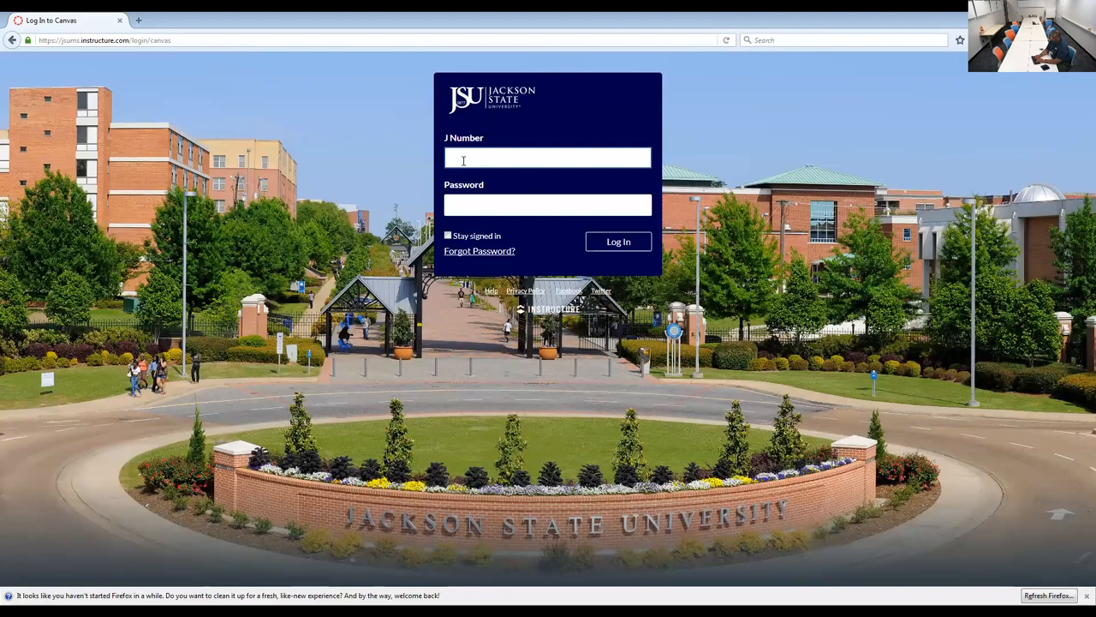
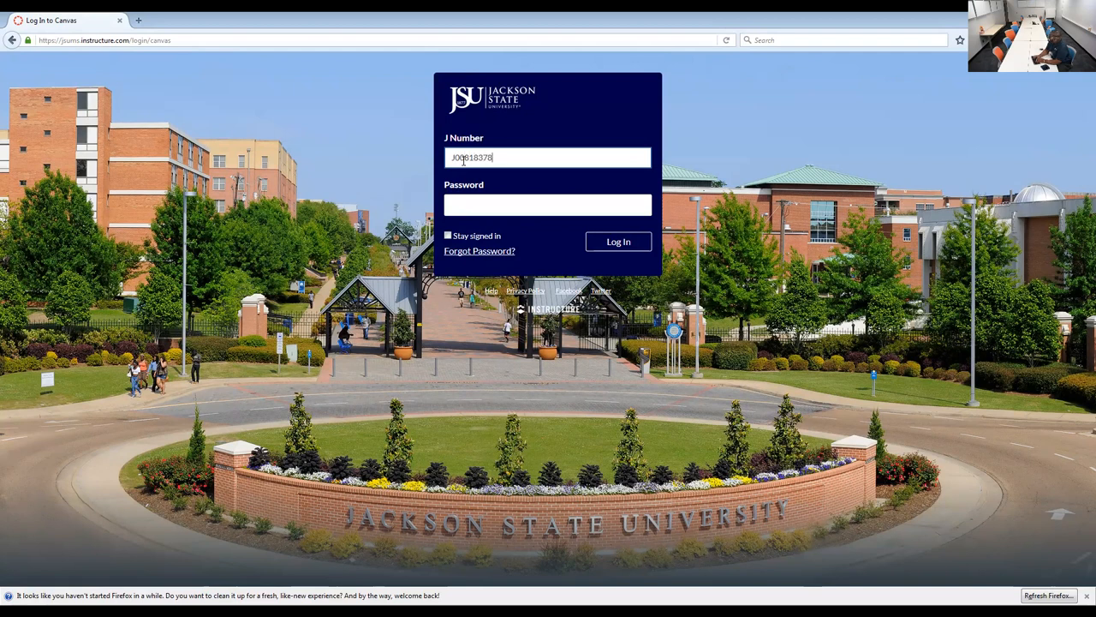
click(548, 204)
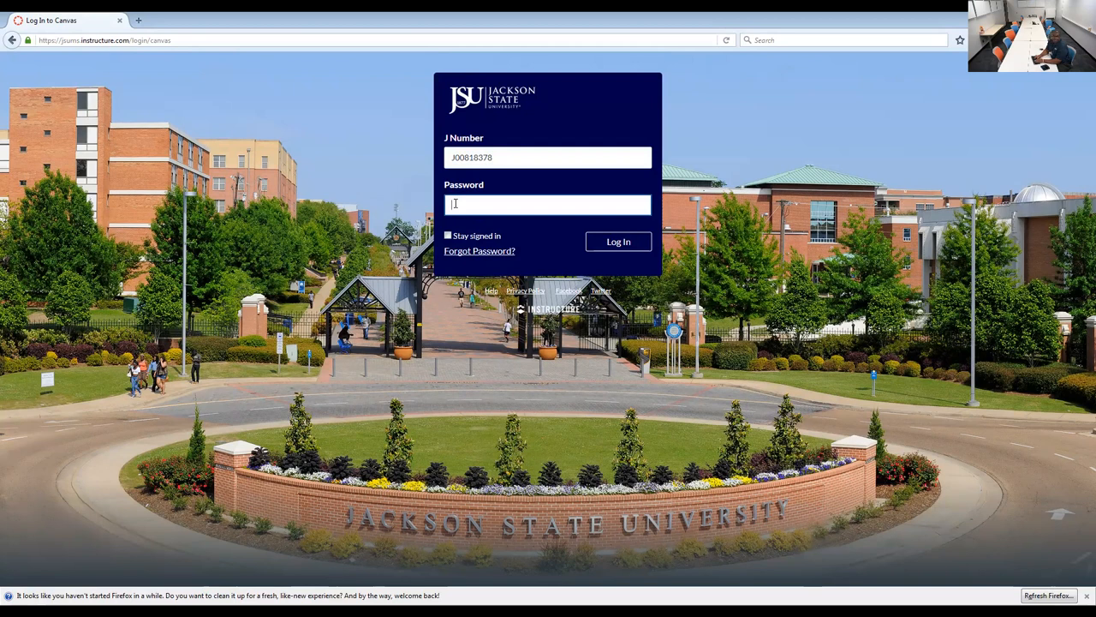
text(•)
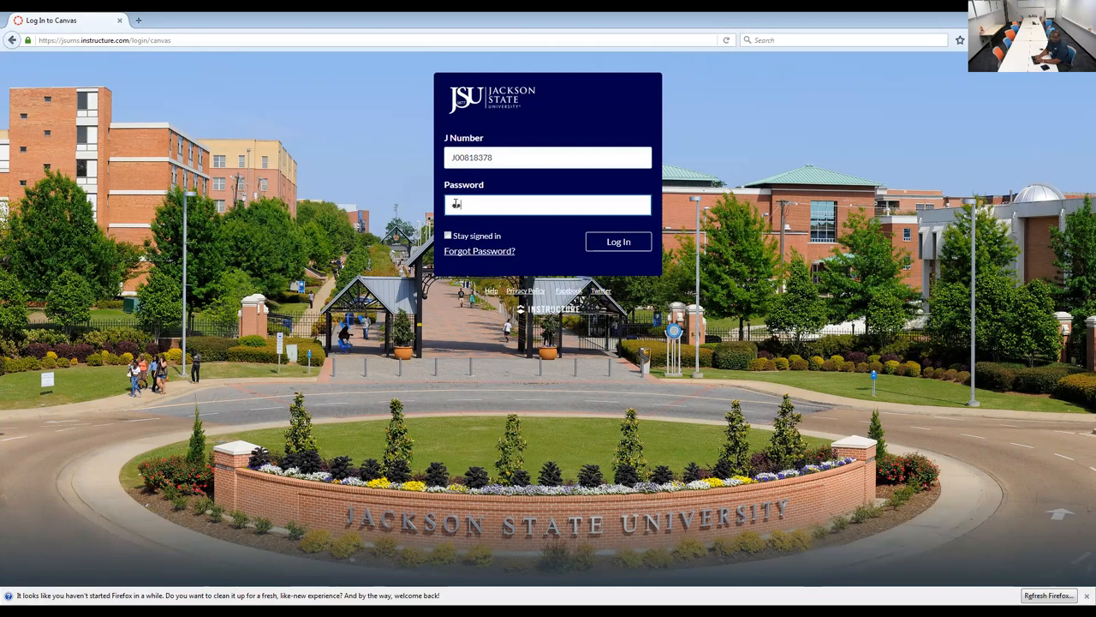
text(••)
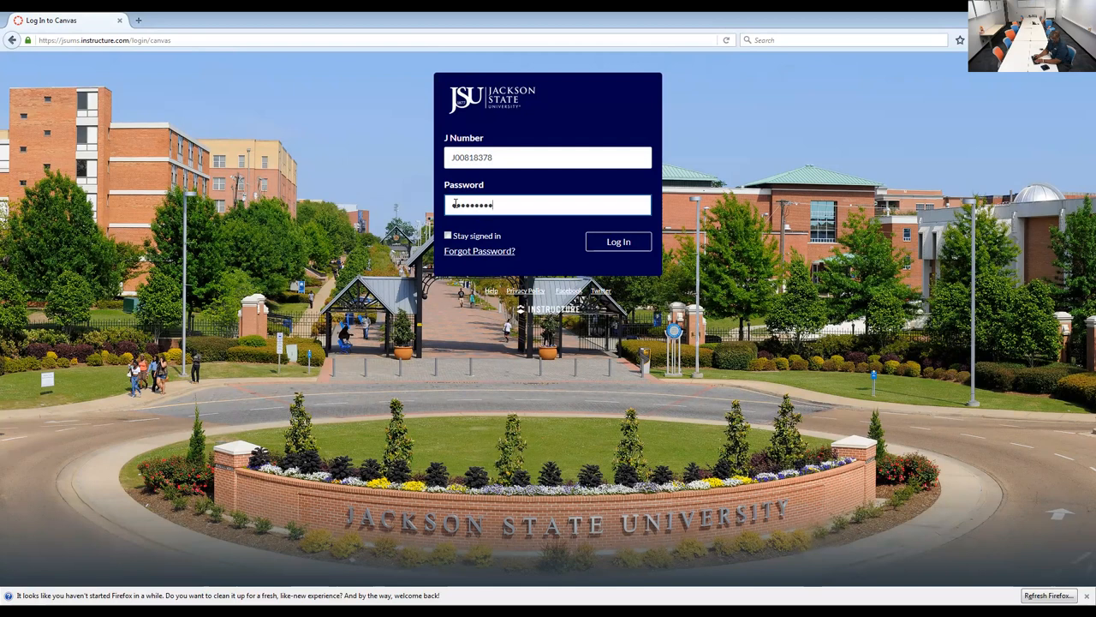
text(••••)
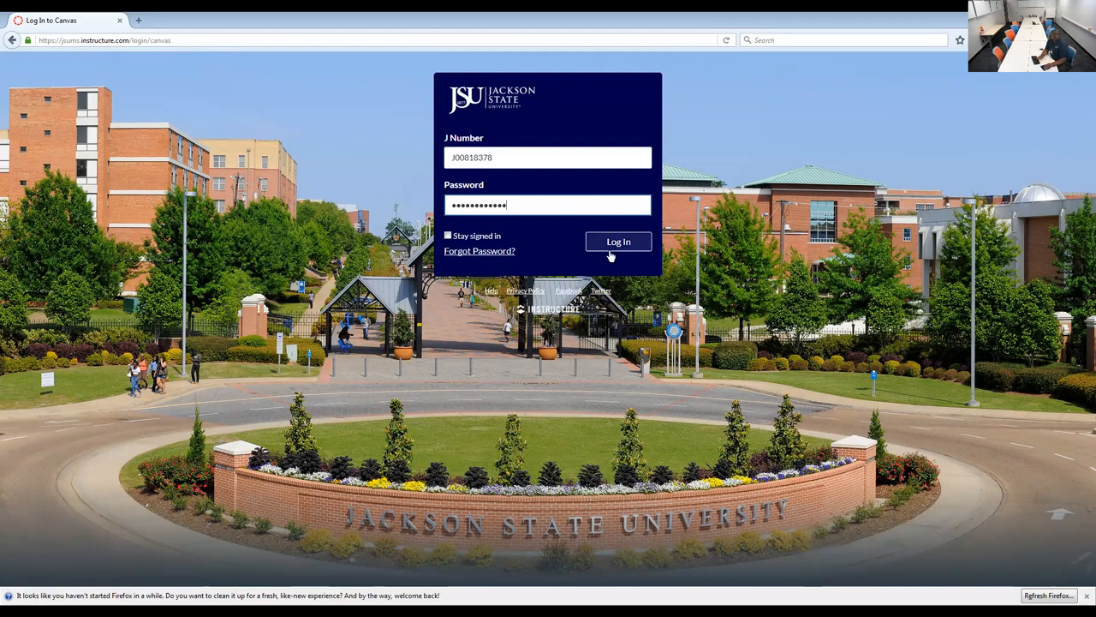
click(618, 242)
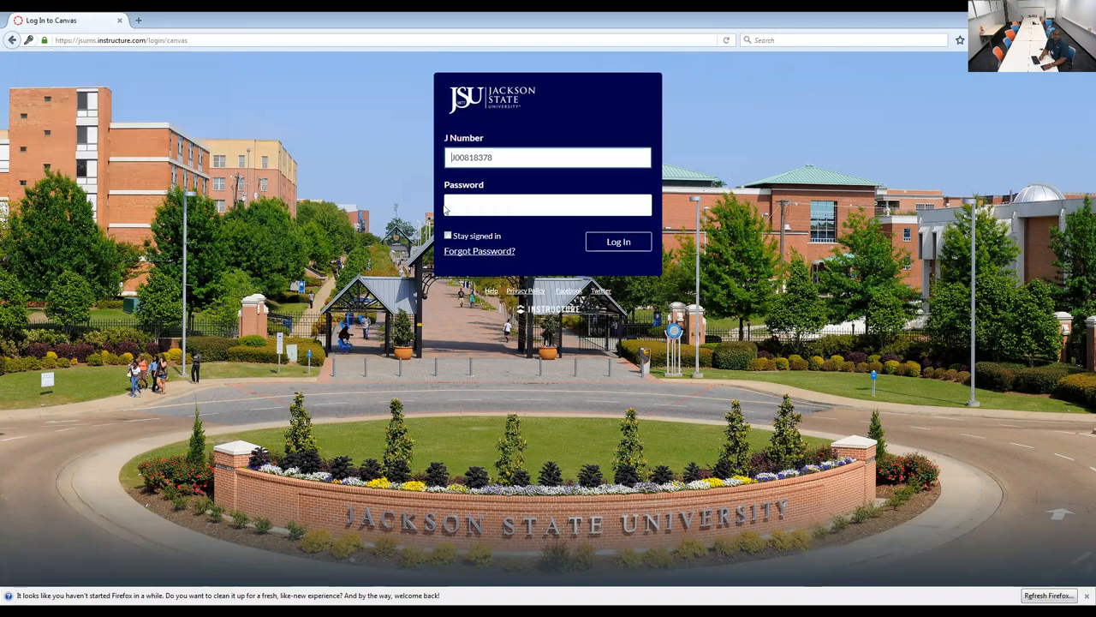
Re-enter the password after it cleared and submit the login again.
click(548, 206)
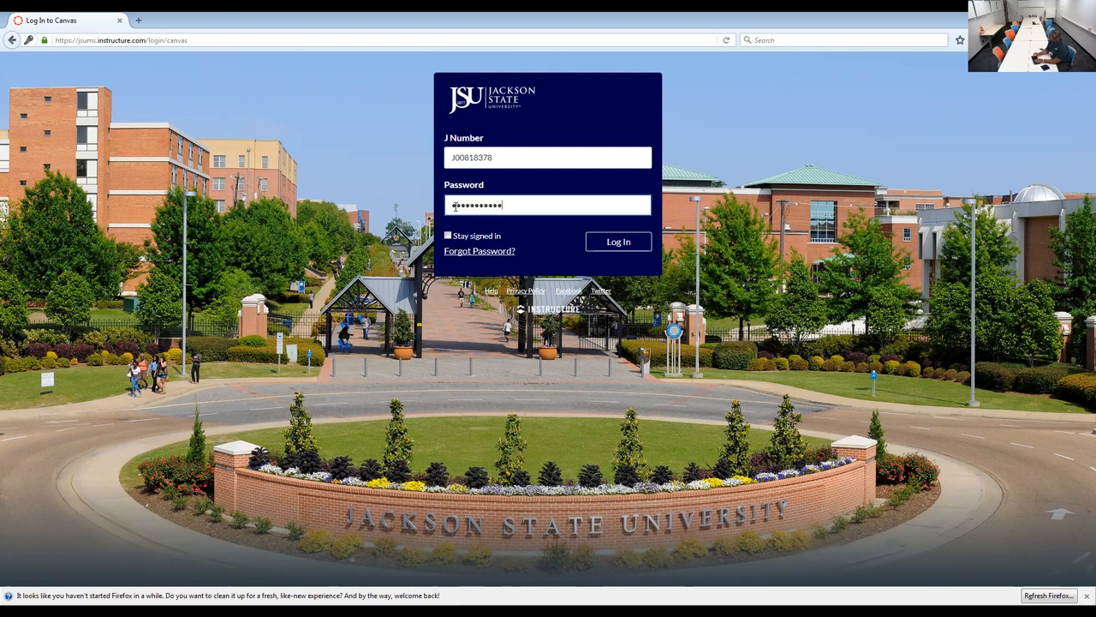
click(619, 239)
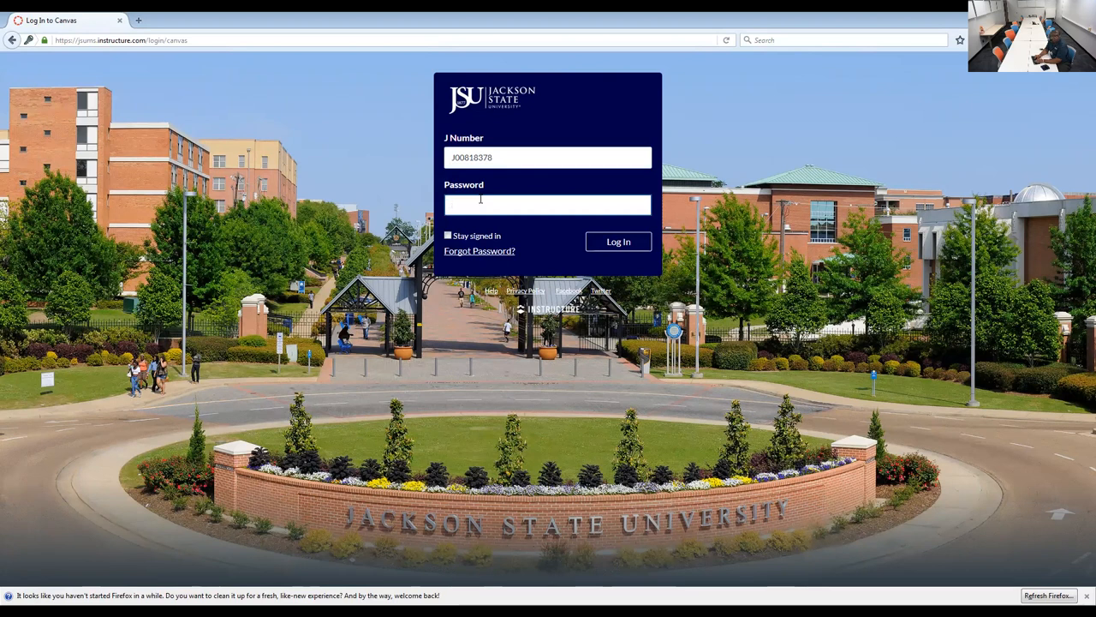
text(••)
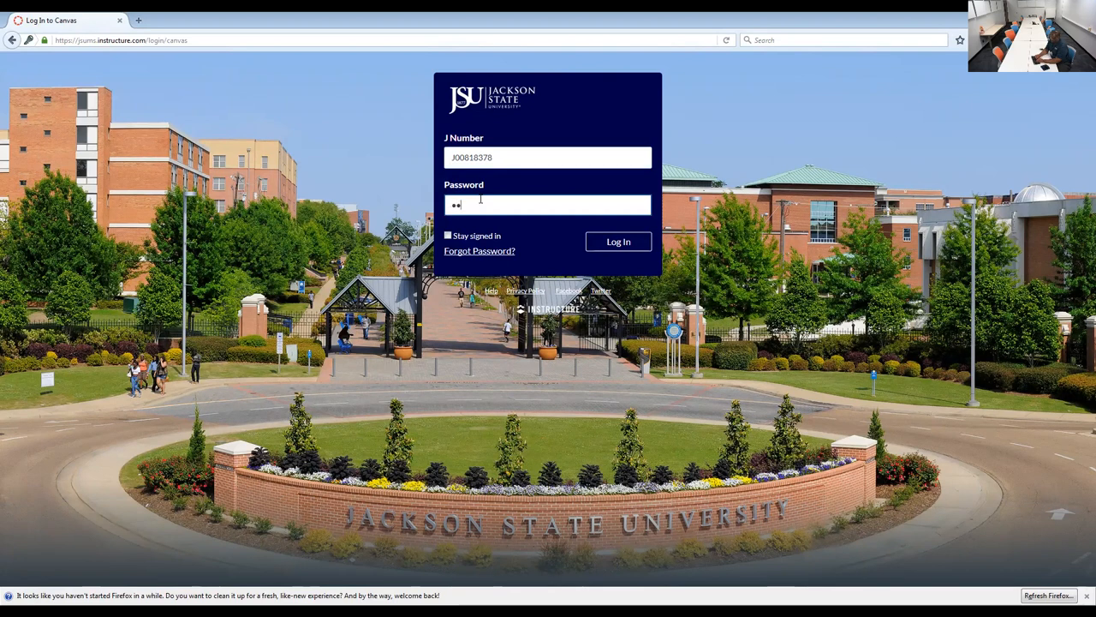
text(••)
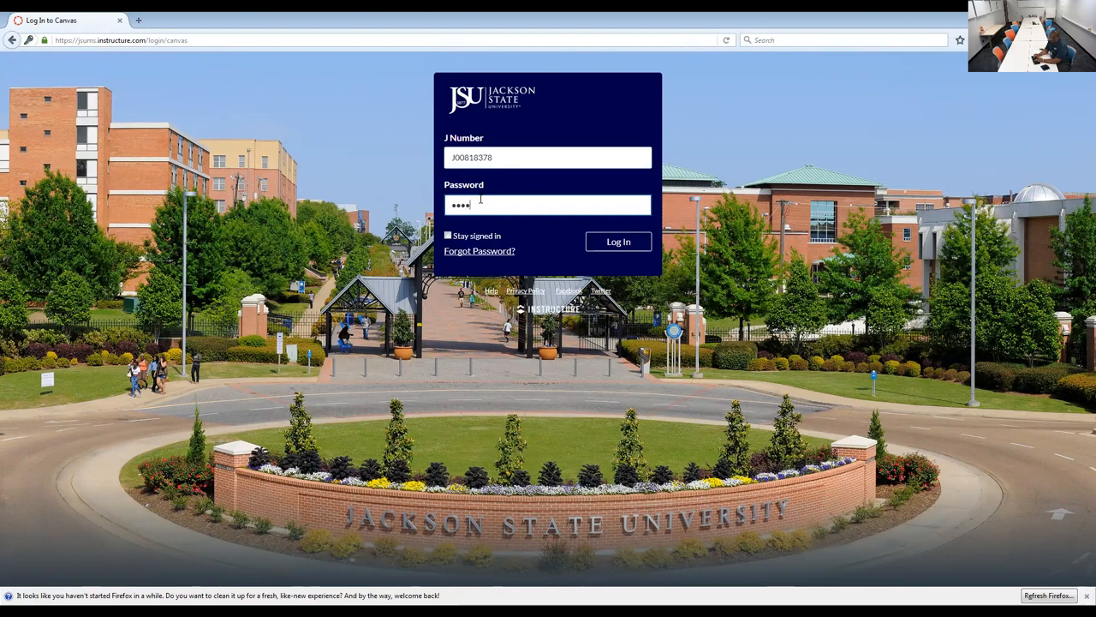
text(••••••)
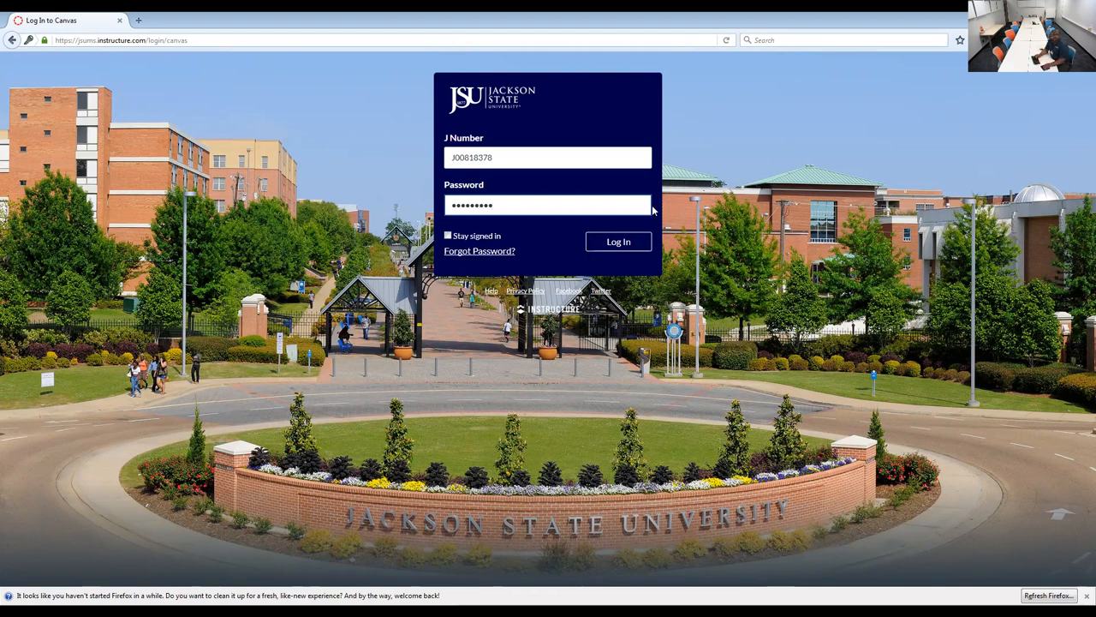
click(618, 242)
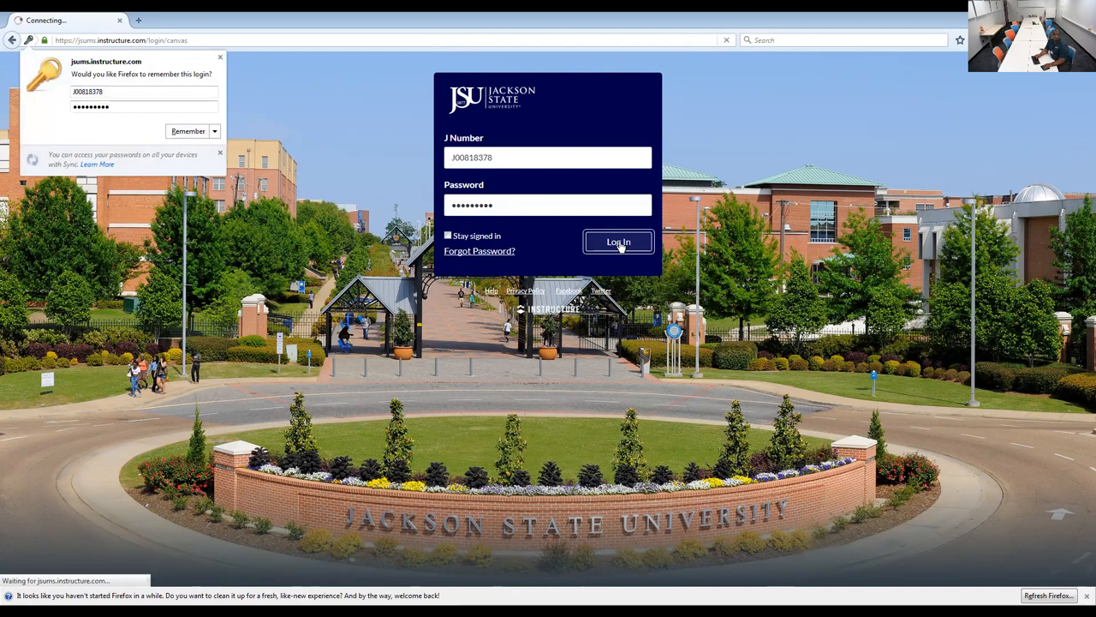
Dismiss the remember-login popup, accept the SW-515 Section 81 teaching invitation, and go back to the Dashboard.
click(619, 242)
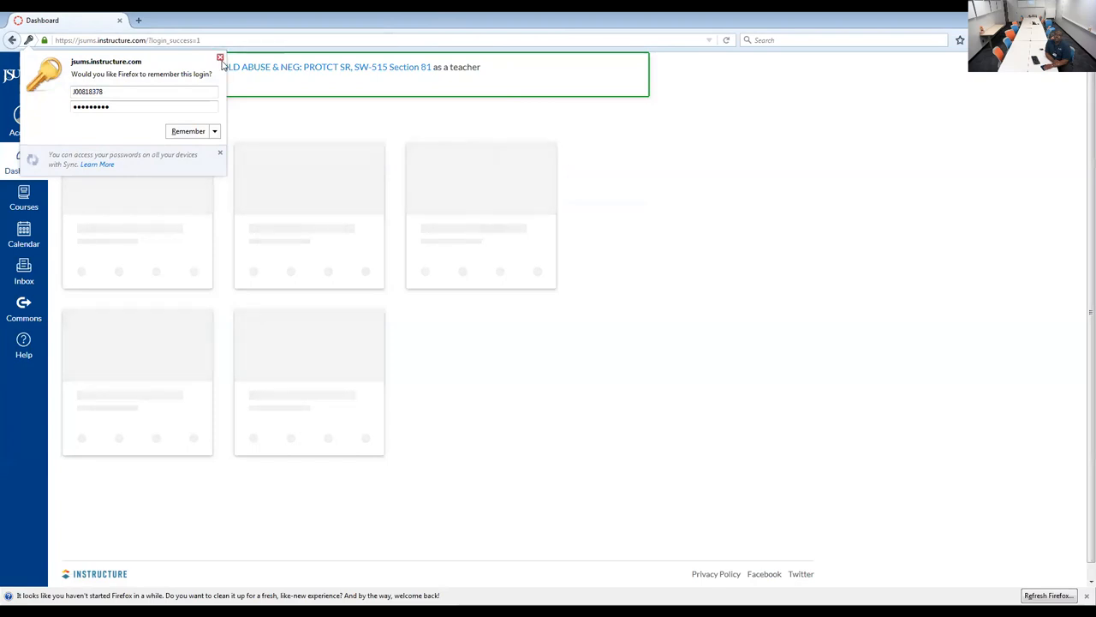
click(219, 58)
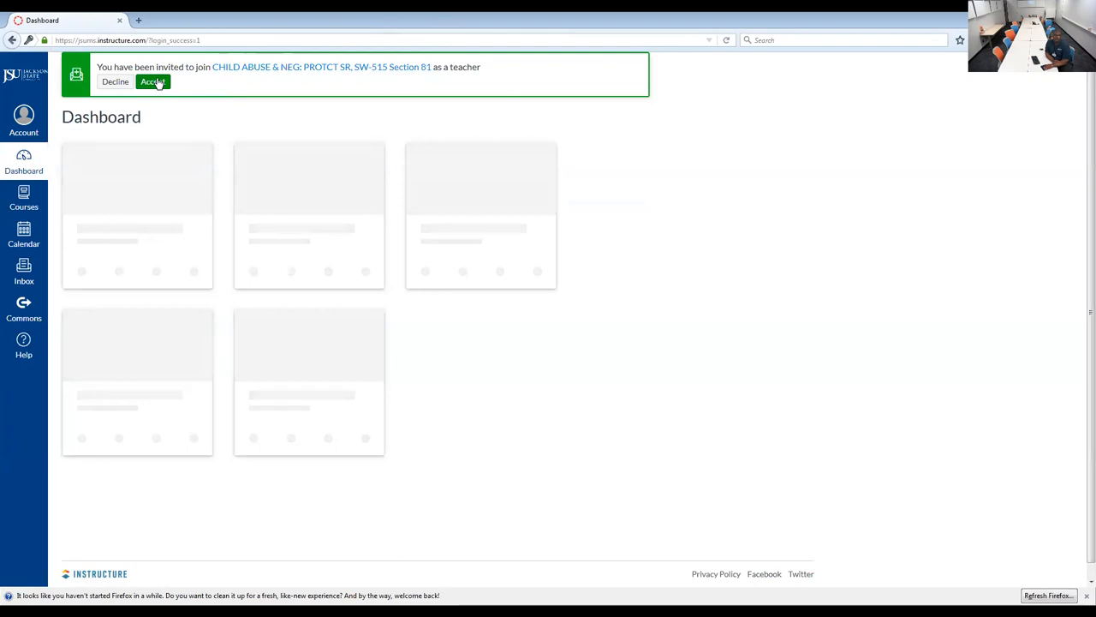
click(153, 82)
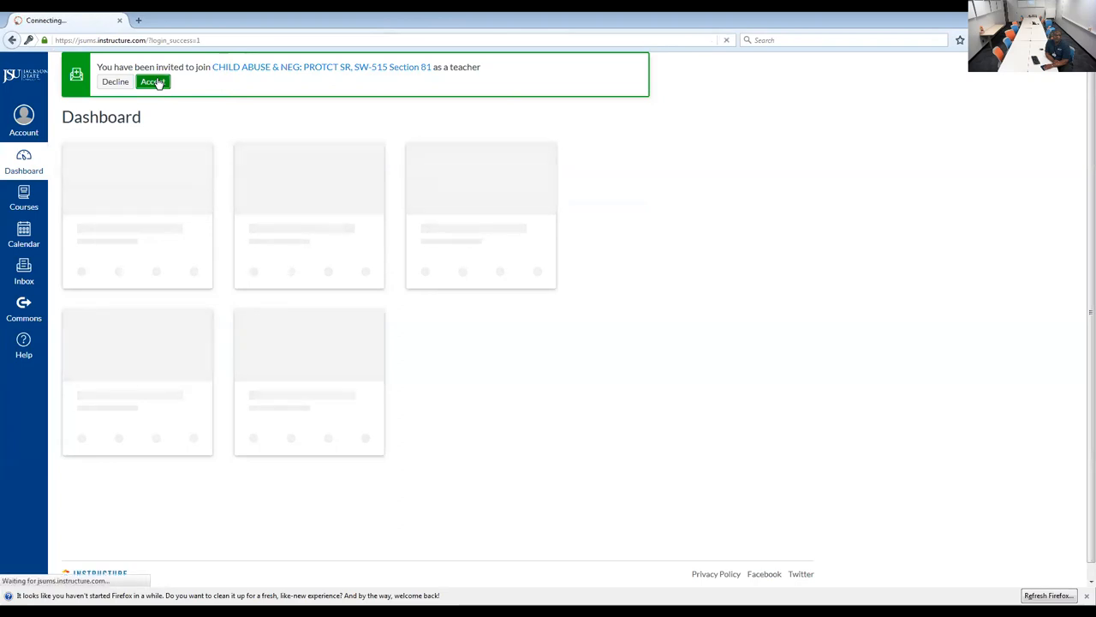
click(152, 82)
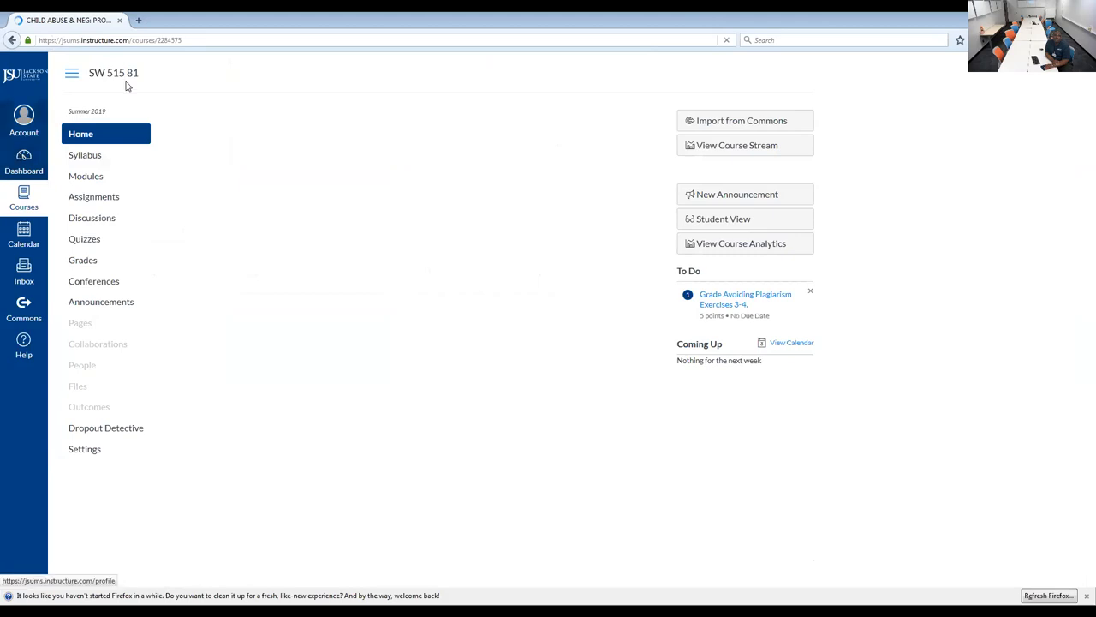
mouse_move(466, 339)
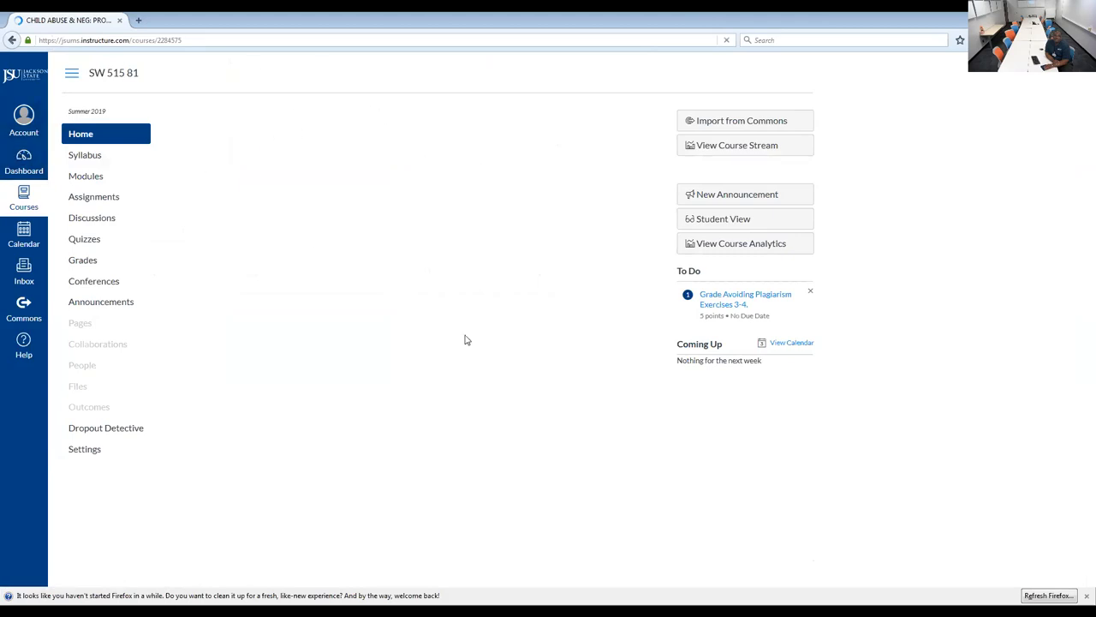
mouse_move(24, 158)
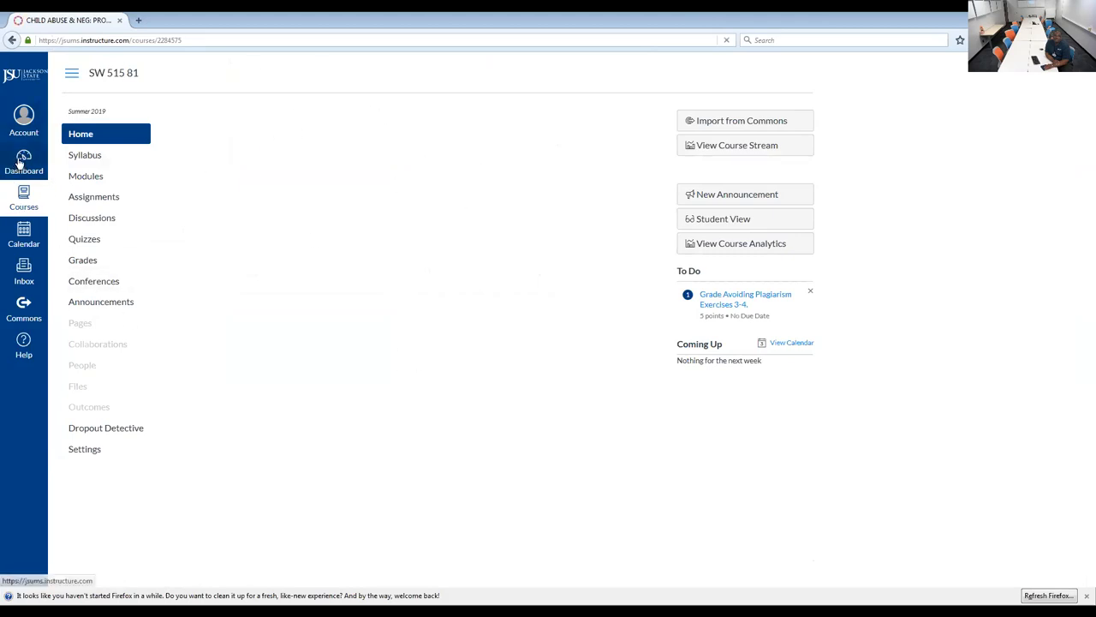
click(24, 163)
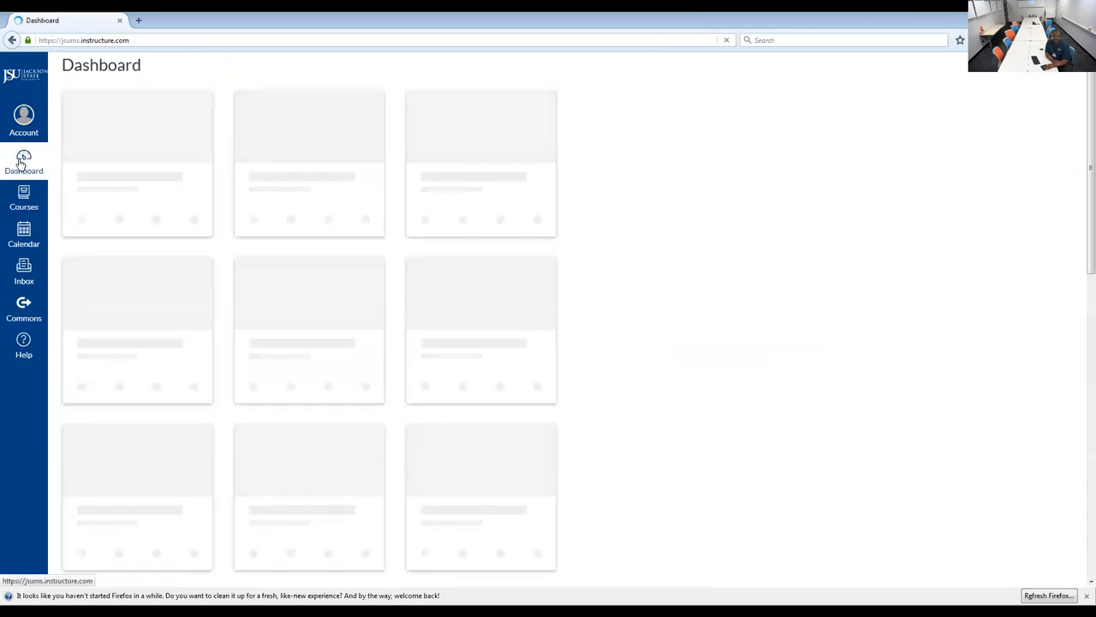
mouse_move(380, 235)
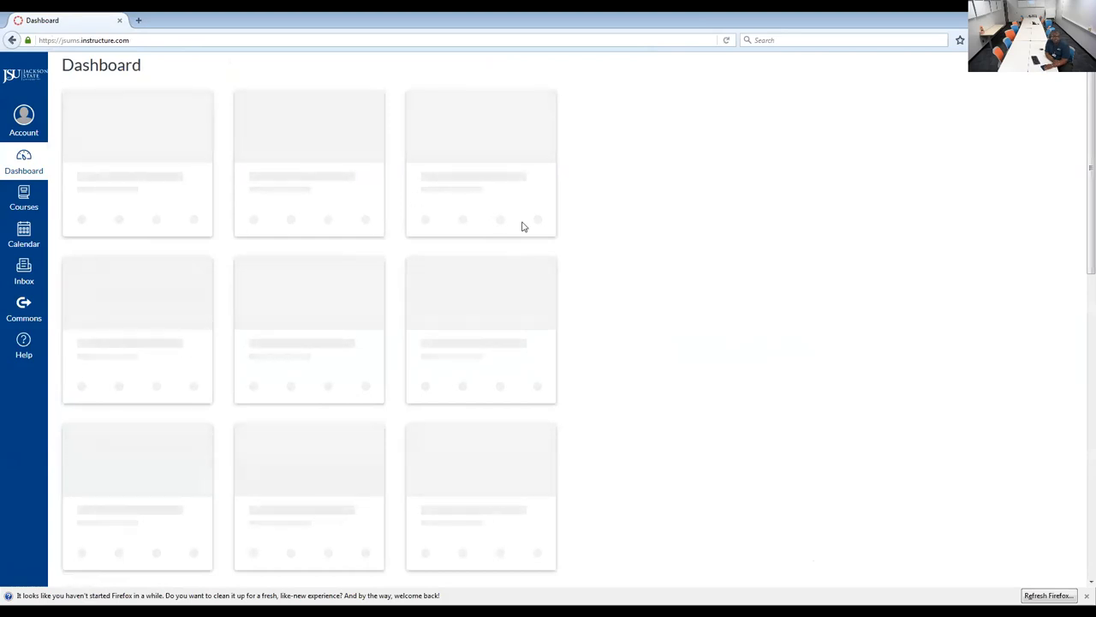
mouse_move(363, 296)
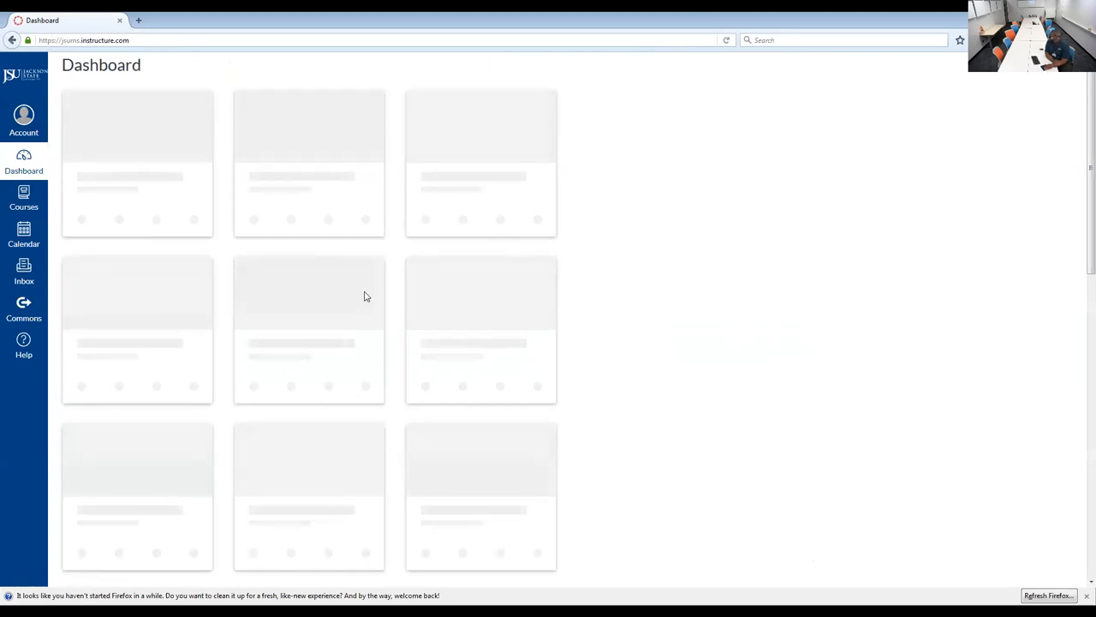
mouse_move(470, 439)
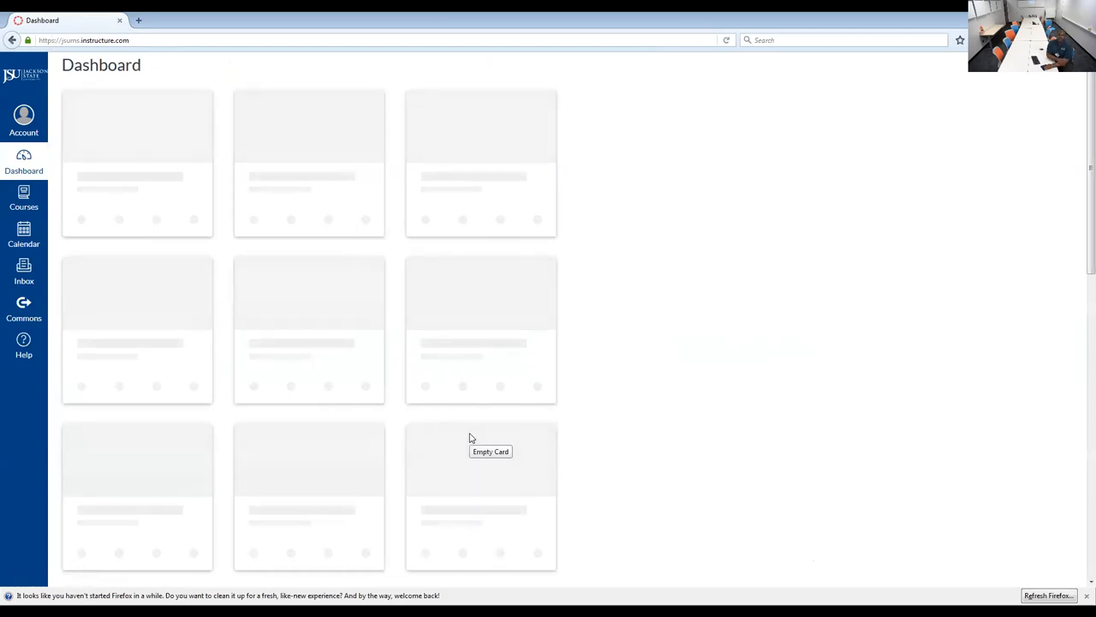
mouse_move(346, 423)
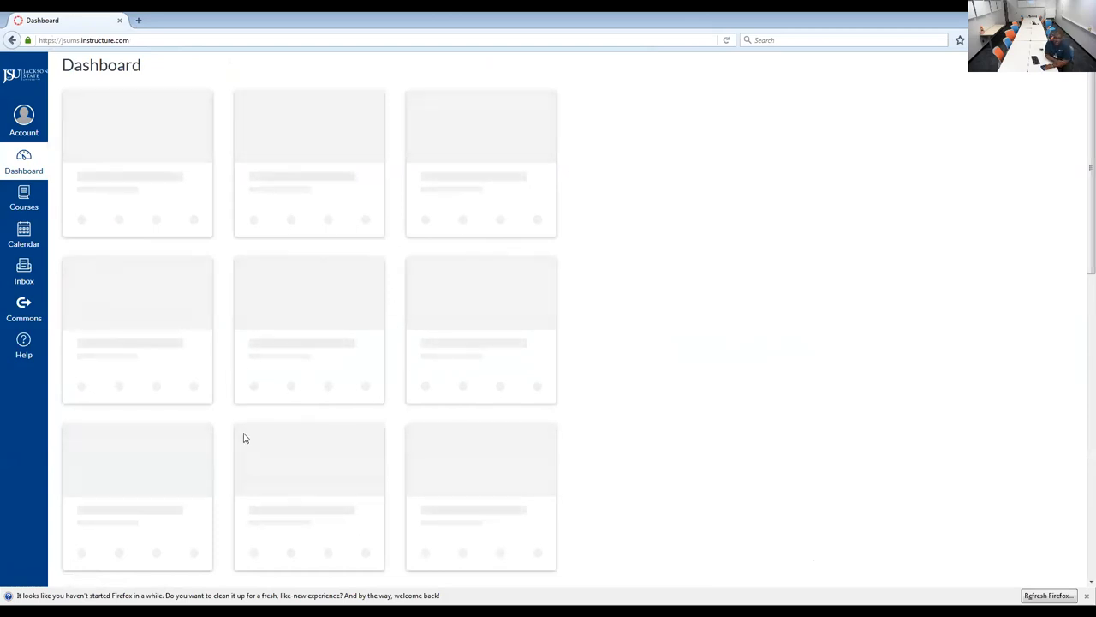
scroll(down, 3)
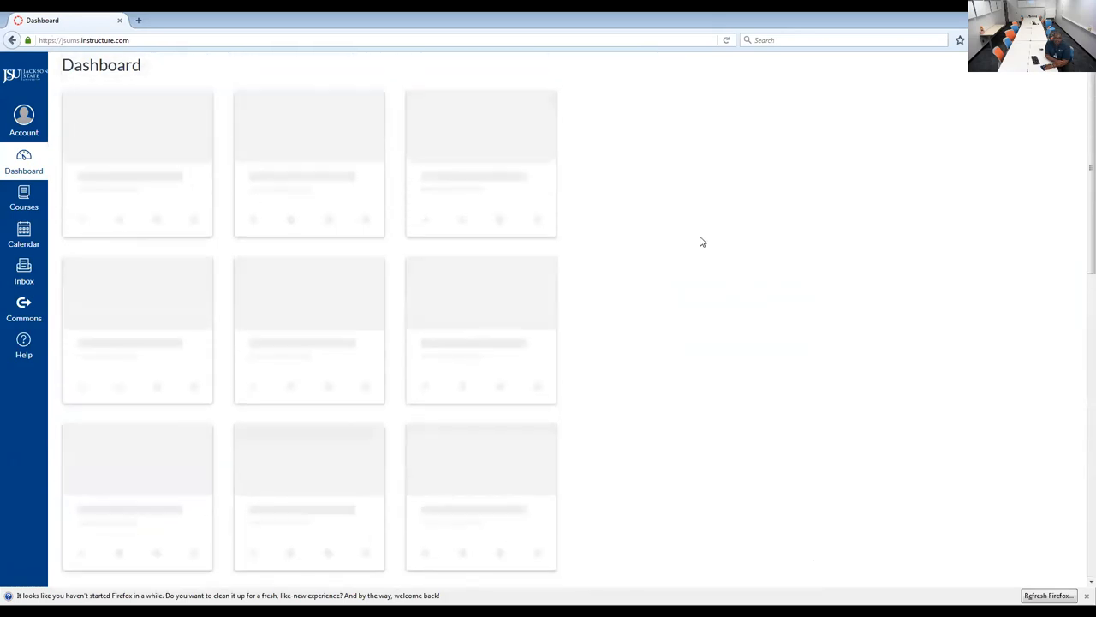
click(24, 197)
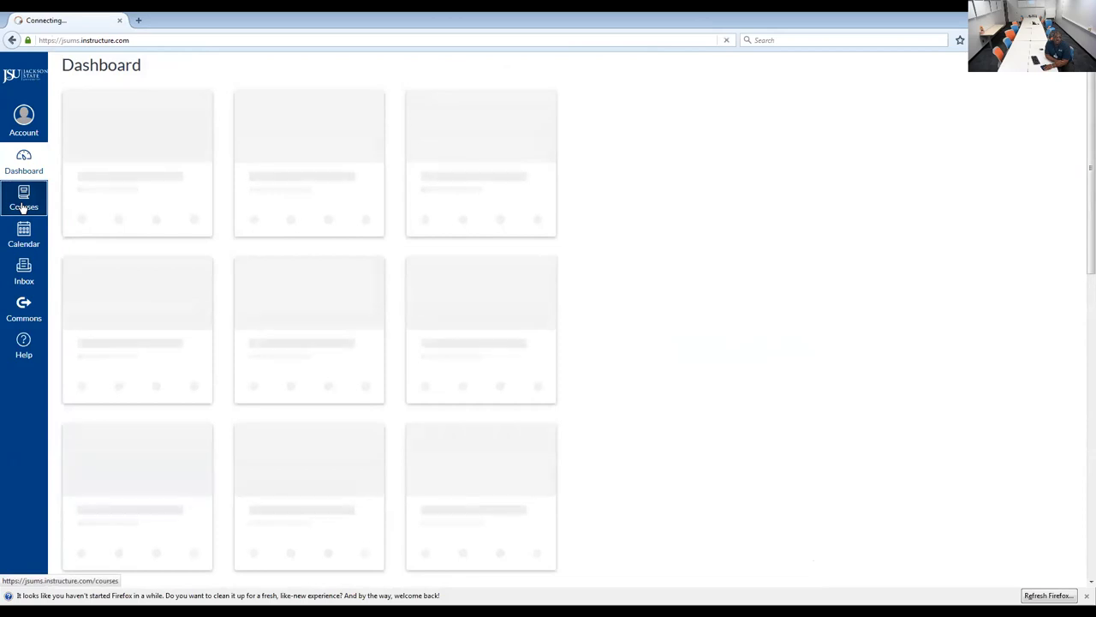
Show All Courses and scroll through the Past Enrollments list and back up.
click(24, 199)
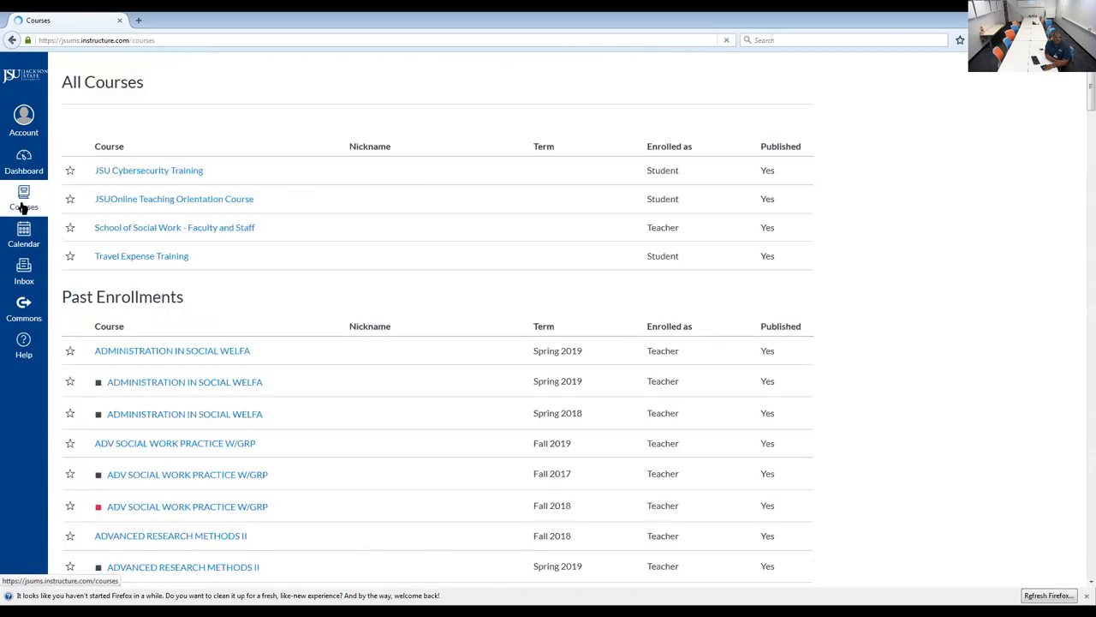
scroll(down, 3)
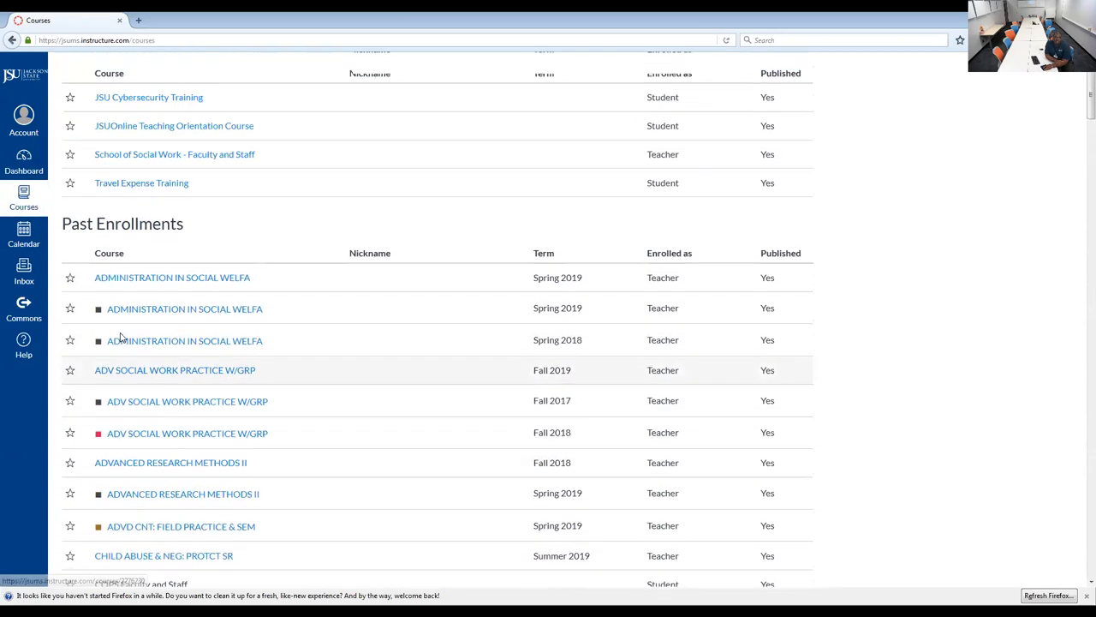
scroll(down, 3)
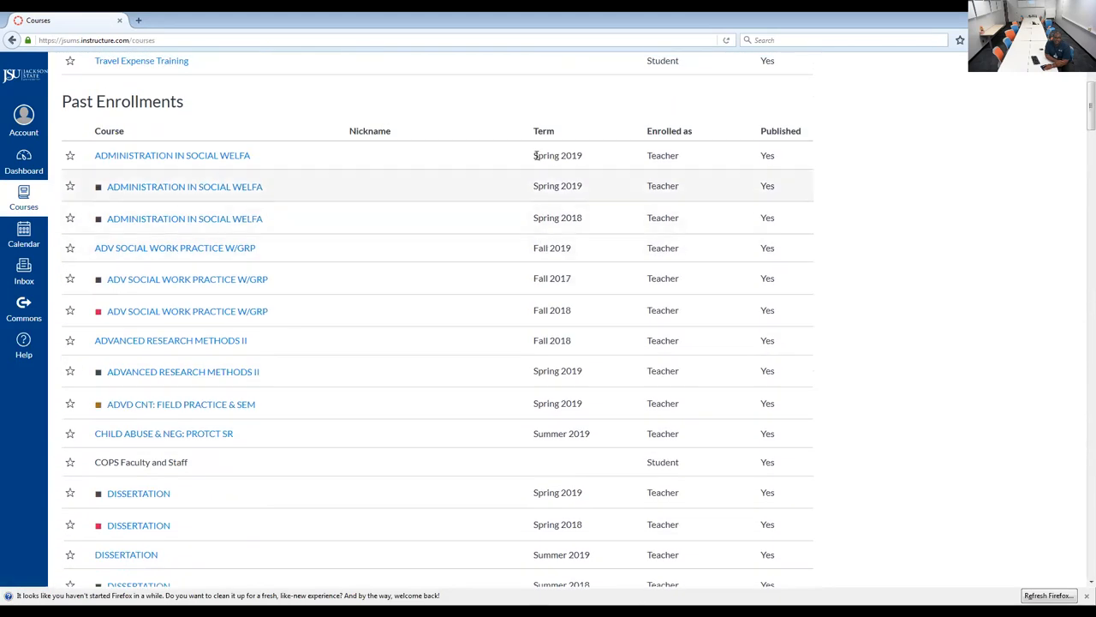
scroll(down, 3)
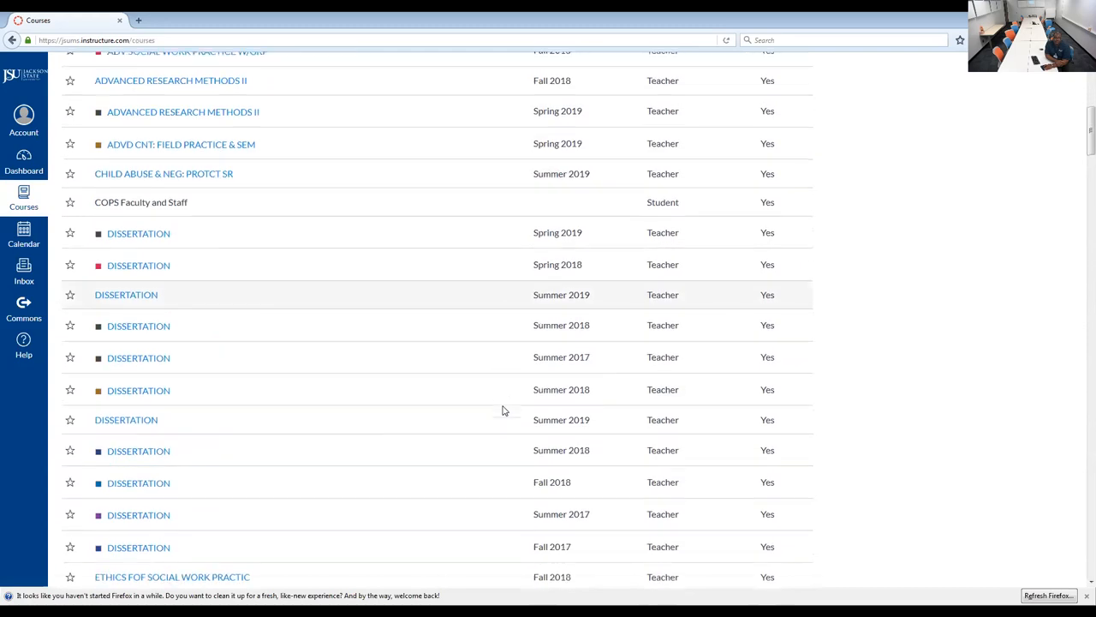
scroll(down, 3)
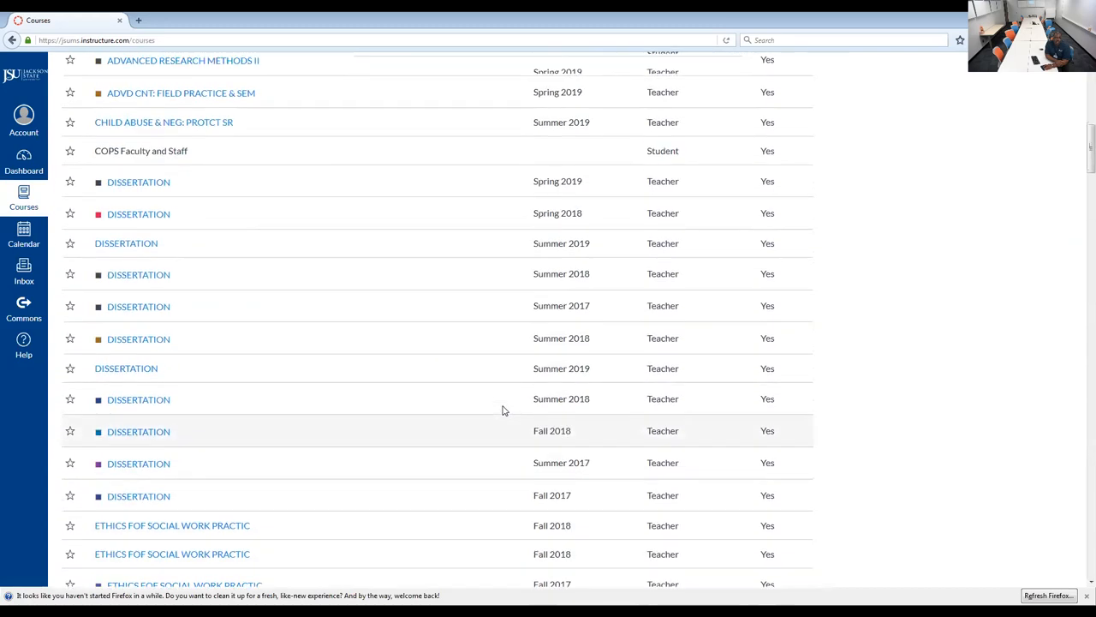
scroll(up, 3)
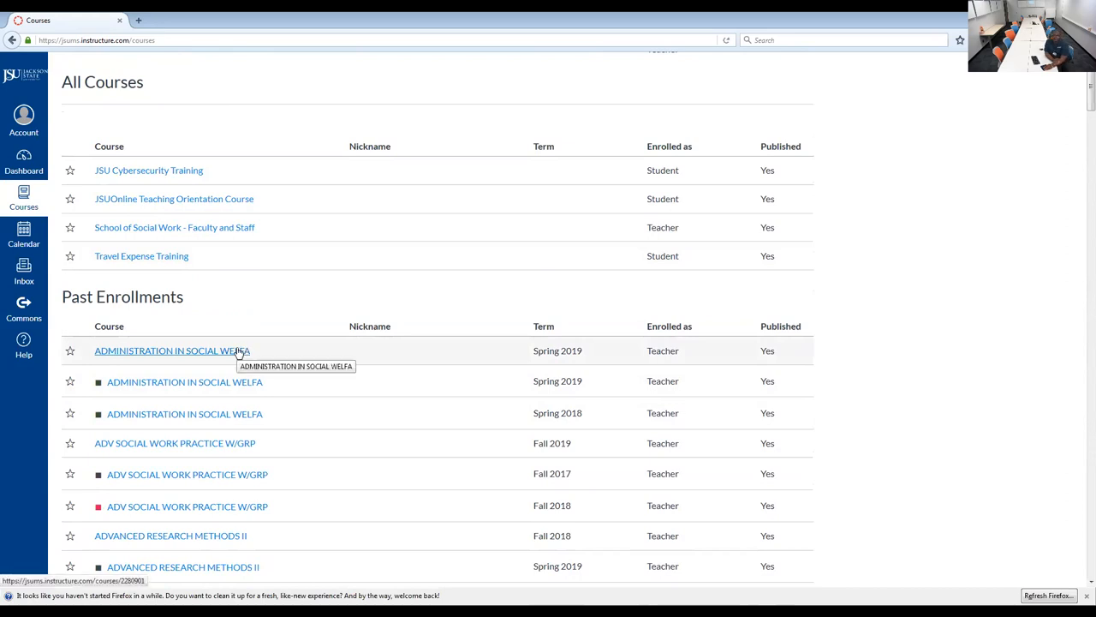
Enter the Spring 2019 SW 545 course's Syllabus page and try its docx link, cancelling the file prompt.
click(172, 349)
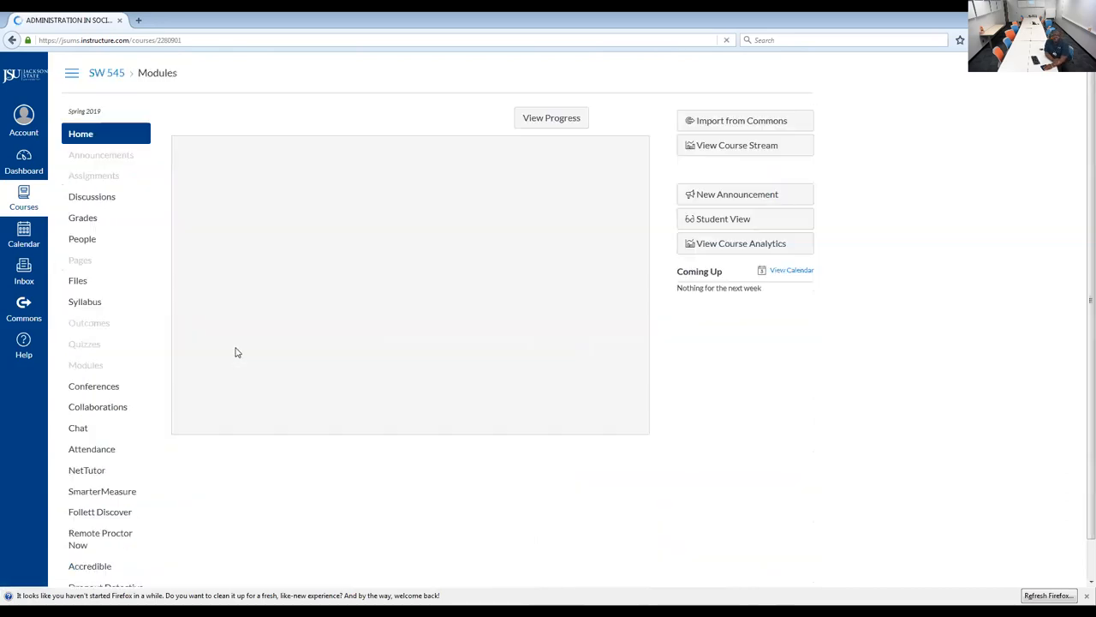
mouse_move(146, 295)
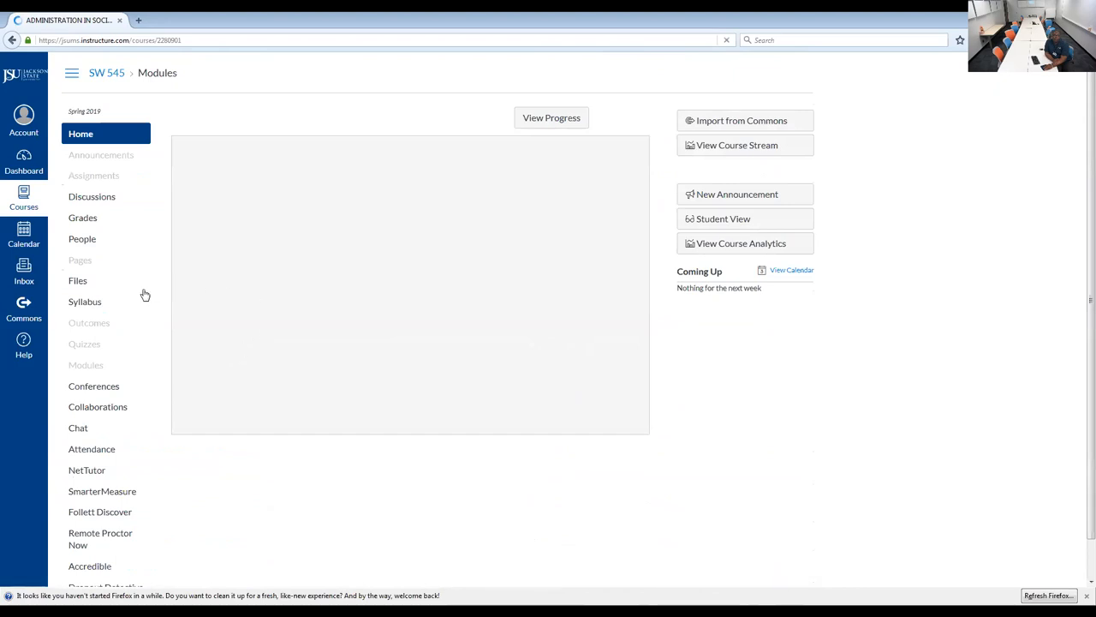
mouse_move(86, 301)
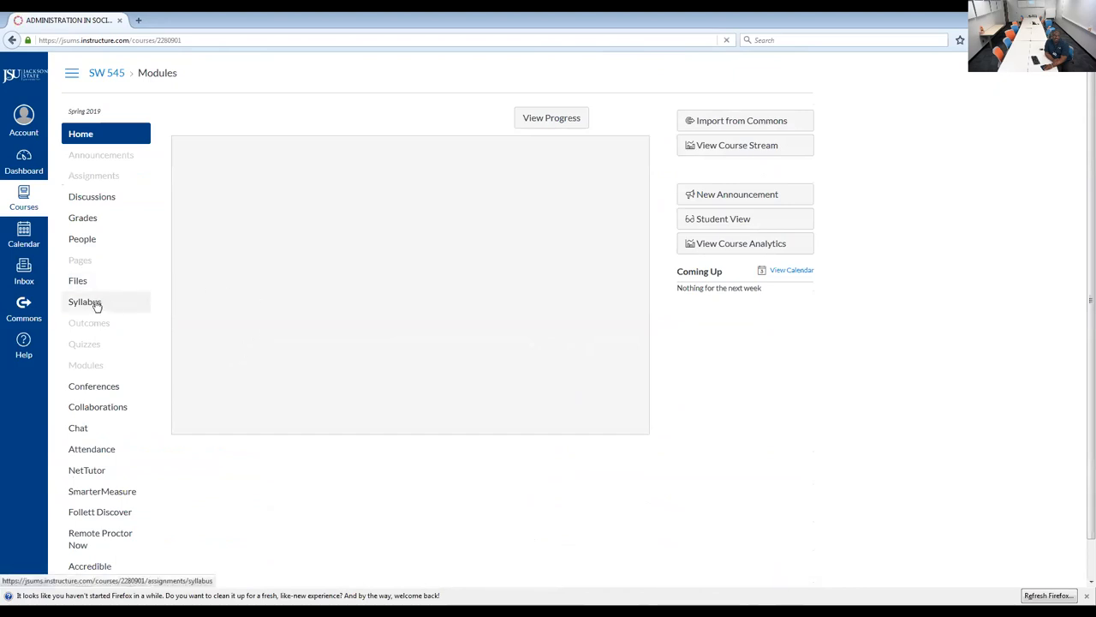
click(86, 301)
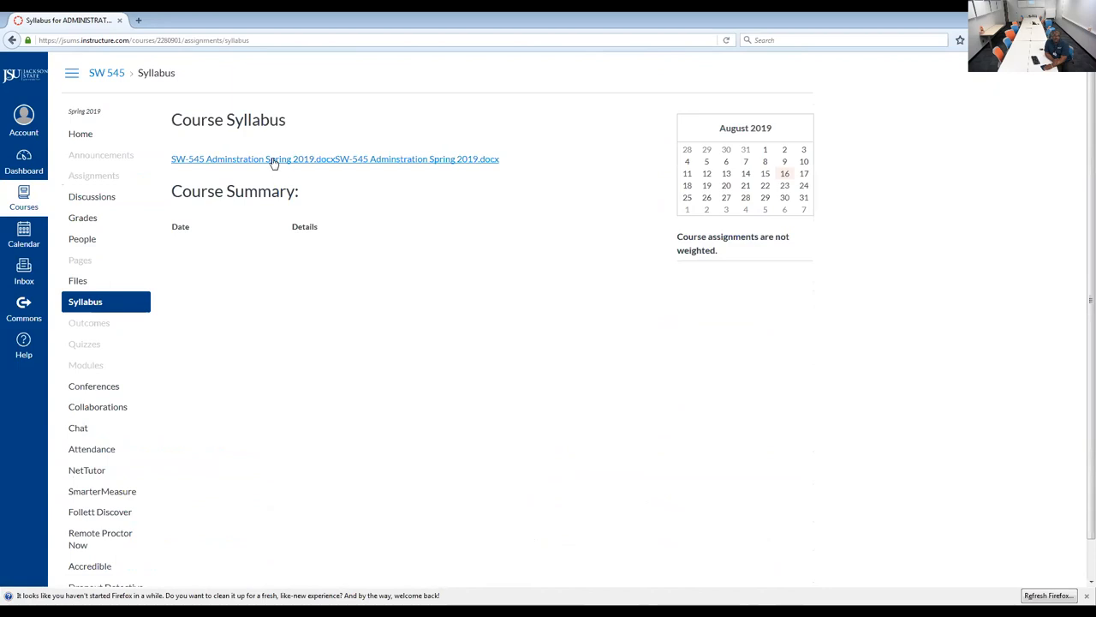
click(274, 158)
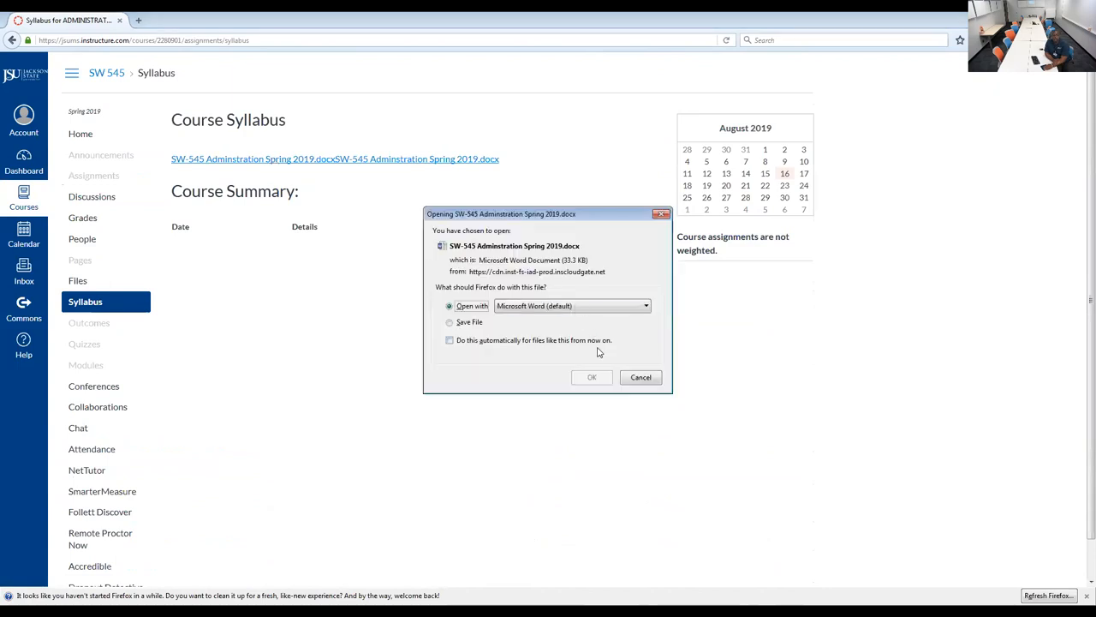
click(593, 377)
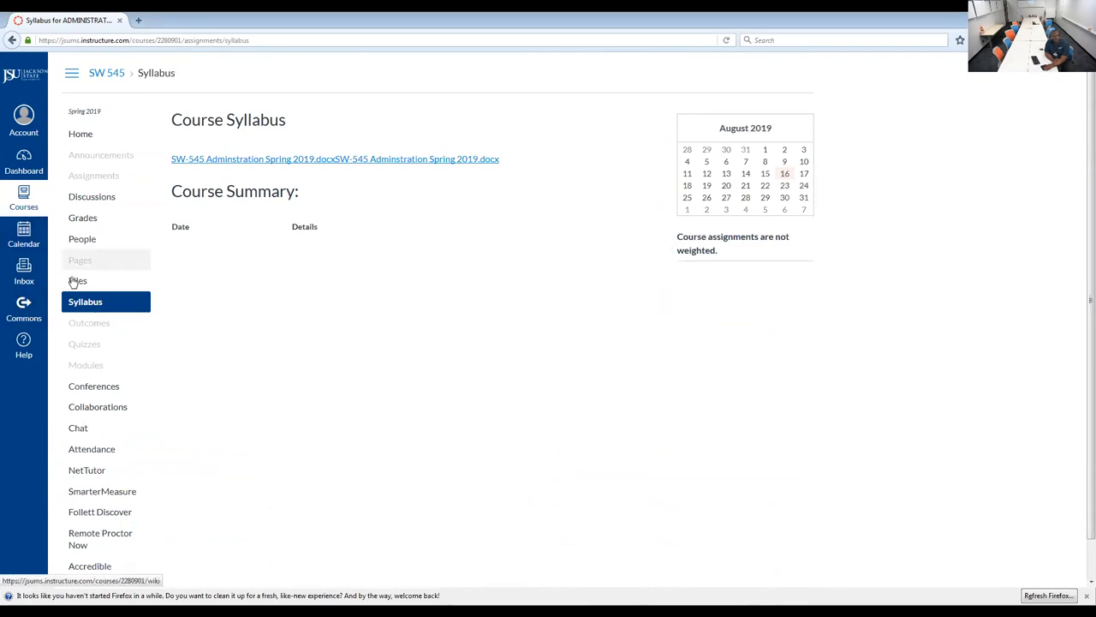
mouse_move(205, 298)
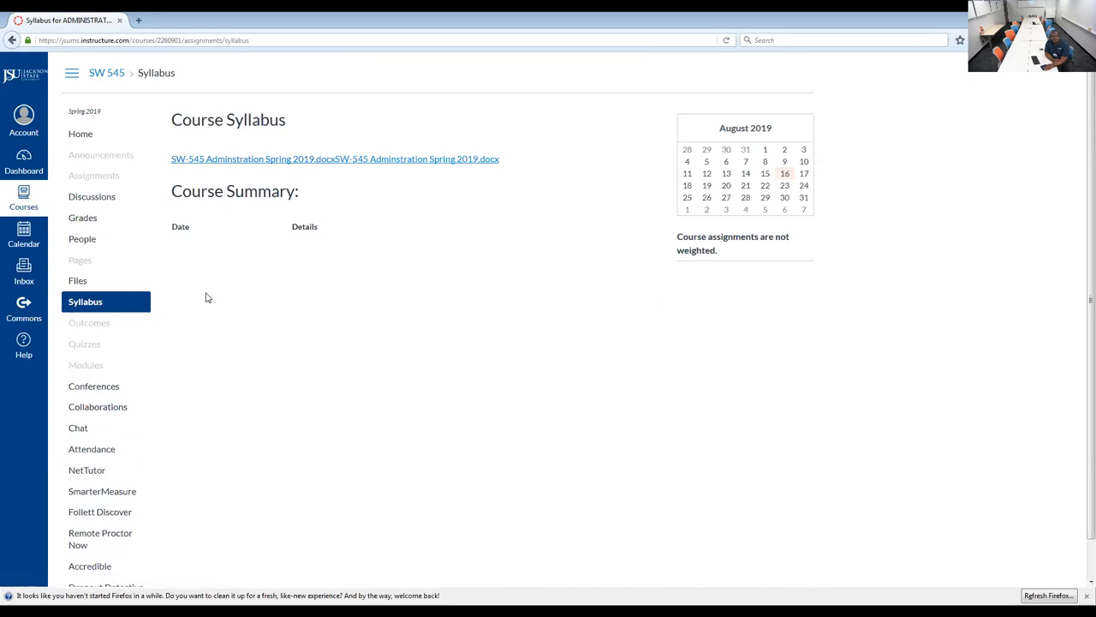
mouse_move(311, 317)
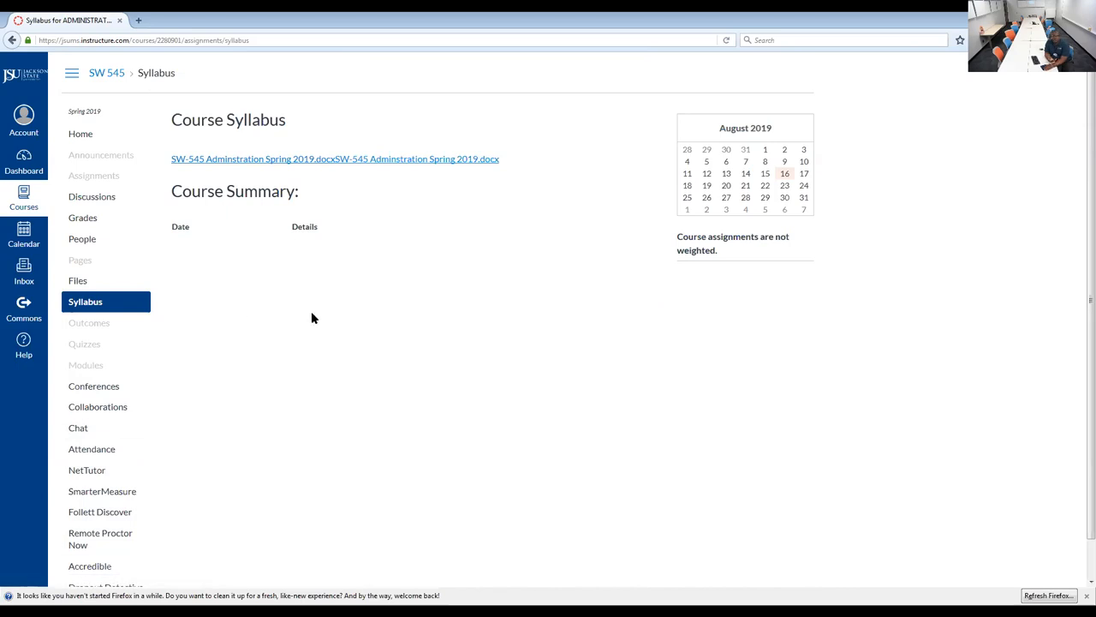
mouse_move(326, 295)
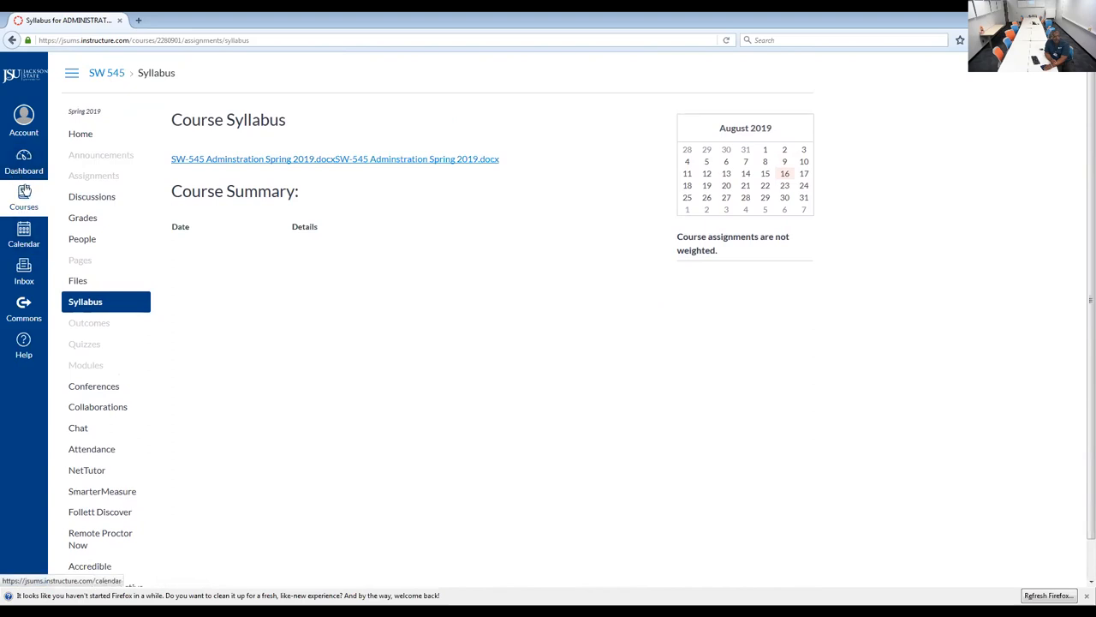
mouse_move(89, 157)
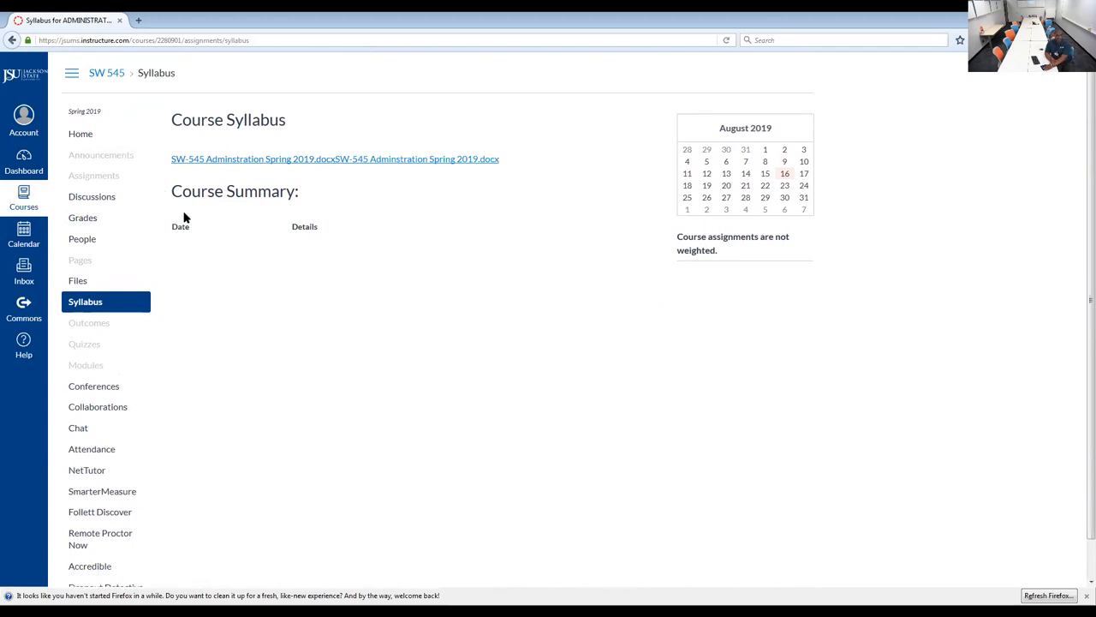
mouse_move(288, 209)
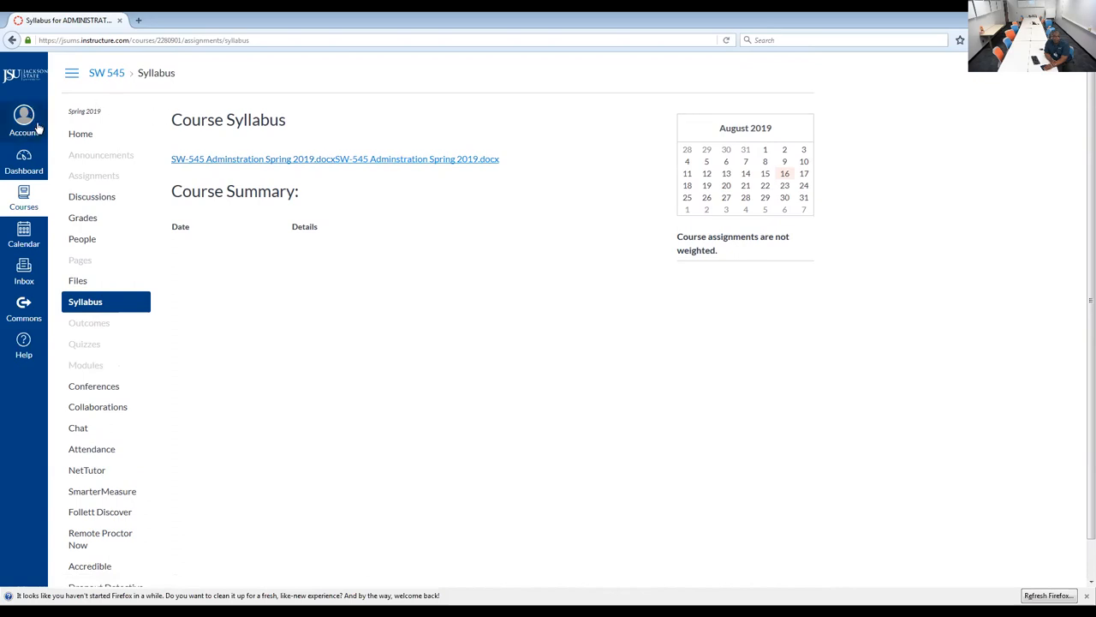
click(144, 41)
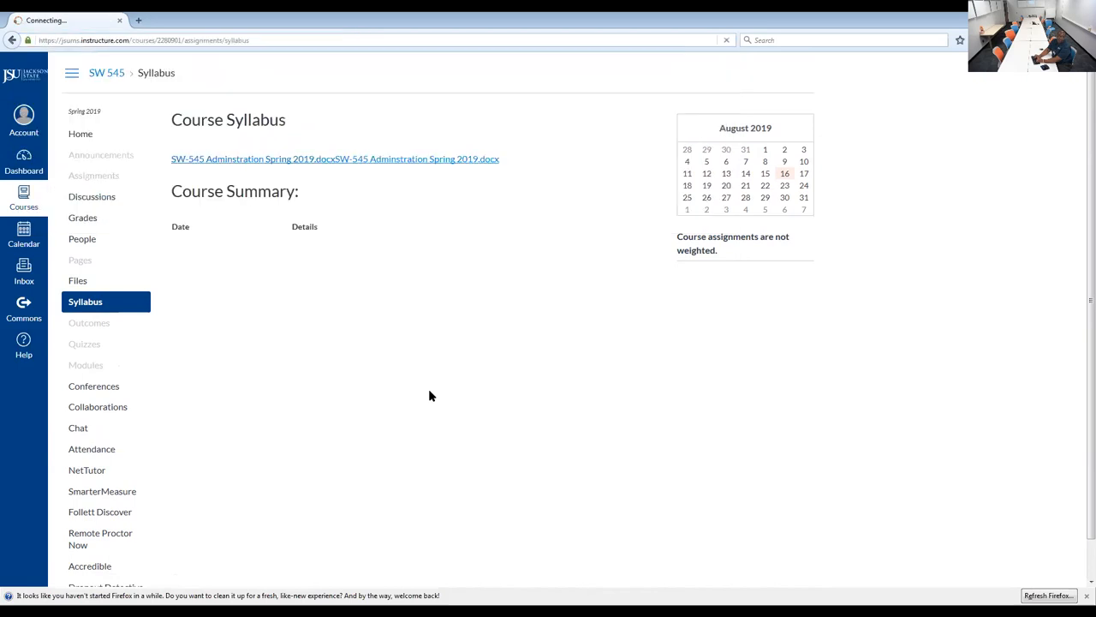
Open the SW-545 Spring 2019 syllabus .docx with Microsoft Word via the Firefox dialog.
click(336, 158)
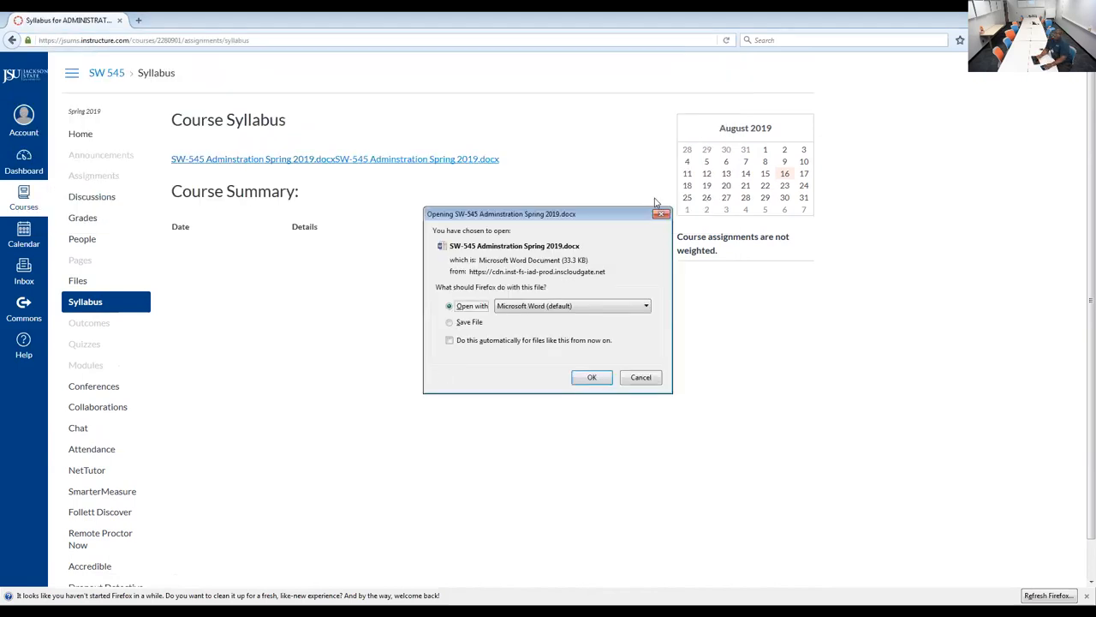
click(641, 377)
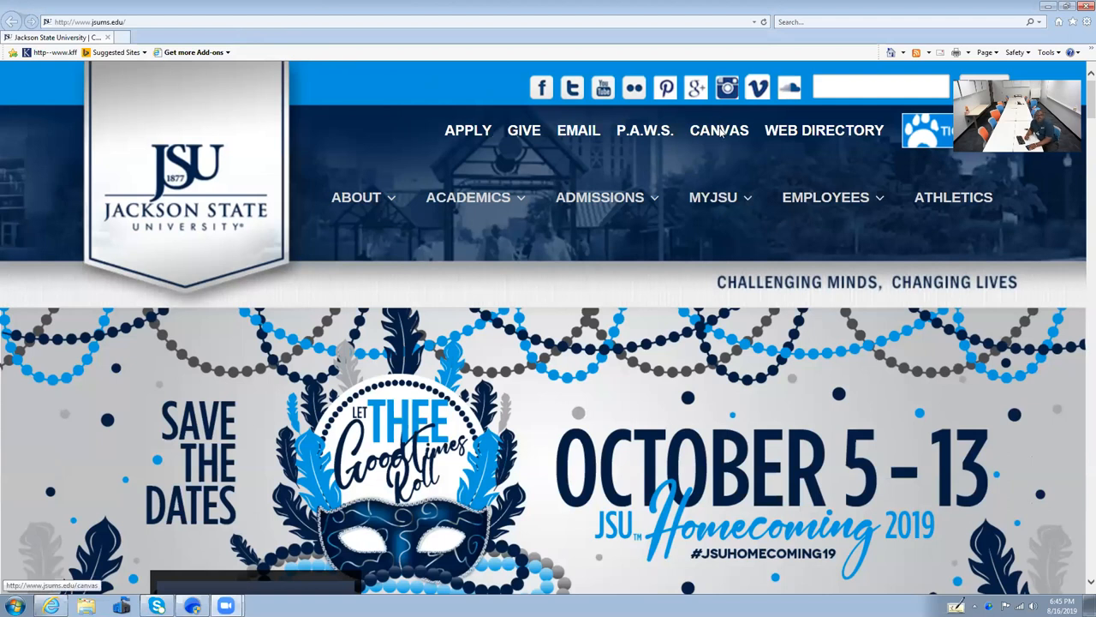
Reach the JSU Canvas Students page showing orientation registration and NetID login information.
click(720, 130)
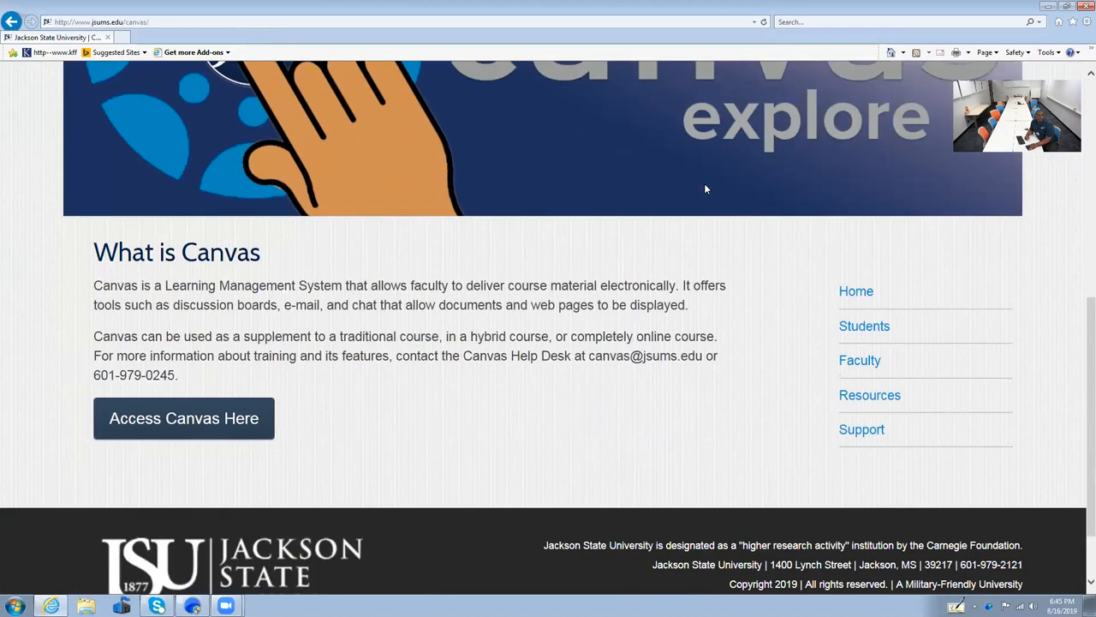
mouse_move(459, 322)
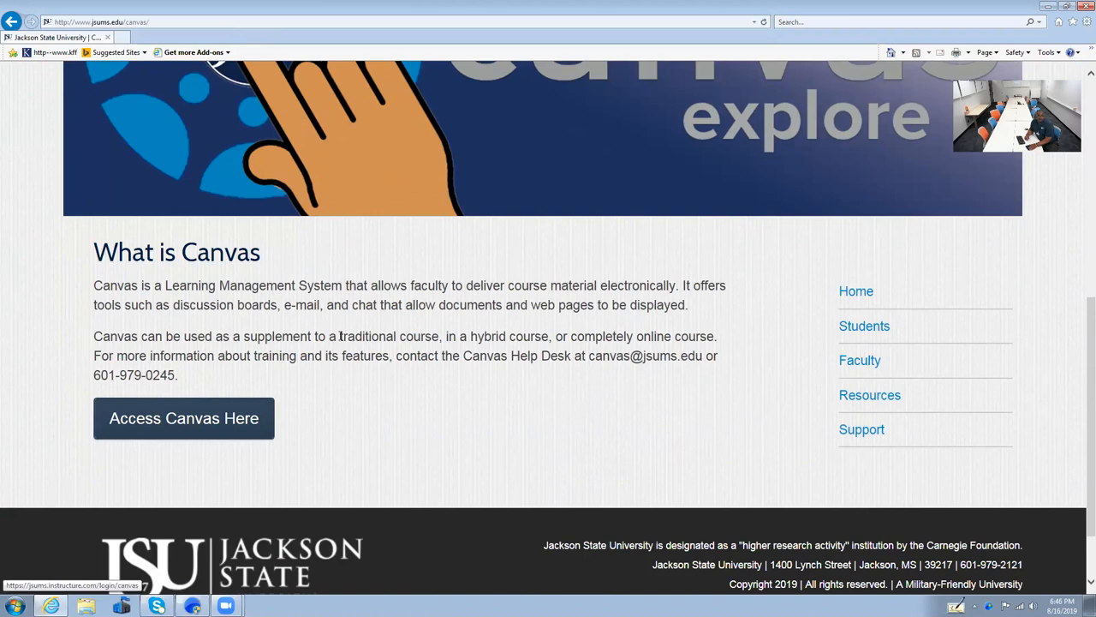
mouse_move(627, 359)
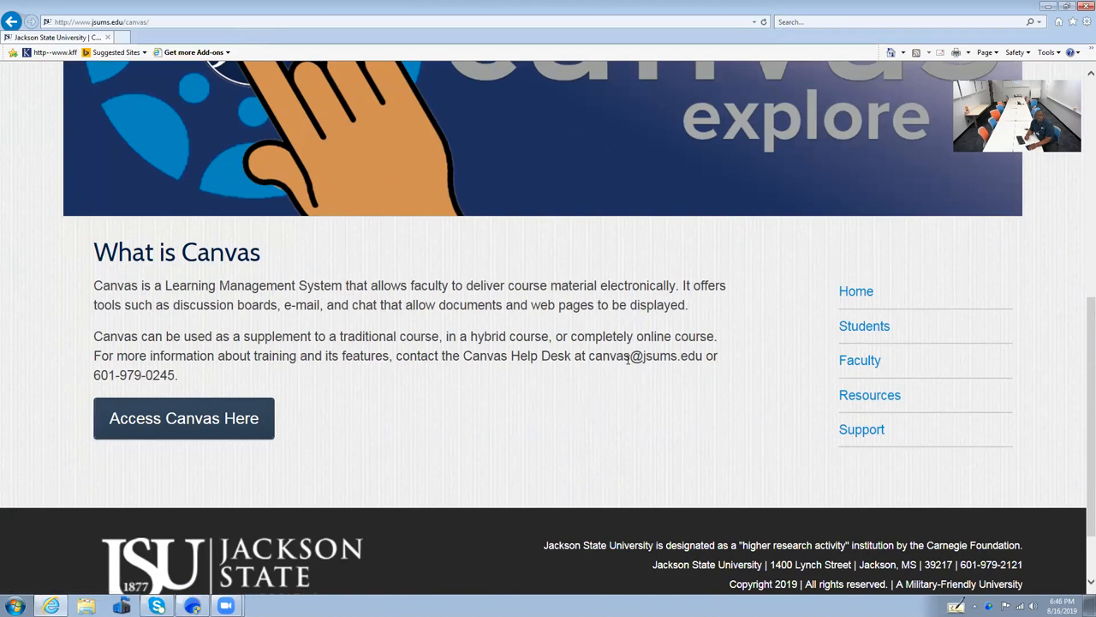
mouse_move(865, 341)
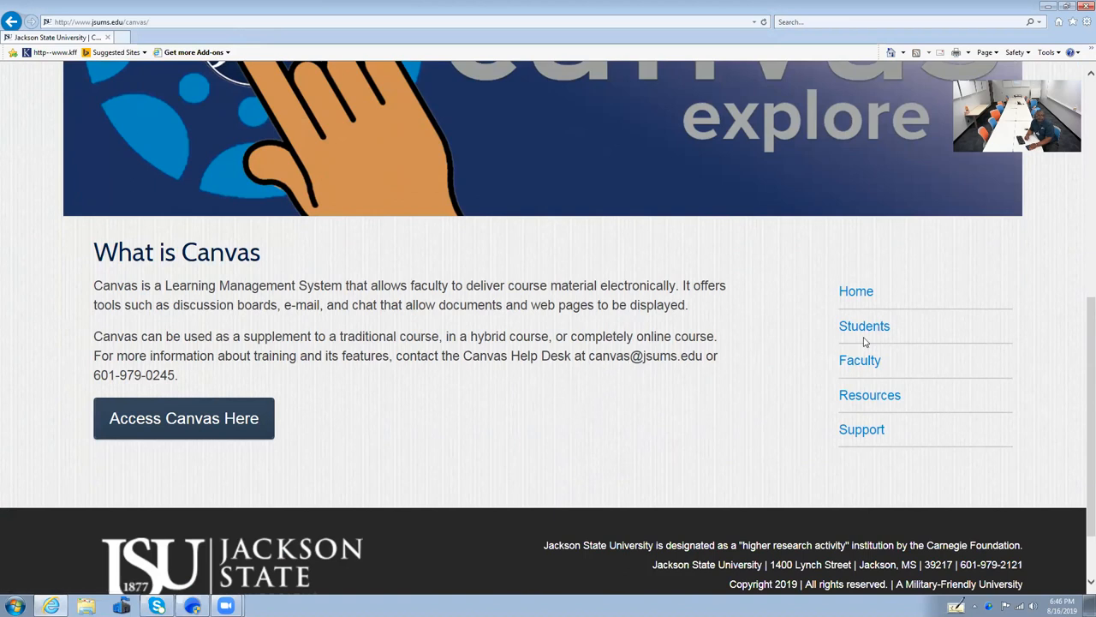
click(864, 325)
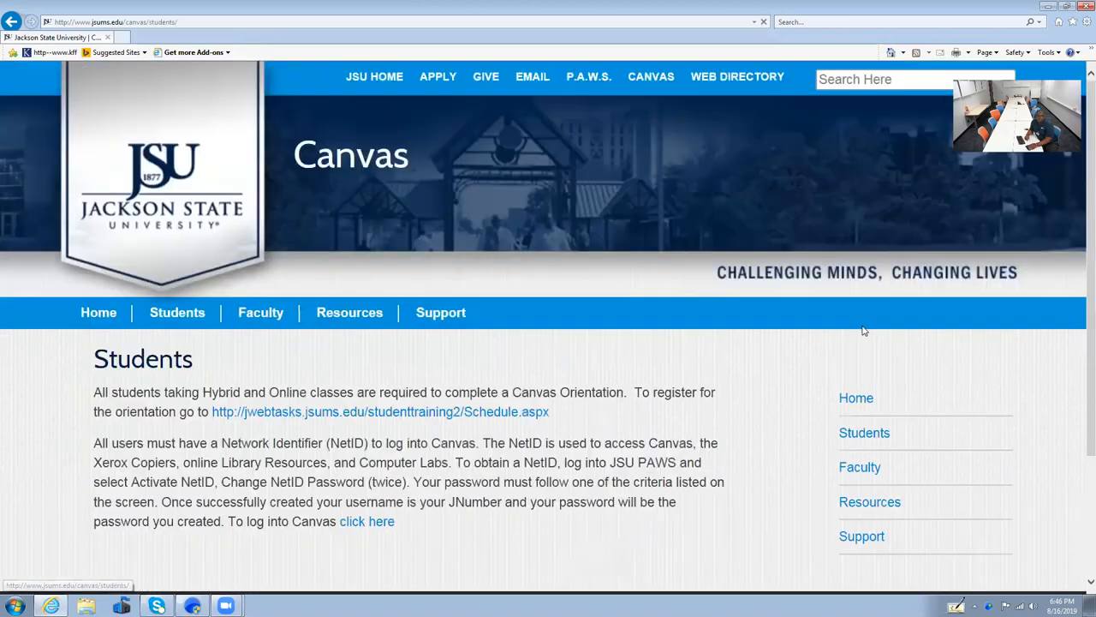
scroll(down, 3)
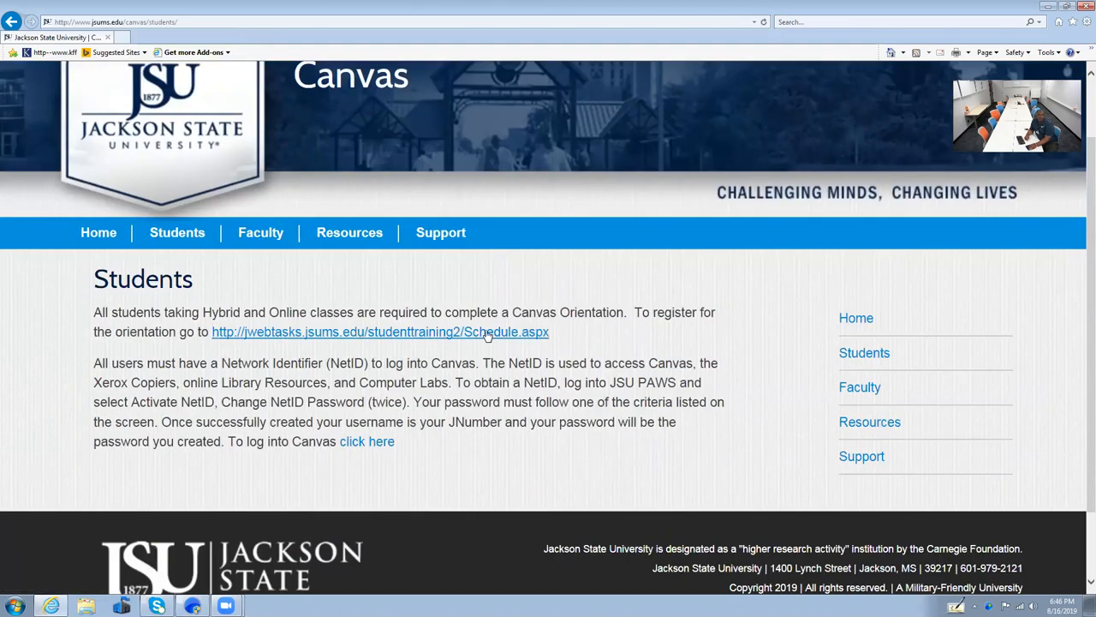
mouse_move(380, 333)
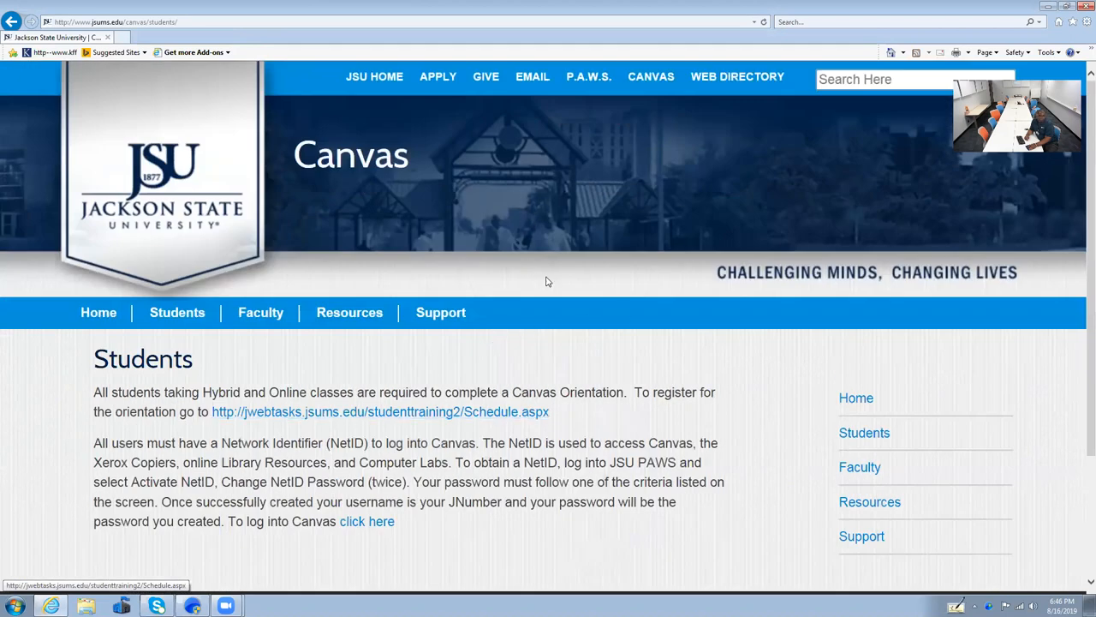
mouse_move(511, 298)
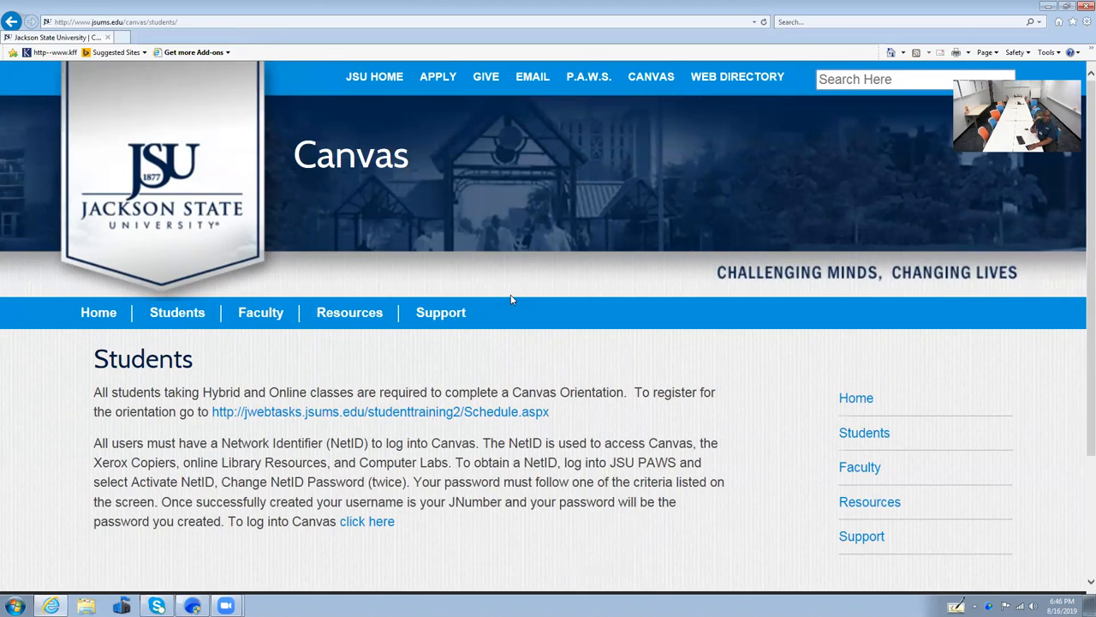
mouse_move(560, 191)
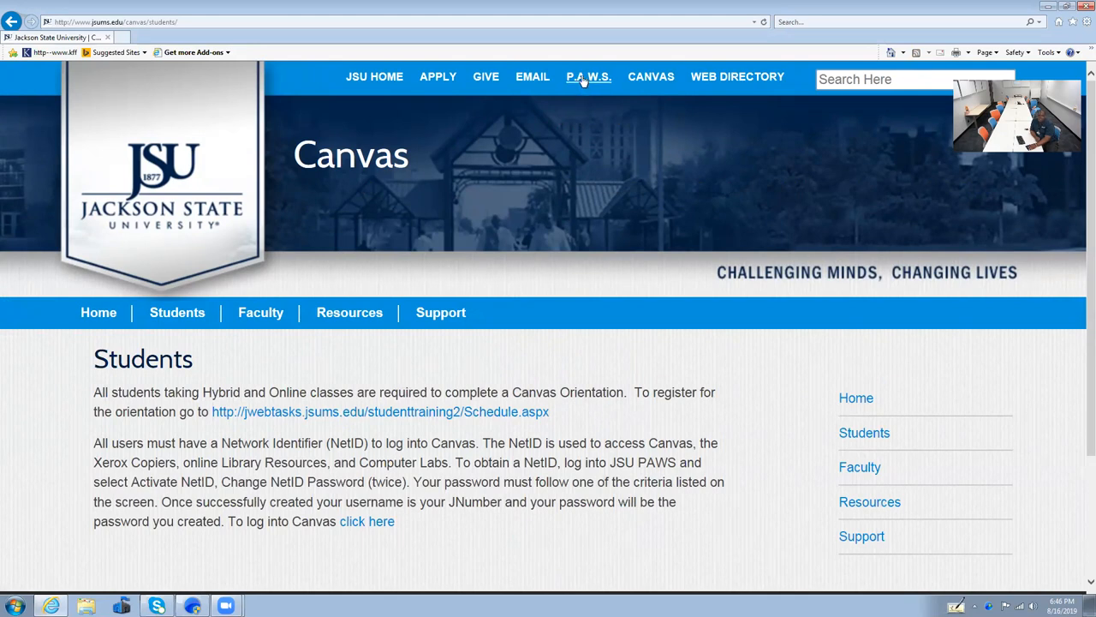
click(589, 75)
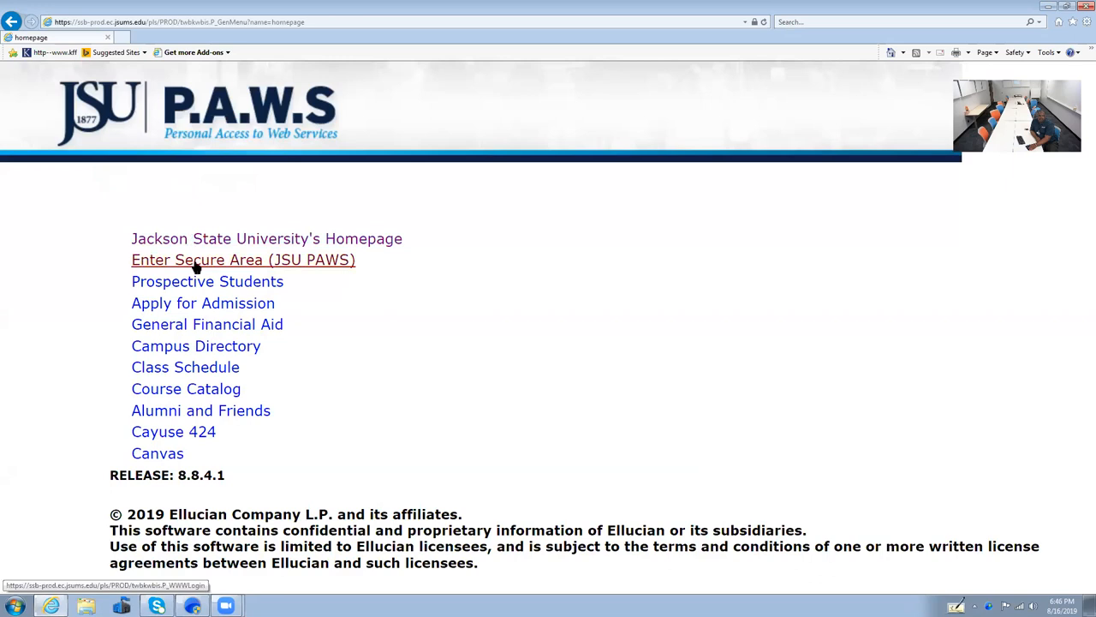
click(243, 261)
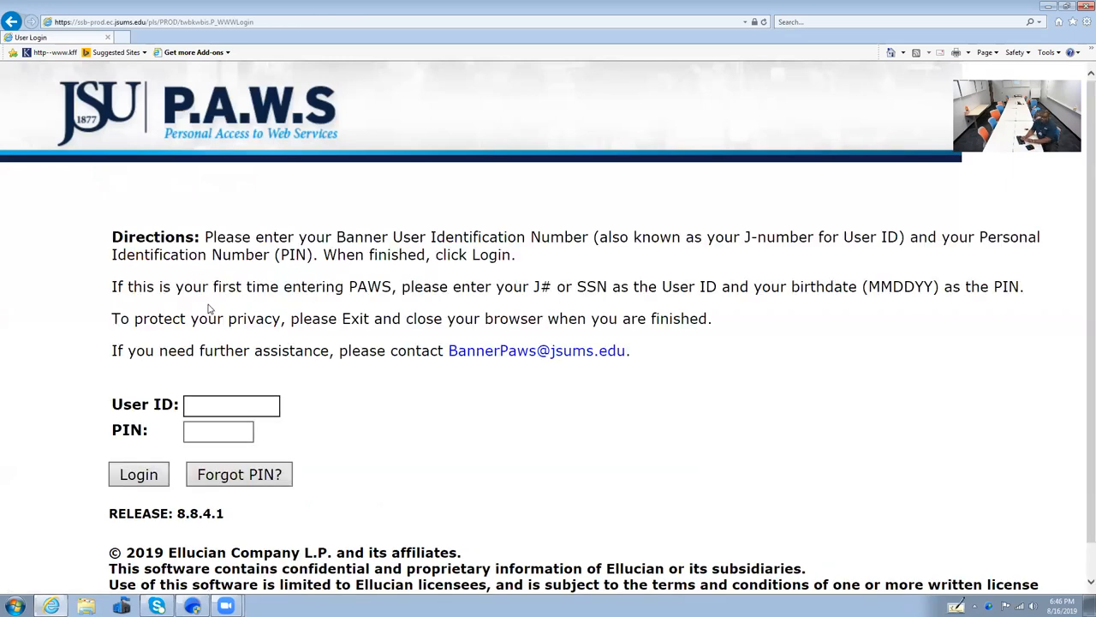
text(J)
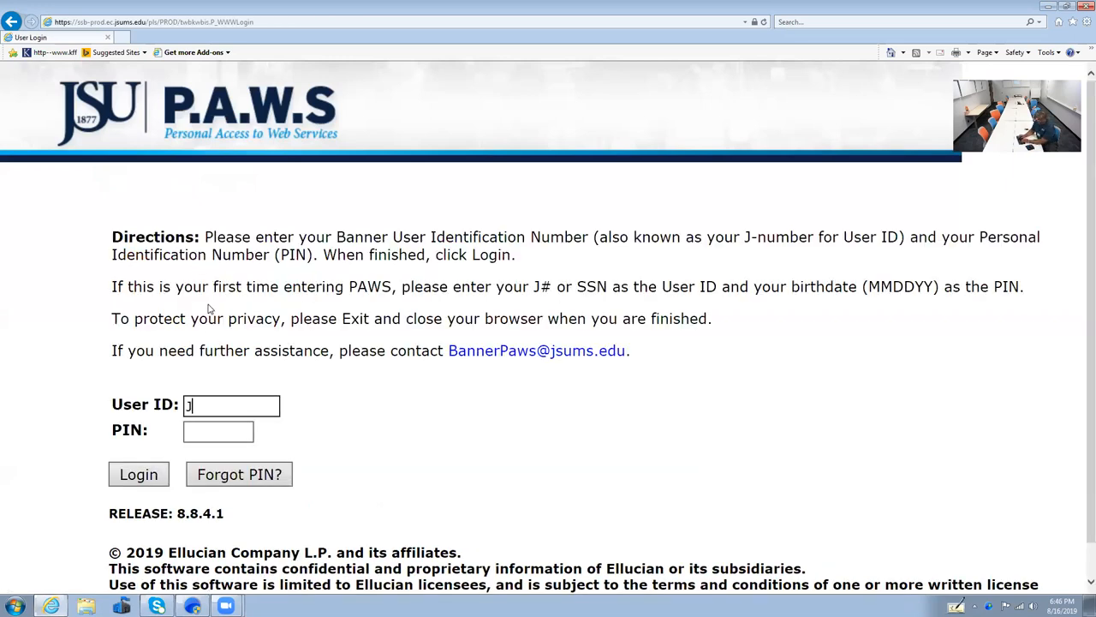
text(00818)
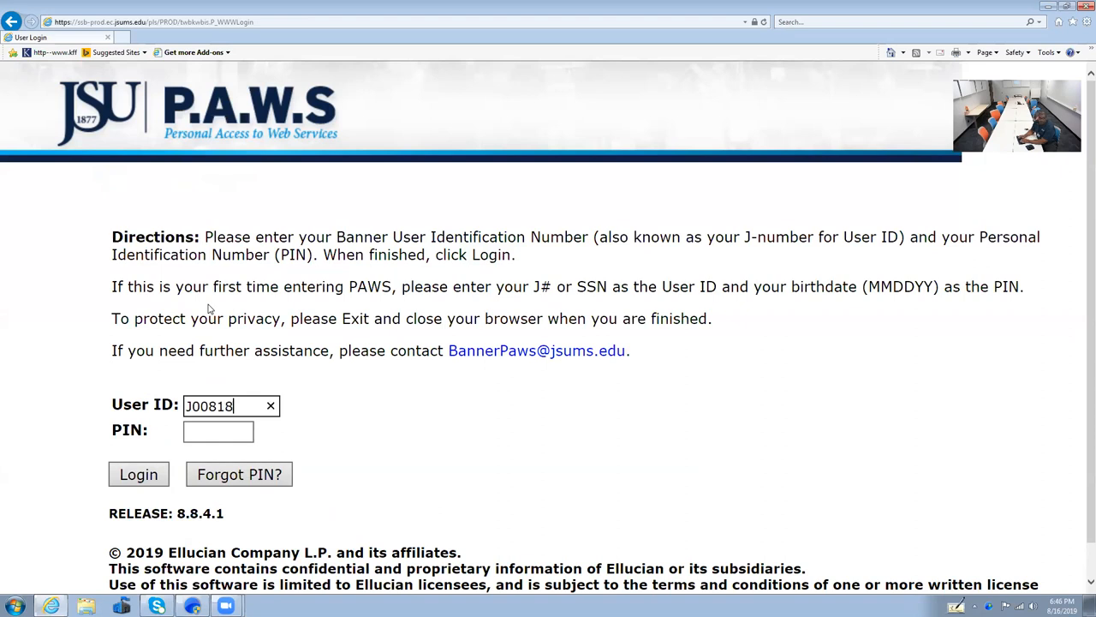
text(378)
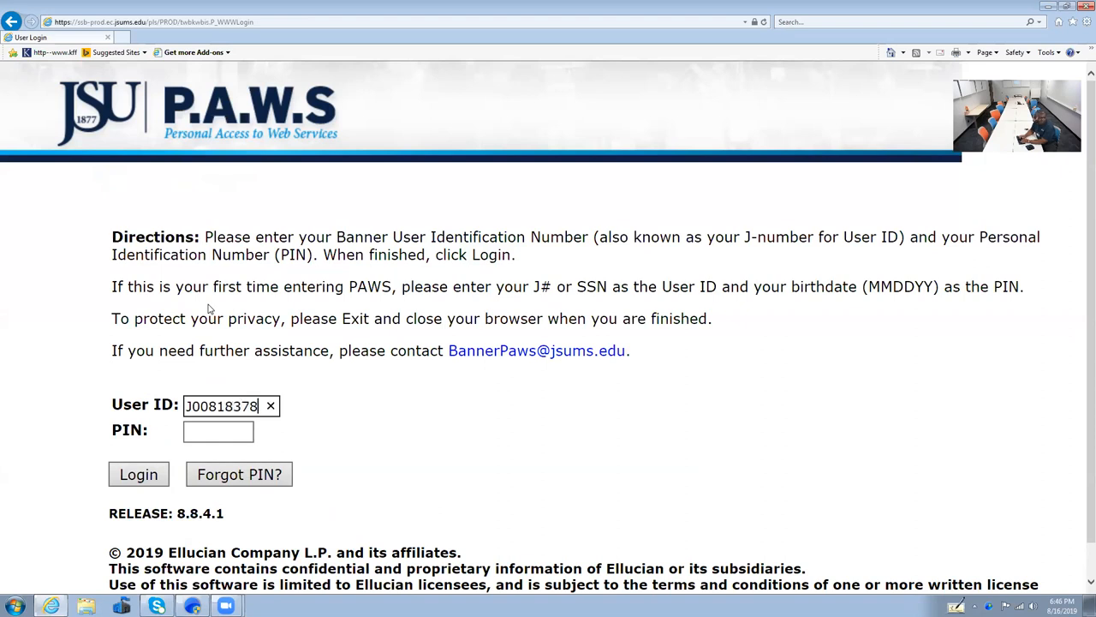
Enter the PIN and log in to reach the secure Main Menu.
click(217, 432)
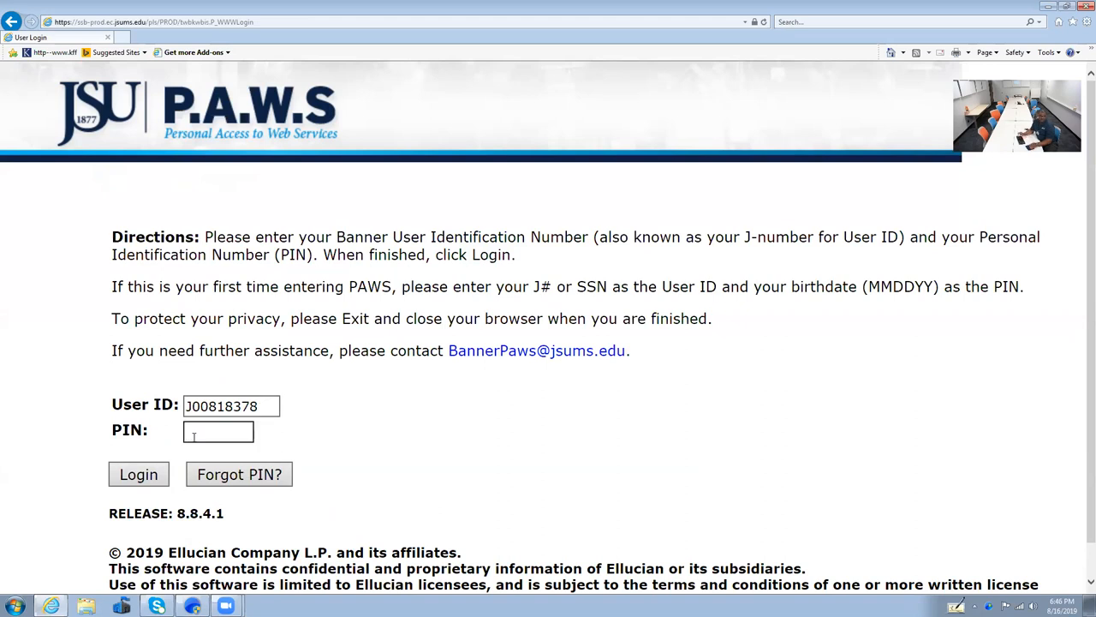
text(••)
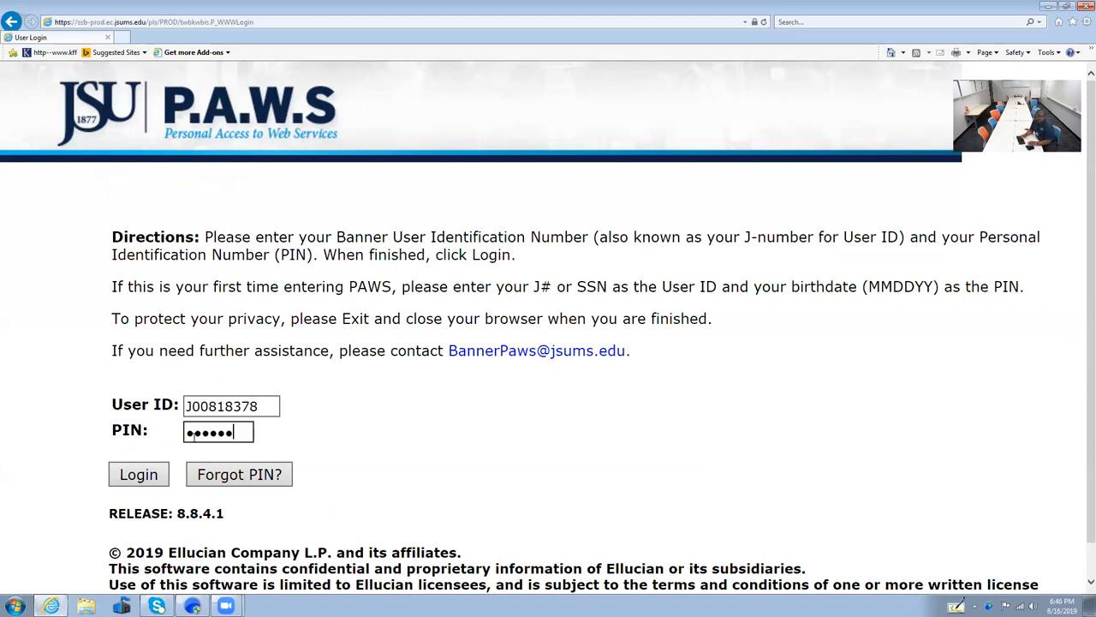
click(137, 473)
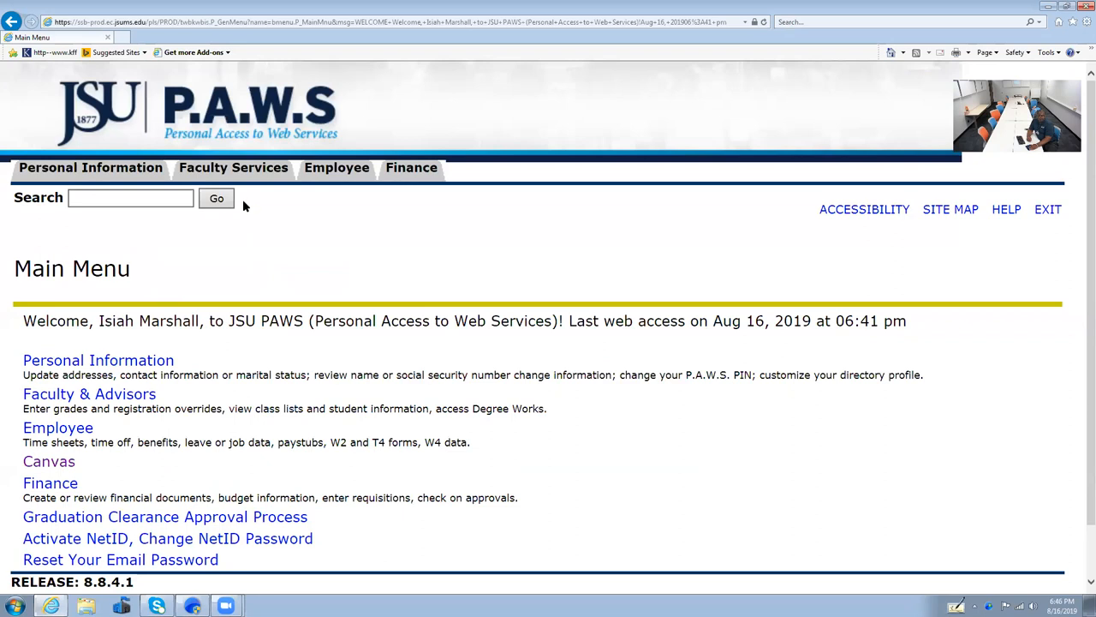
mouse_move(233, 168)
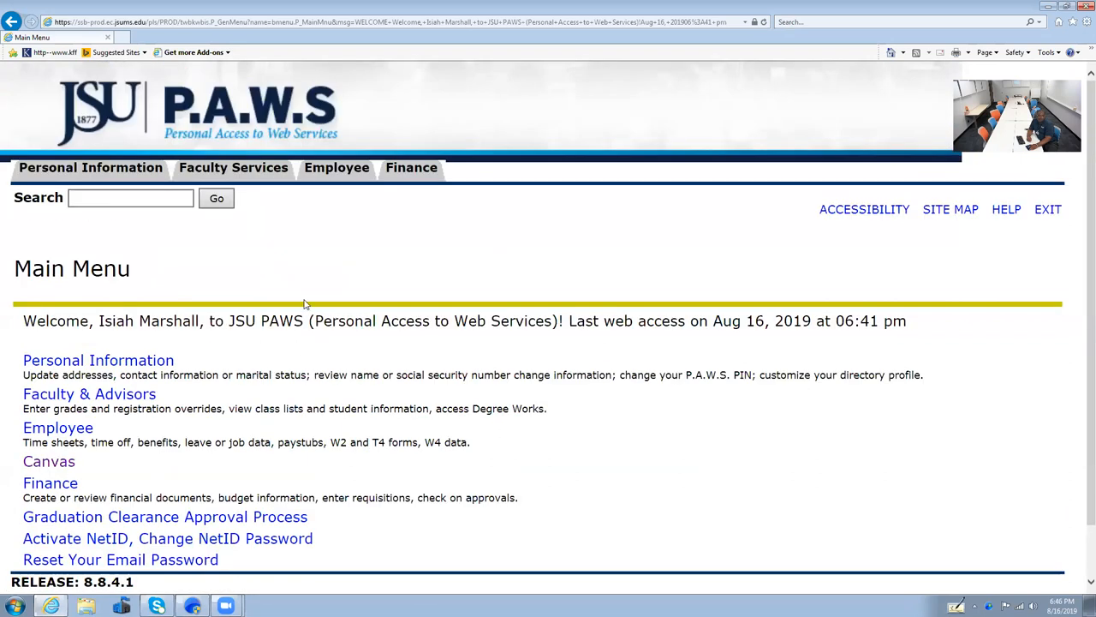
mouse_move(285, 224)
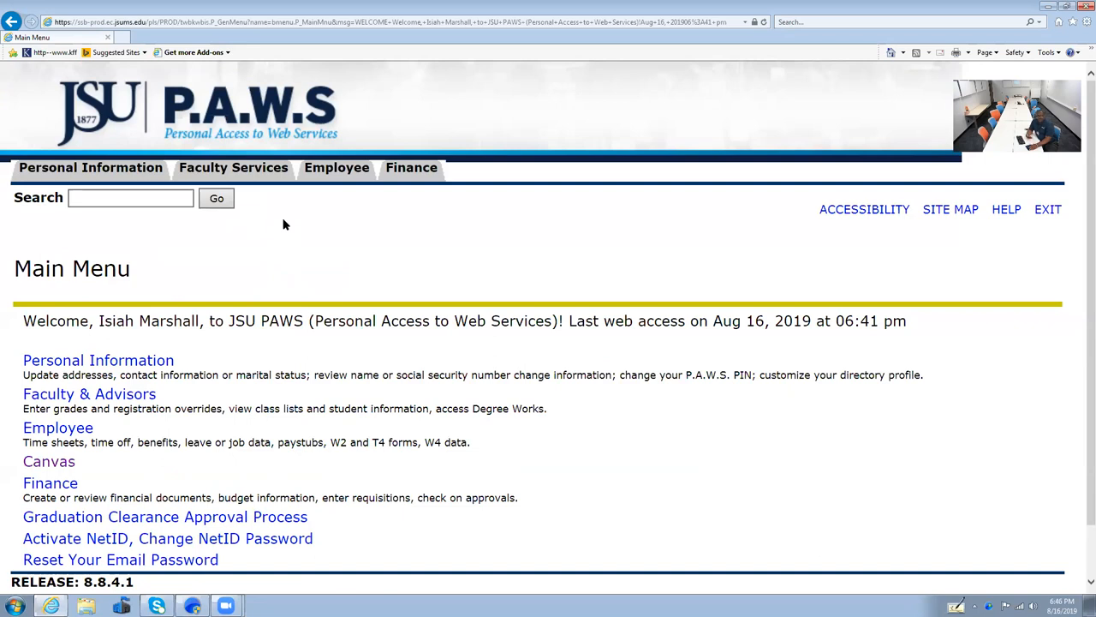
mouse_move(283, 230)
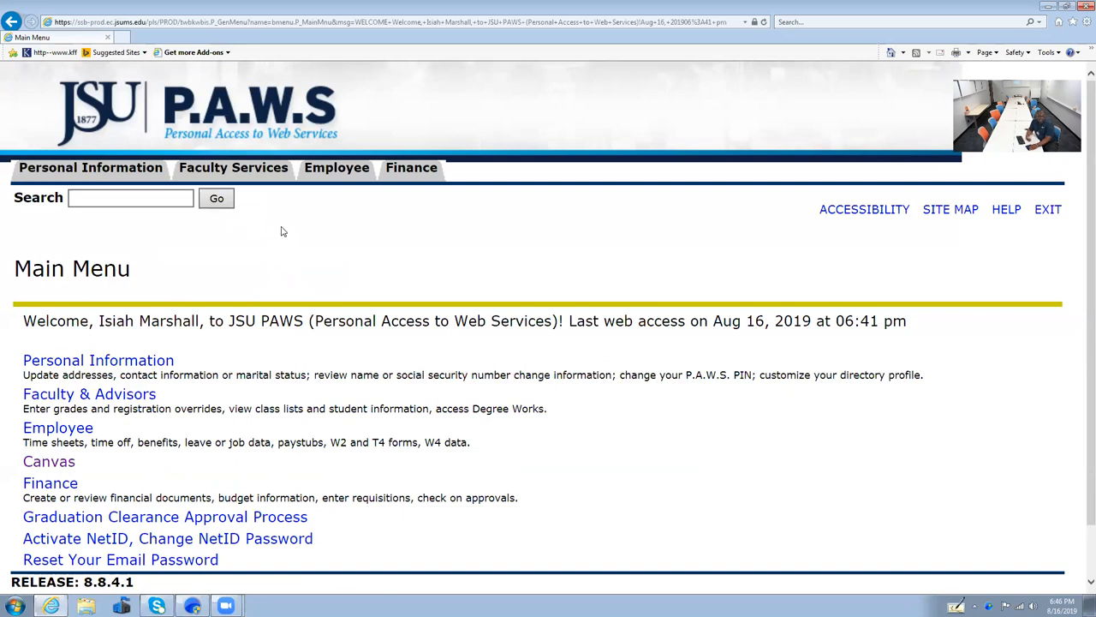
mouse_move(334, 247)
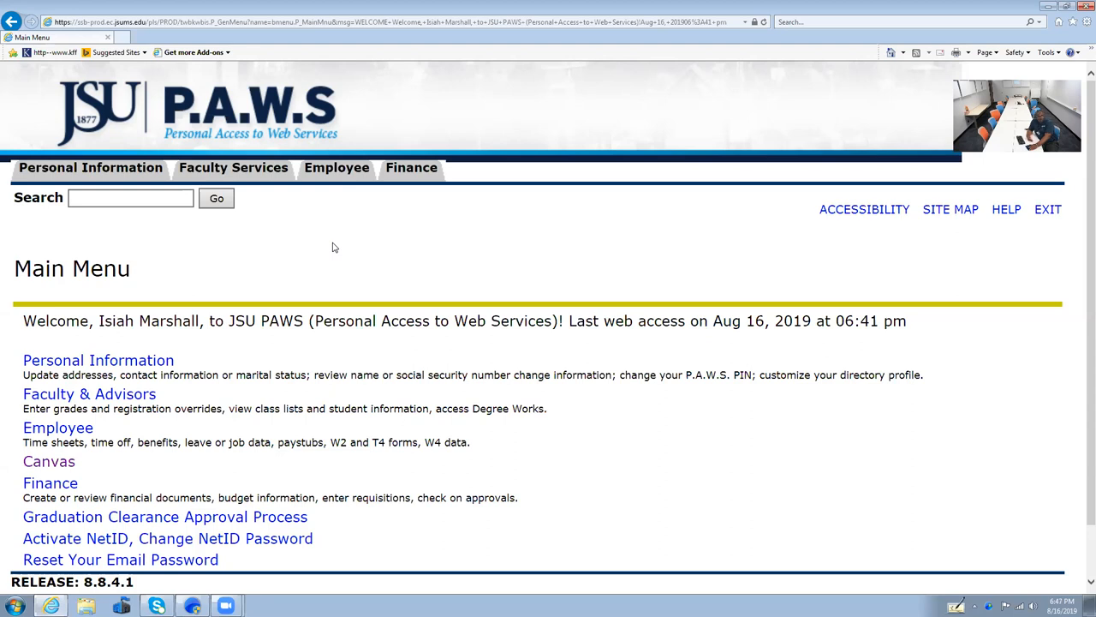
mouse_move(248, 176)
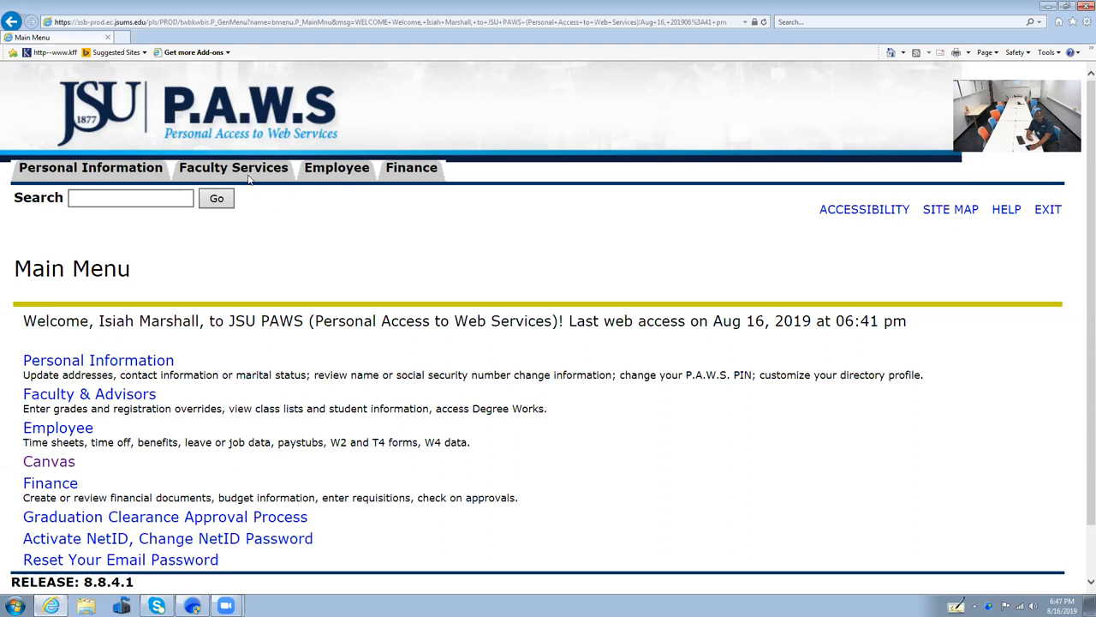
mouse_move(579, 69)
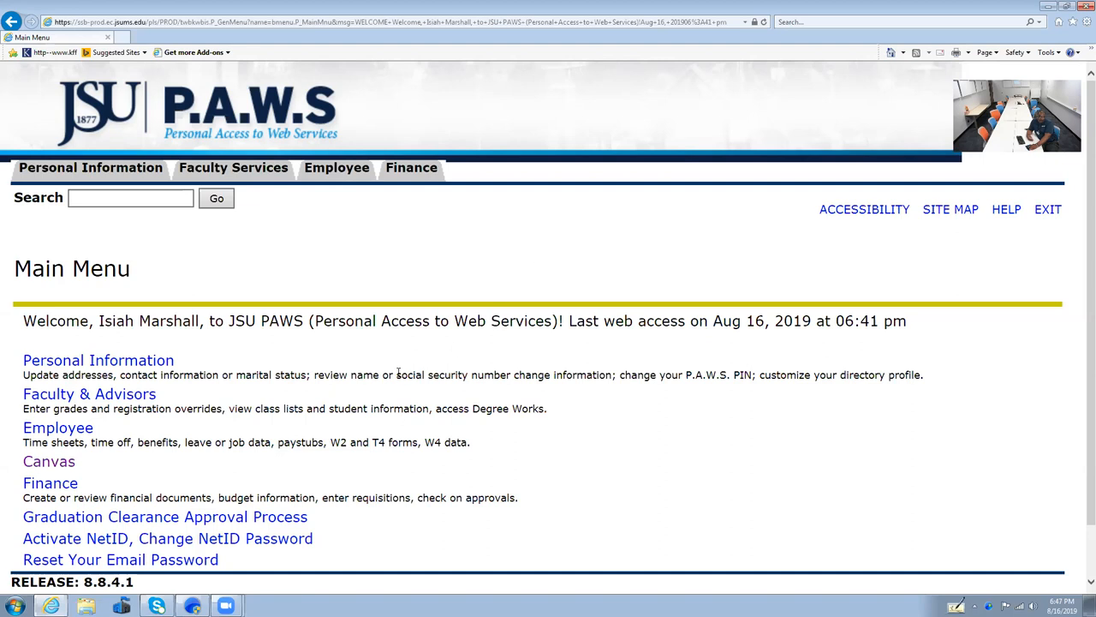
scroll(down, 3)
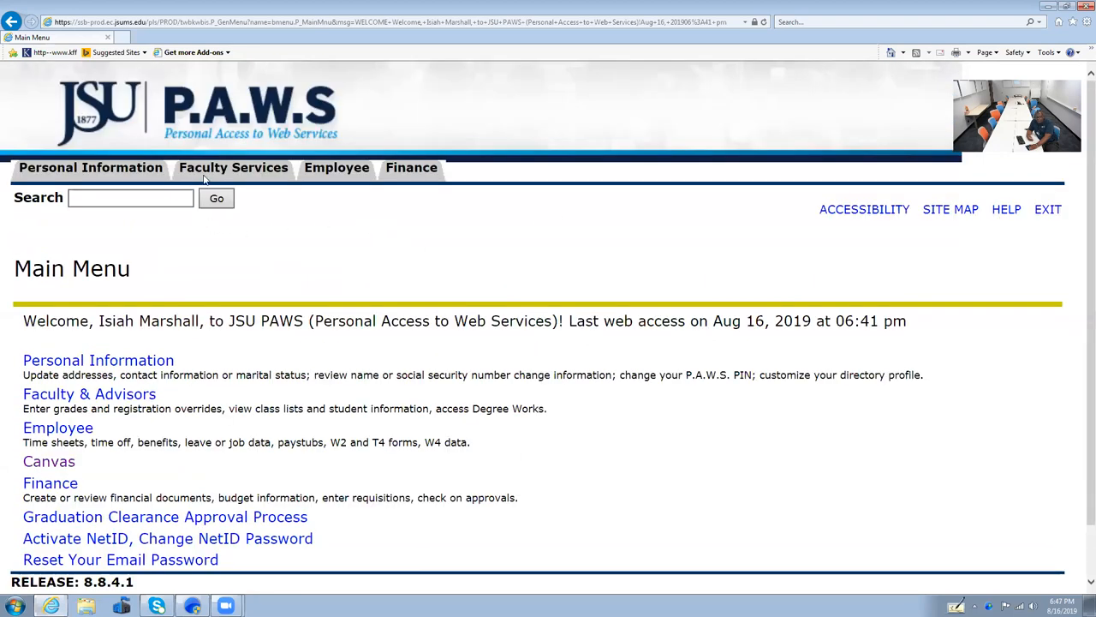
mouse_move(233, 168)
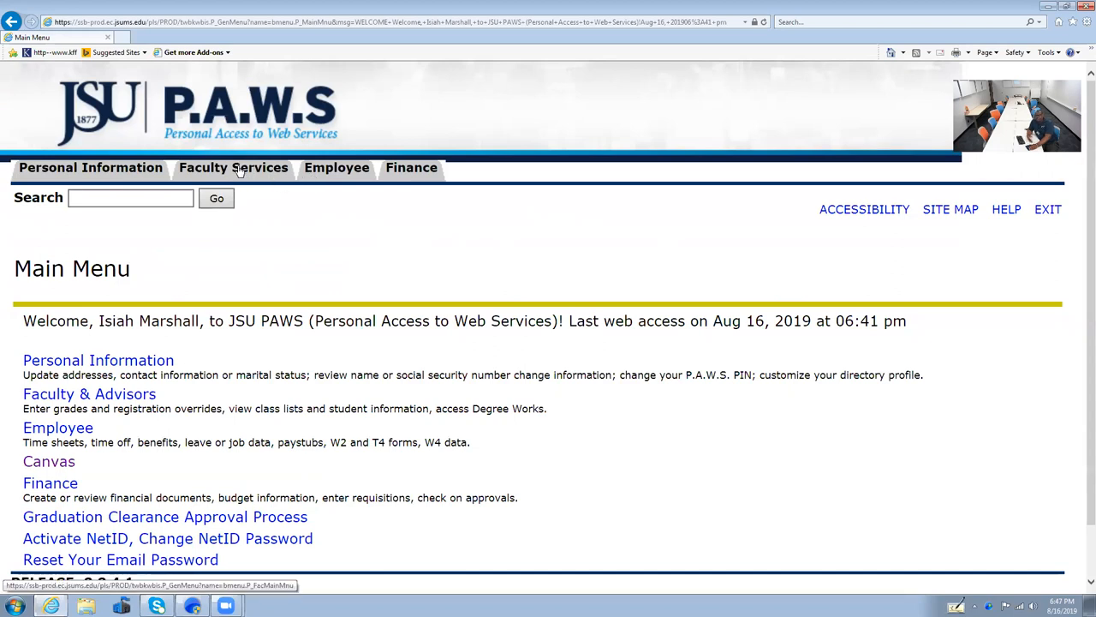
mouse_move(261, 171)
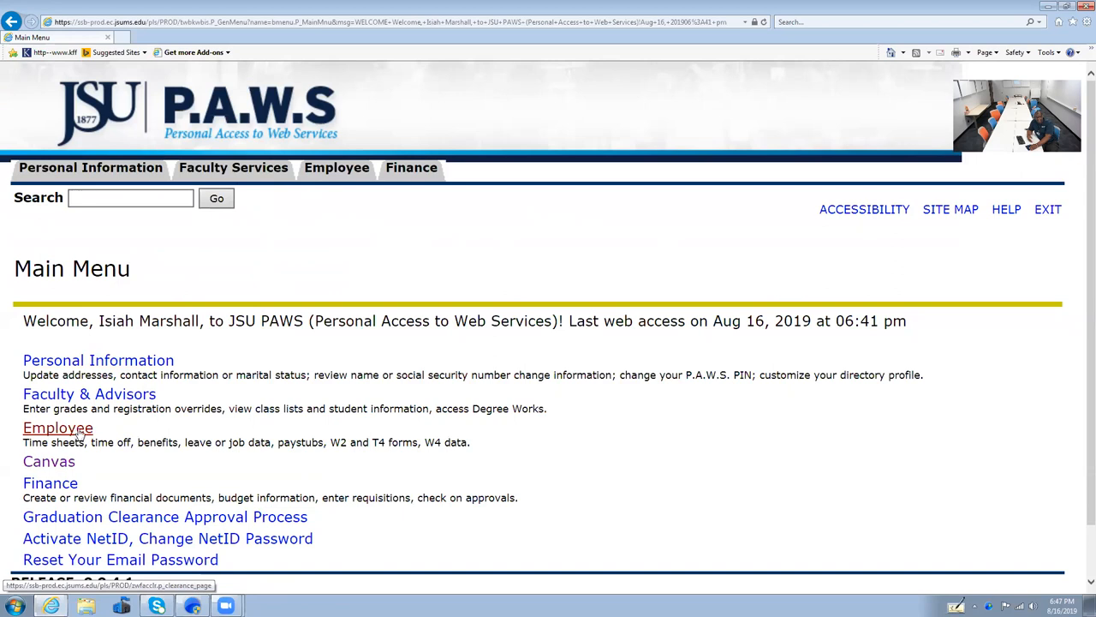
mouse_move(529, 66)
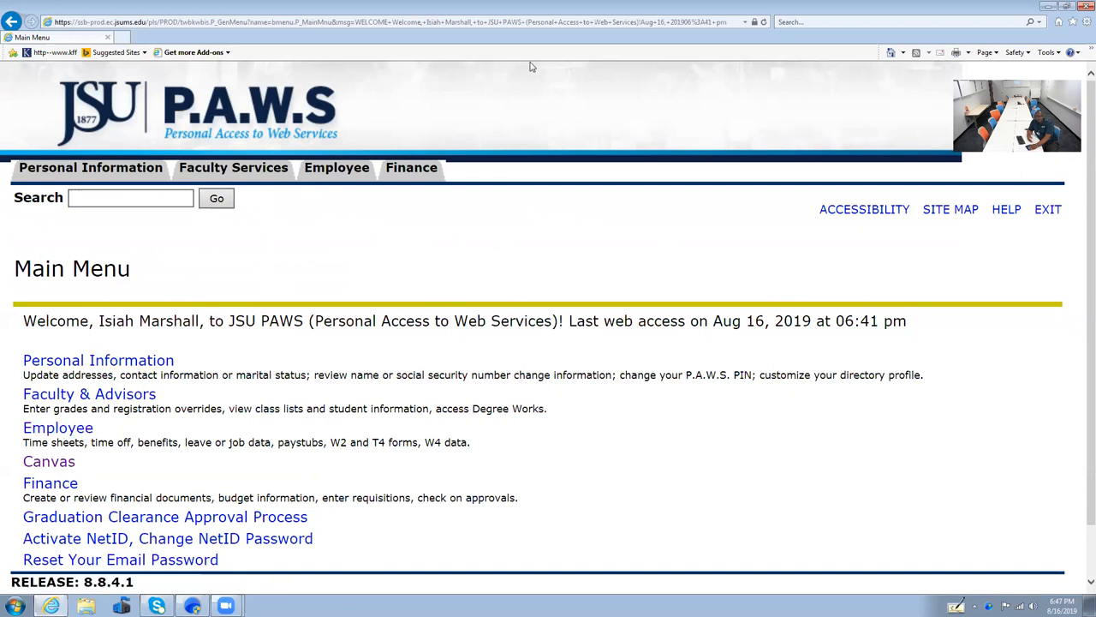